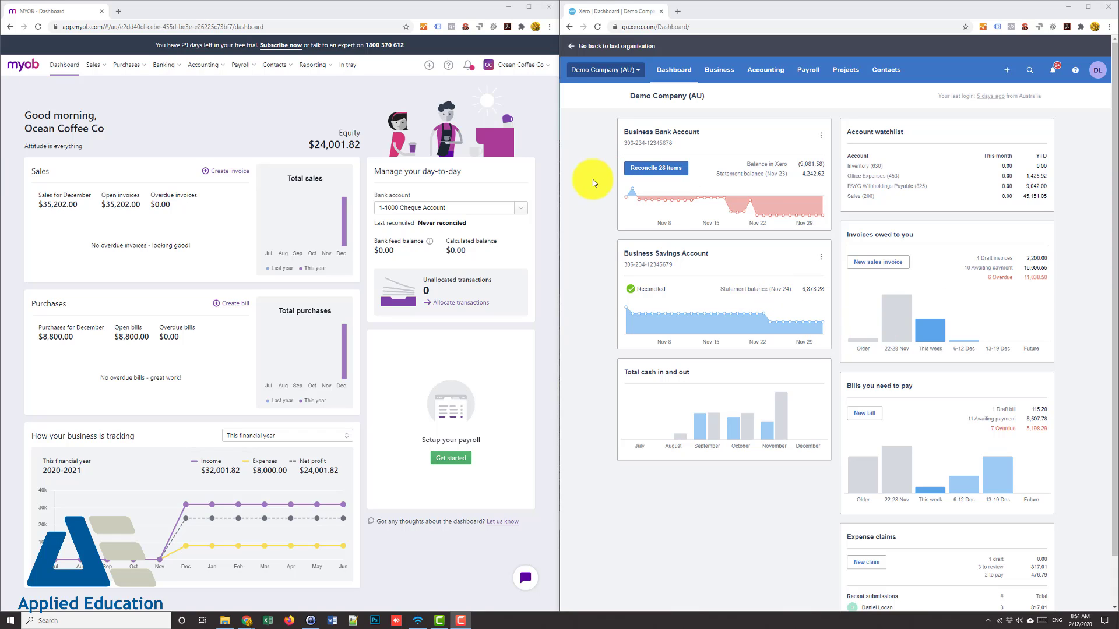
{"action": "mouse_move", "coordinate": [322, 349]}
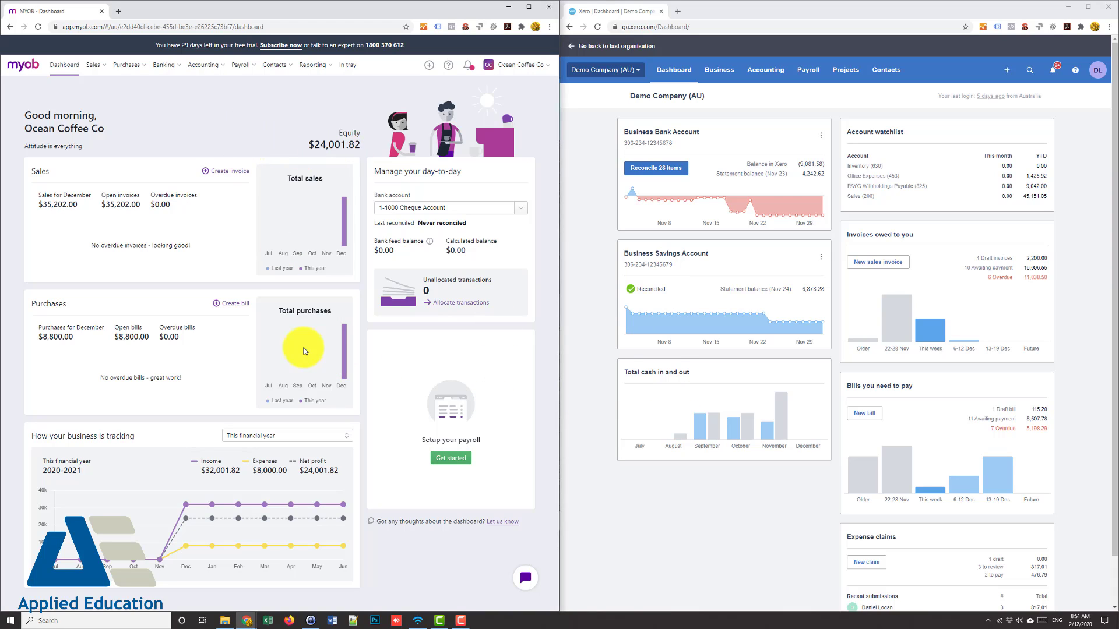
{"action": "mouse_move", "coordinate": [211, 322]}
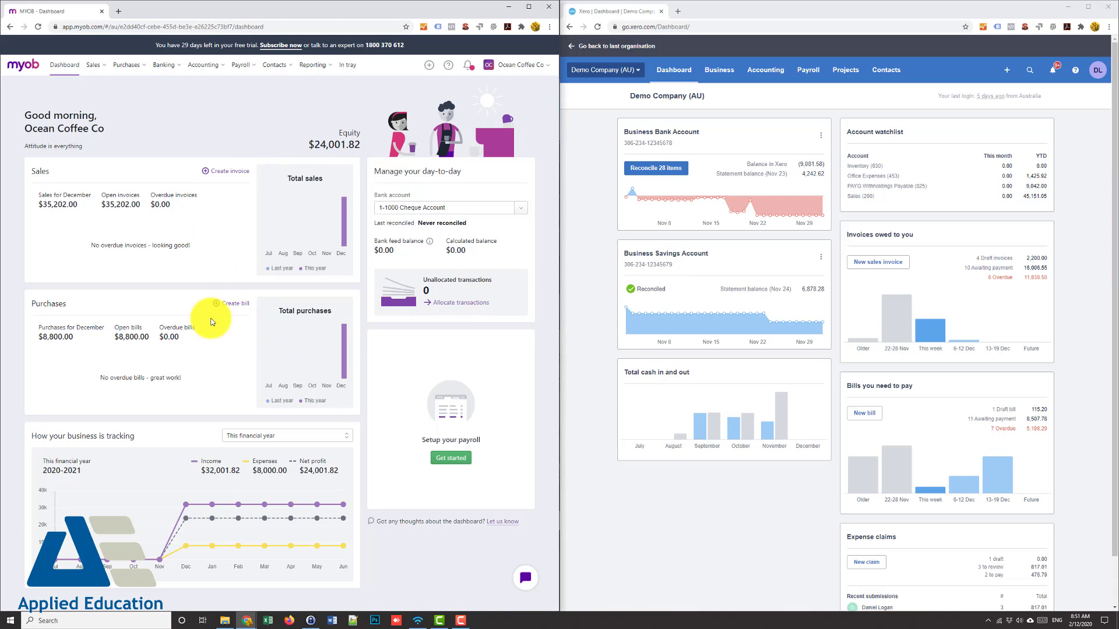
{"action": "mouse_move", "coordinate": [213, 346]}
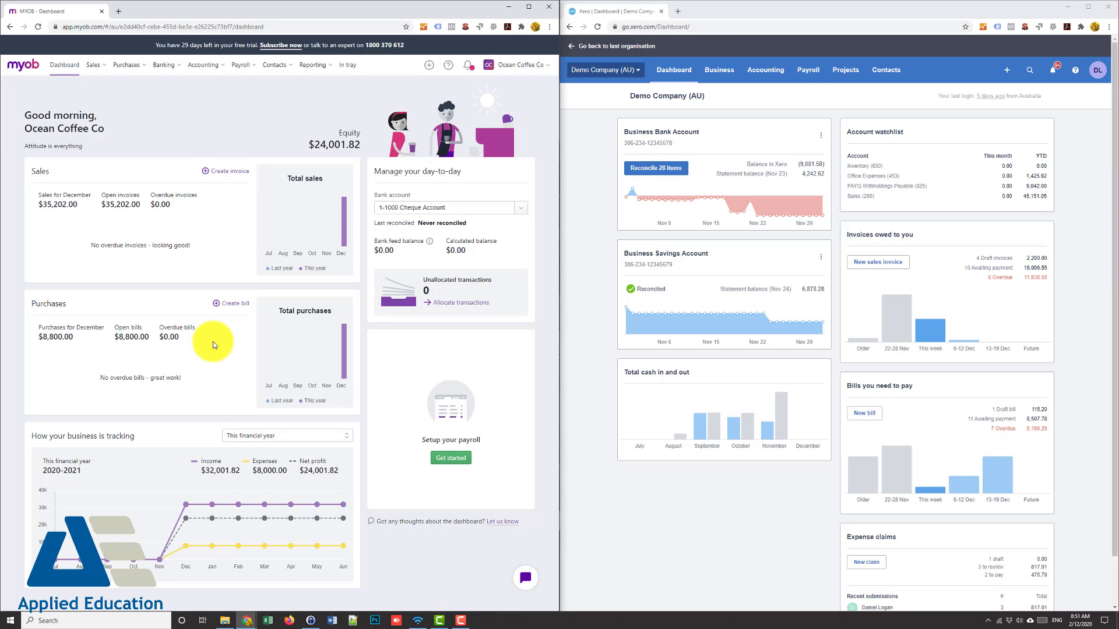
{"action": "mouse_move", "coordinate": [913, 442]}
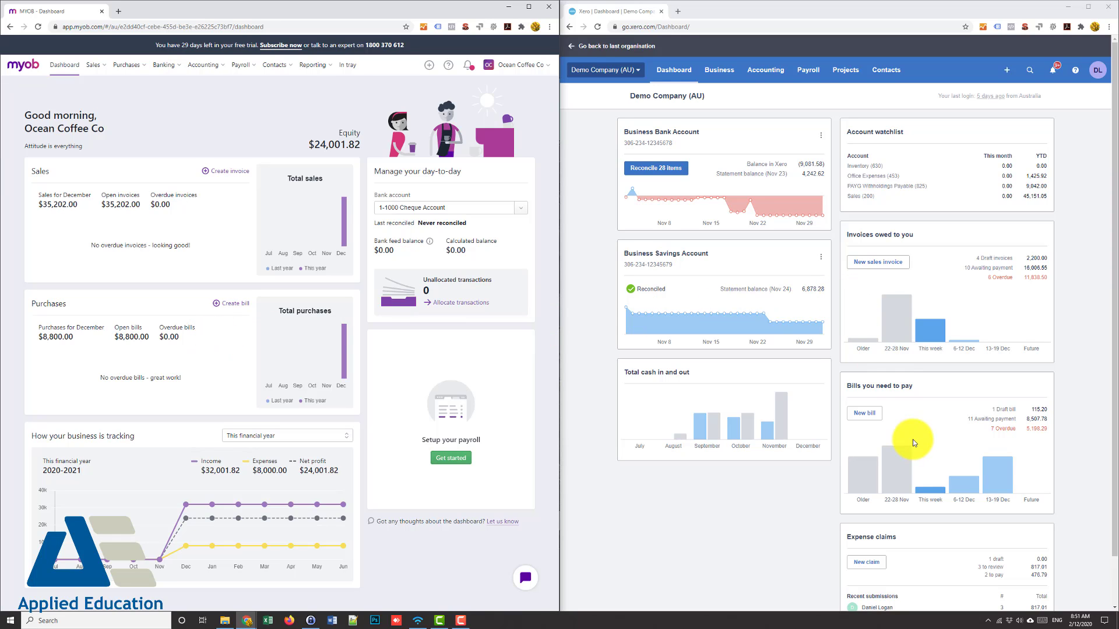
{"action": "mouse_move", "coordinate": [980, 318]}
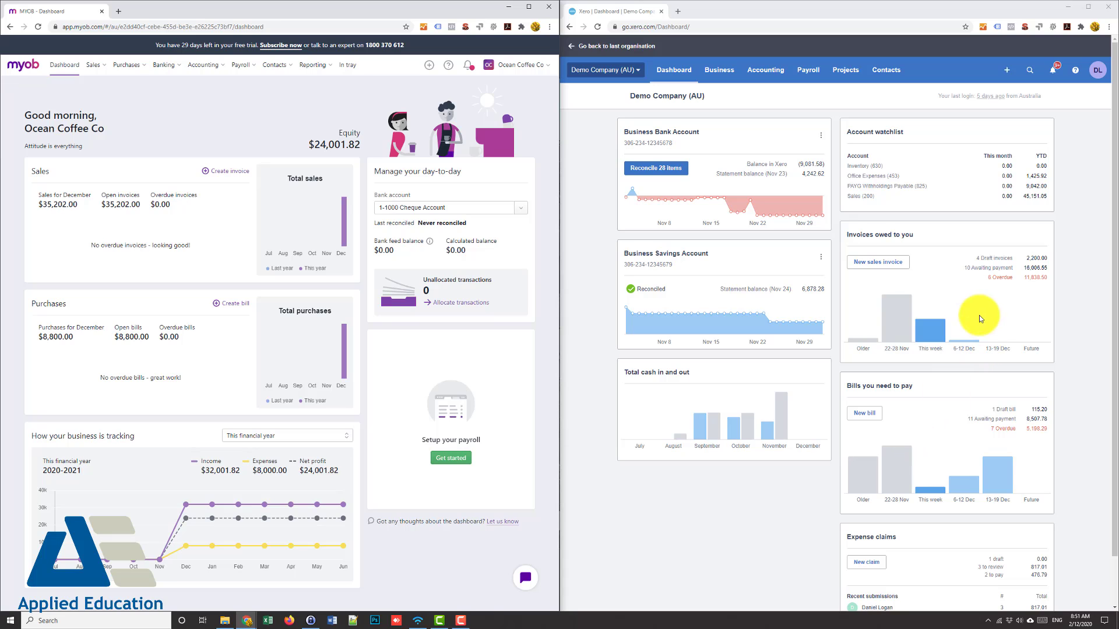
{"action": "mouse_move", "coordinate": [928, 415]}
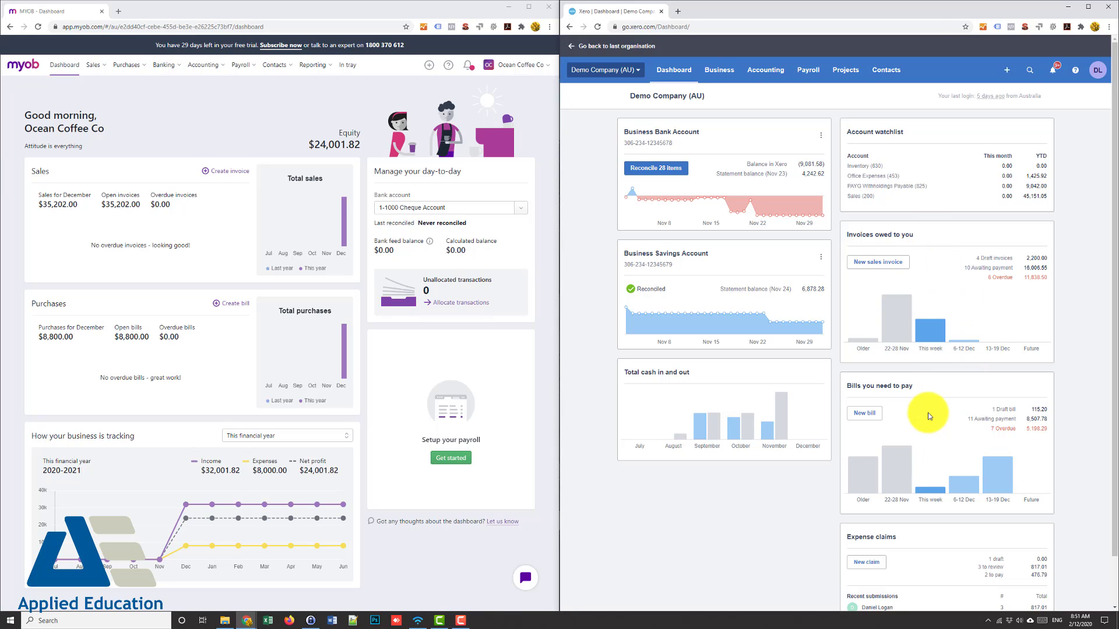
{"action": "mouse_move", "coordinate": [939, 406]}
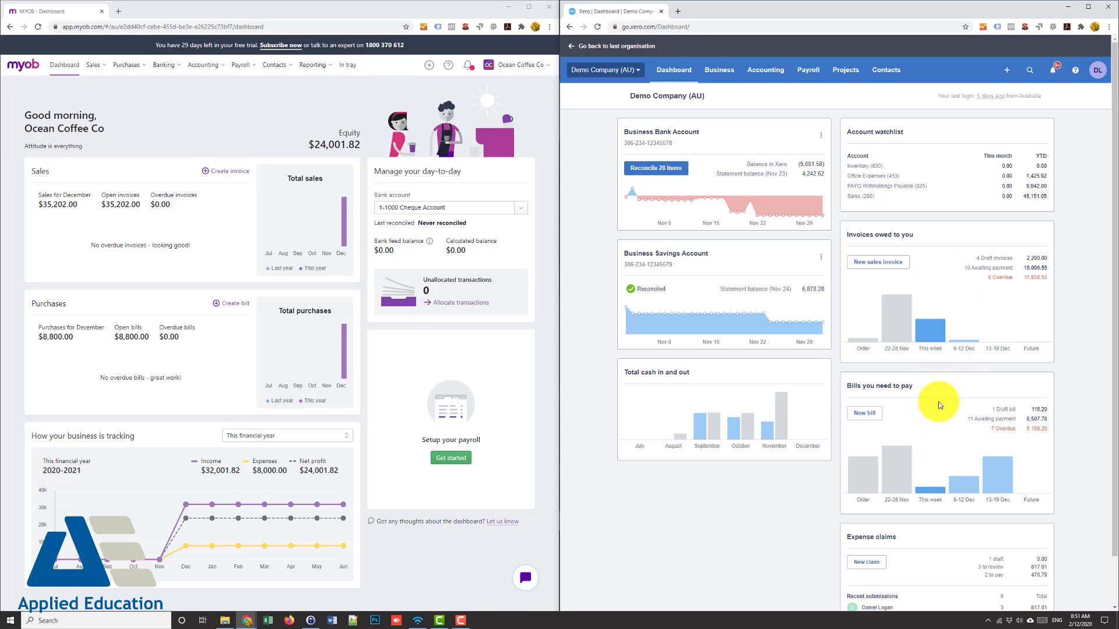
{"action": "mouse_move", "coordinate": [870, 299]}
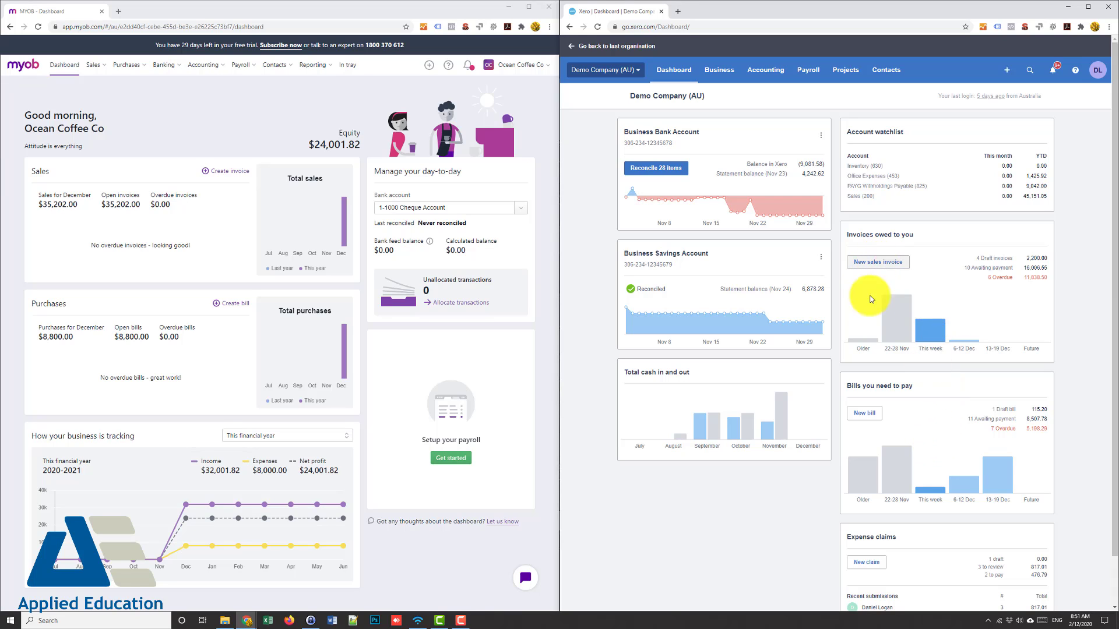
{"action": "mouse_move", "coordinate": [878, 262]}
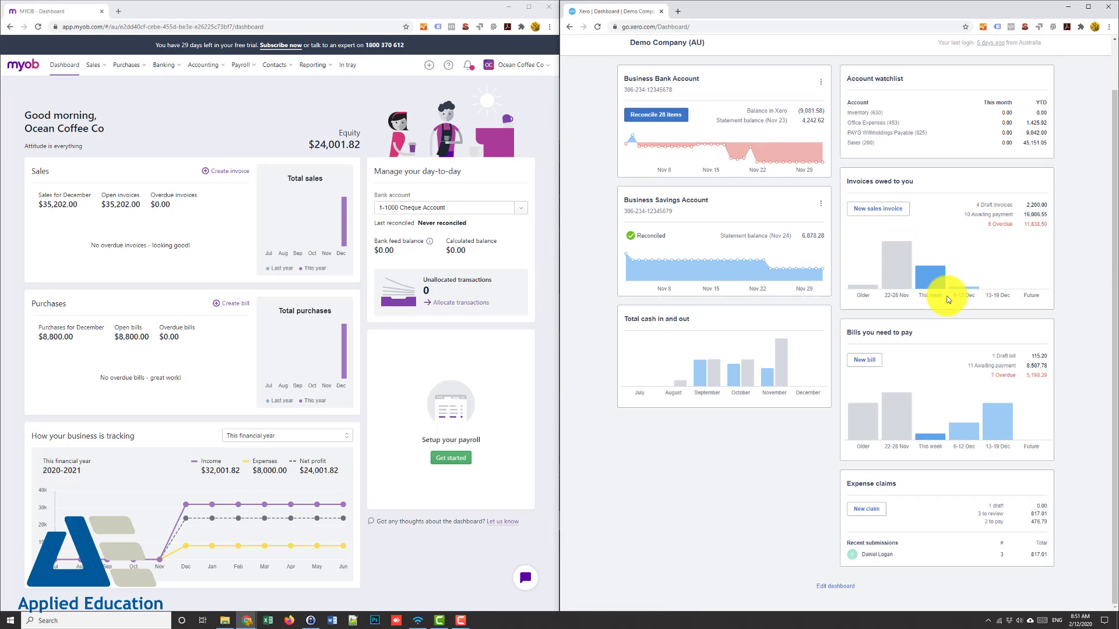
{"action": "mouse_move", "coordinate": [284, 316]}
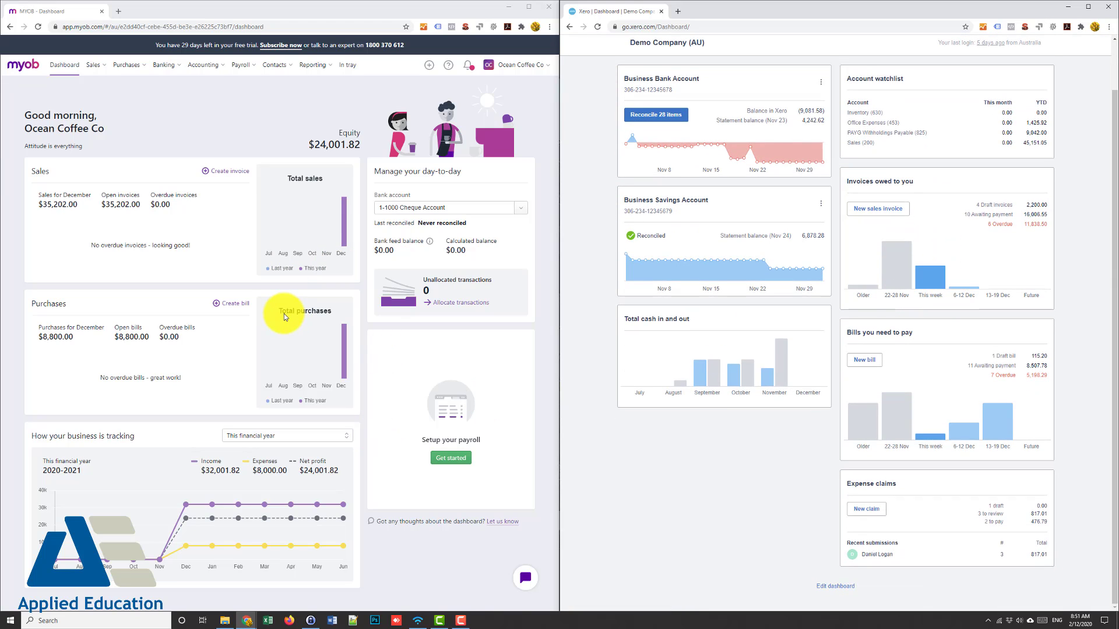
{"action": "mouse_move", "coordinate": [400, 543]}
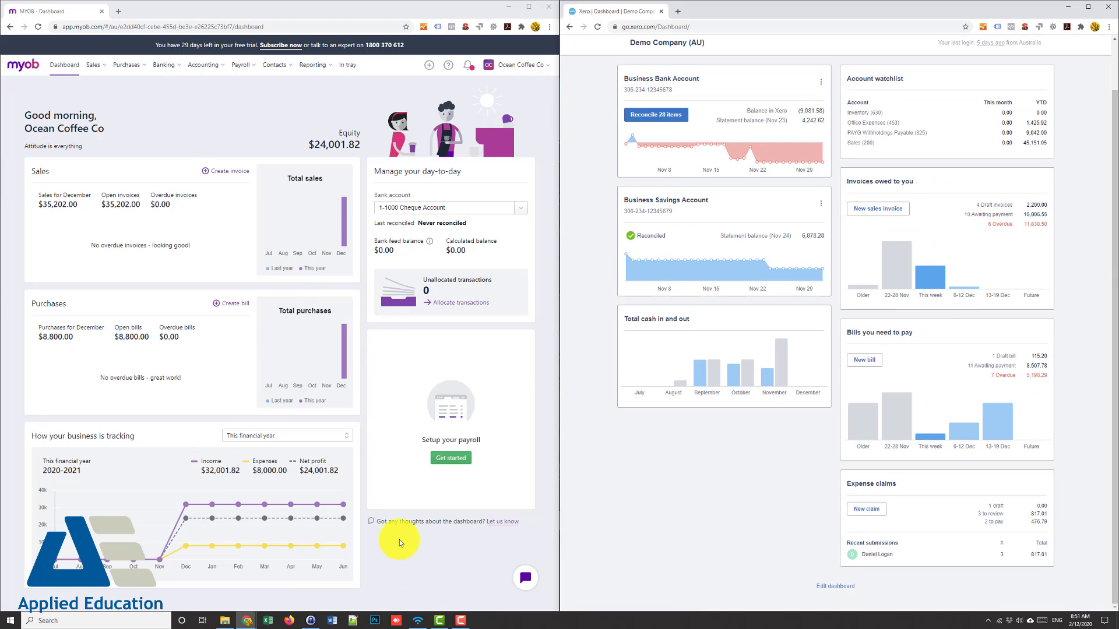
{"action": "mouse_move", "coordinate": [432, 277]}
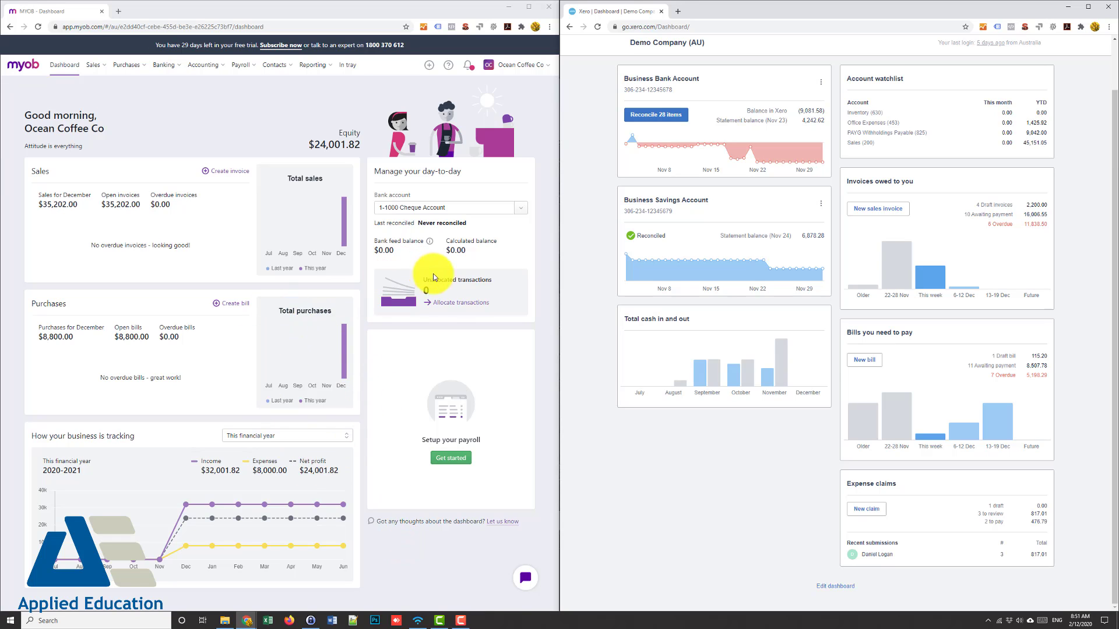
{"action": "mouse_move", "coordinate": [821, 492]}
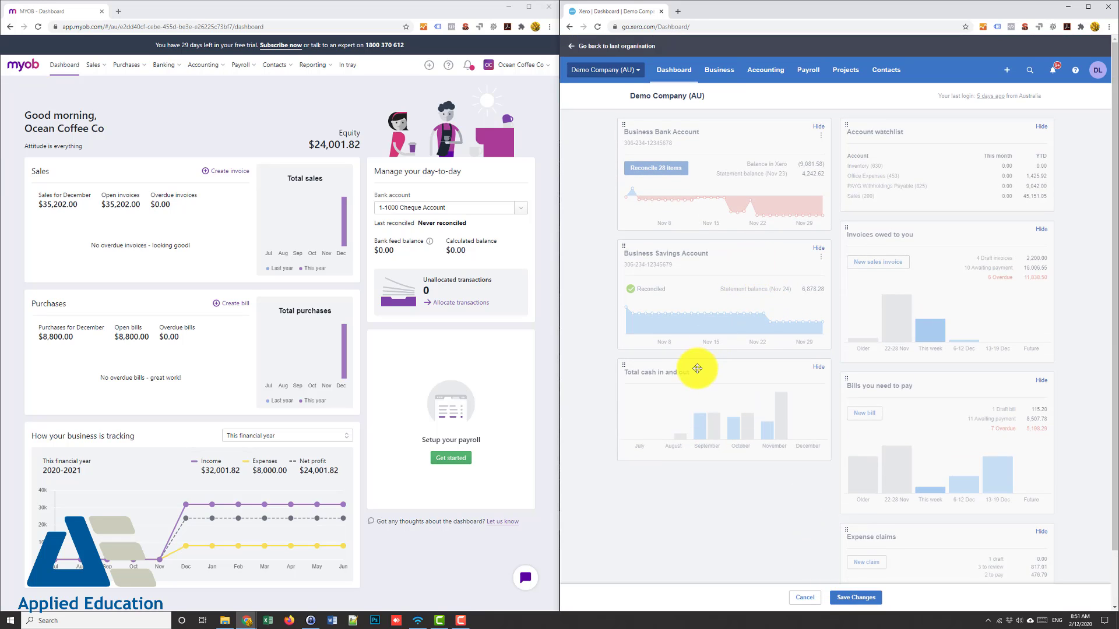
{"action": "mouse_move", "coordinate": [817, 252]}
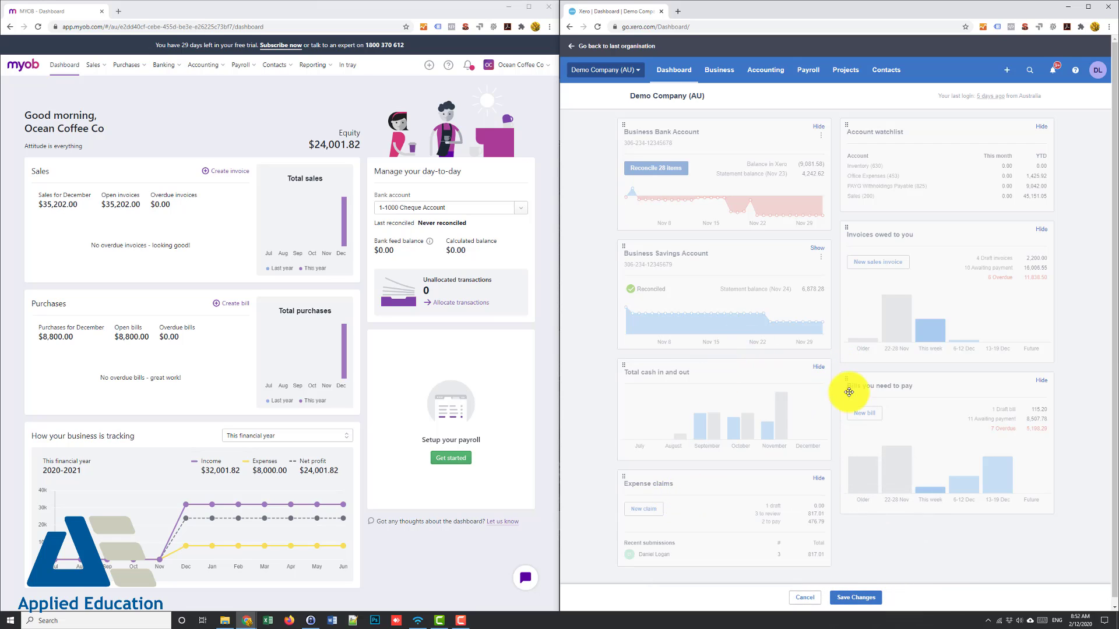
- Save the dashboard layout with Business Savings Account hidden and Expense claims under Total cash
{"action": "left_click", "coordinate": [855, 597]}
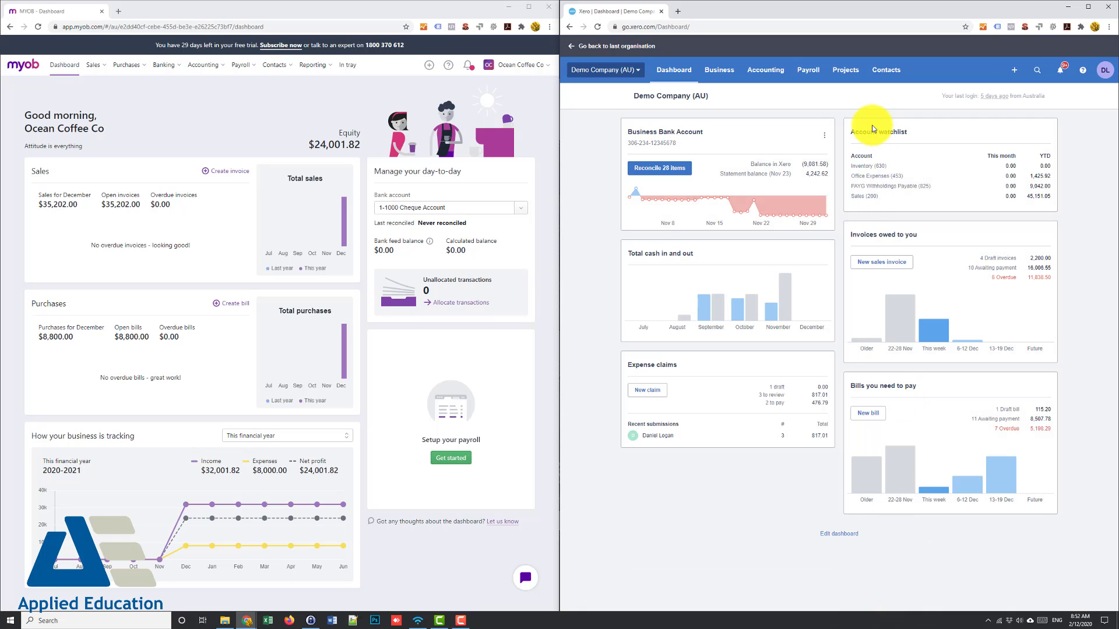
{"action": "mouse_move", "coordinate": [885, 141]}
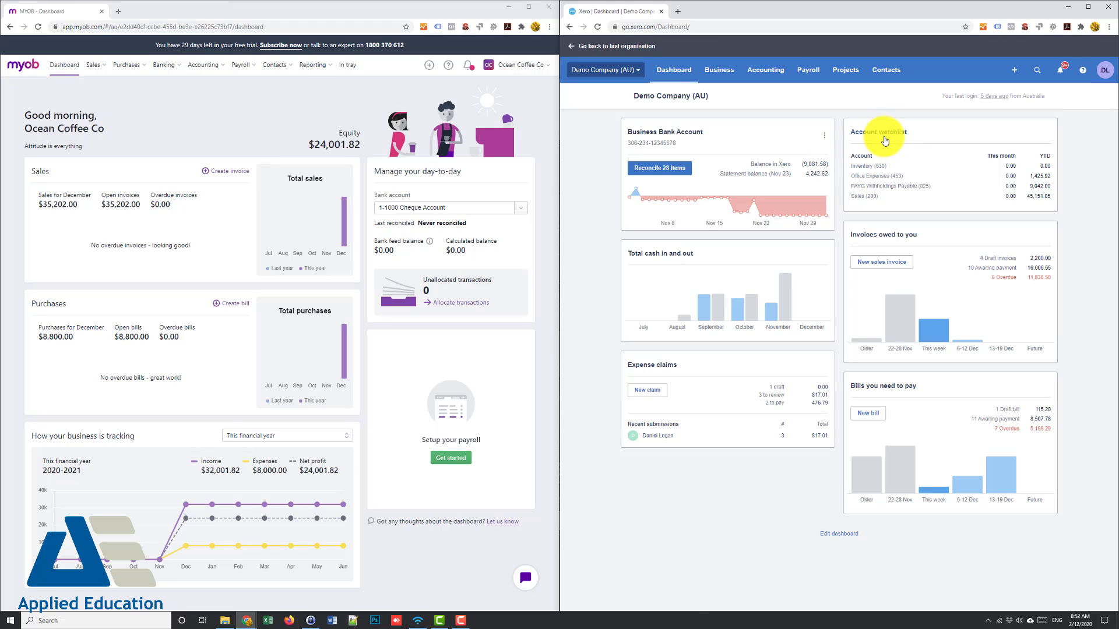
{"action": "mouse_move", "coordinate": [887, 162]}
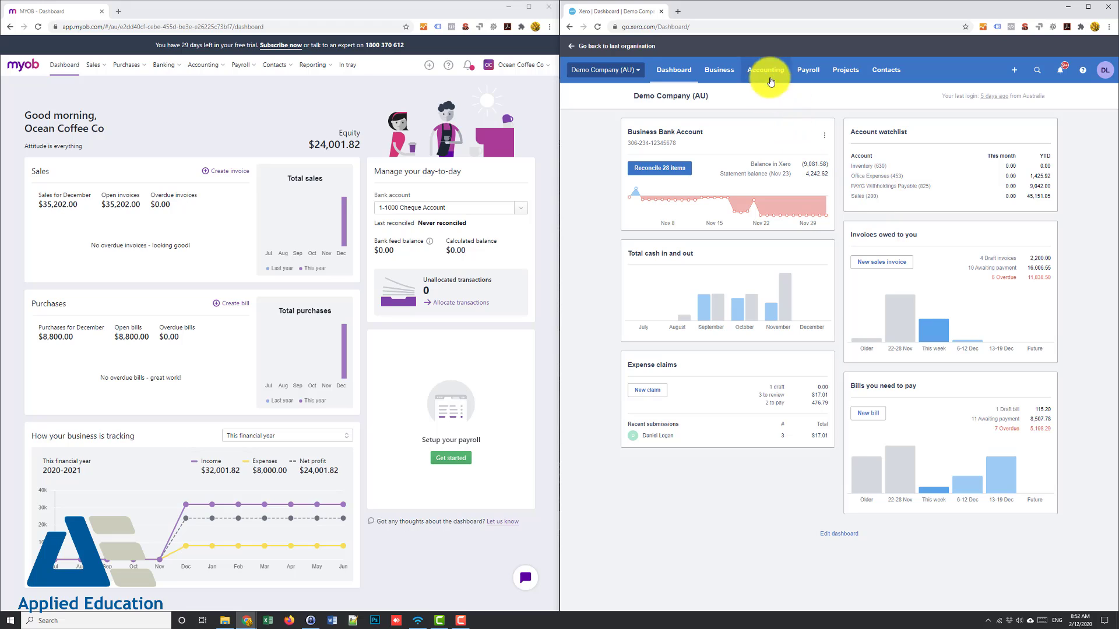
{"action": "mouse_move", "coordinate": [867, 205]}
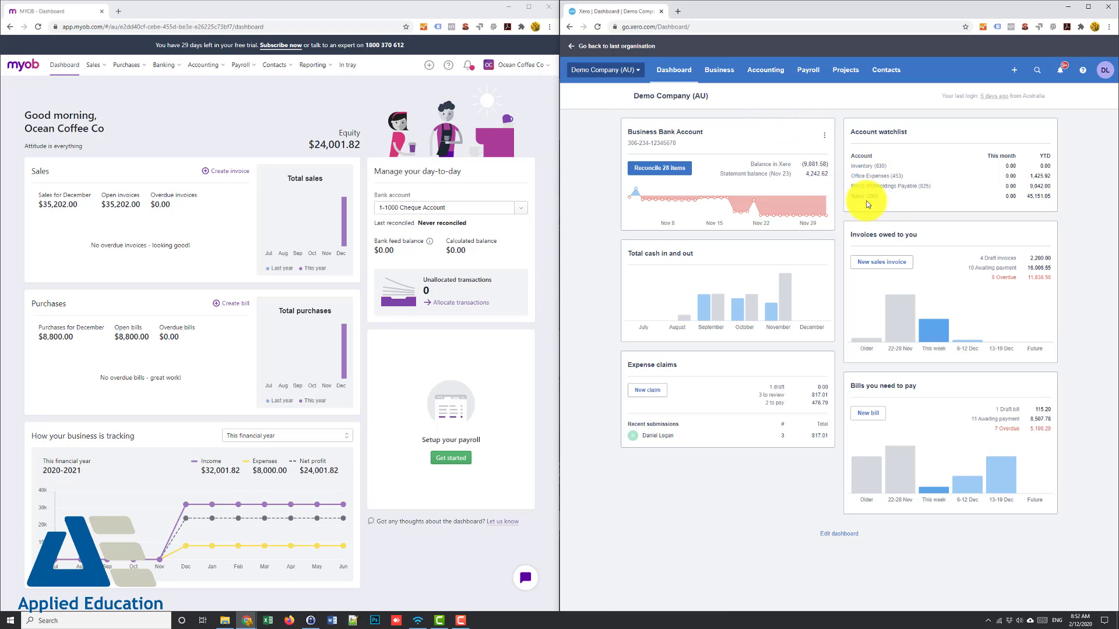
- Show the Entertainment account on the Dashboard Watchlist via Chart of accounts, then return to the dashboard
{"action": "left_click", "coordinate": [766, 69]}
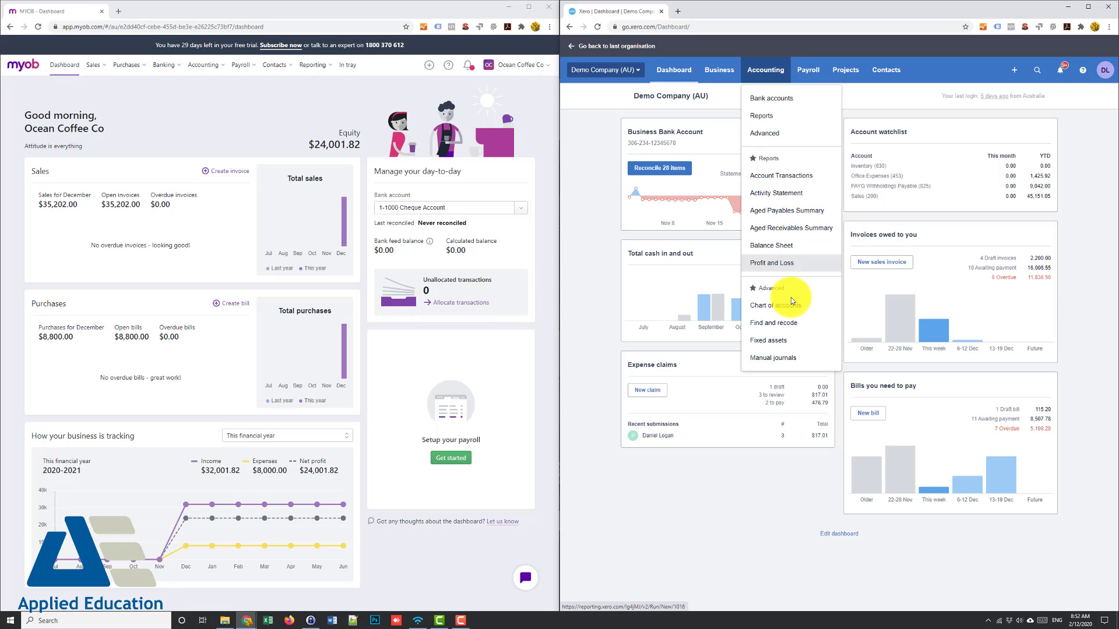
{"action": "left_click", "coordinate": [770, 306]}
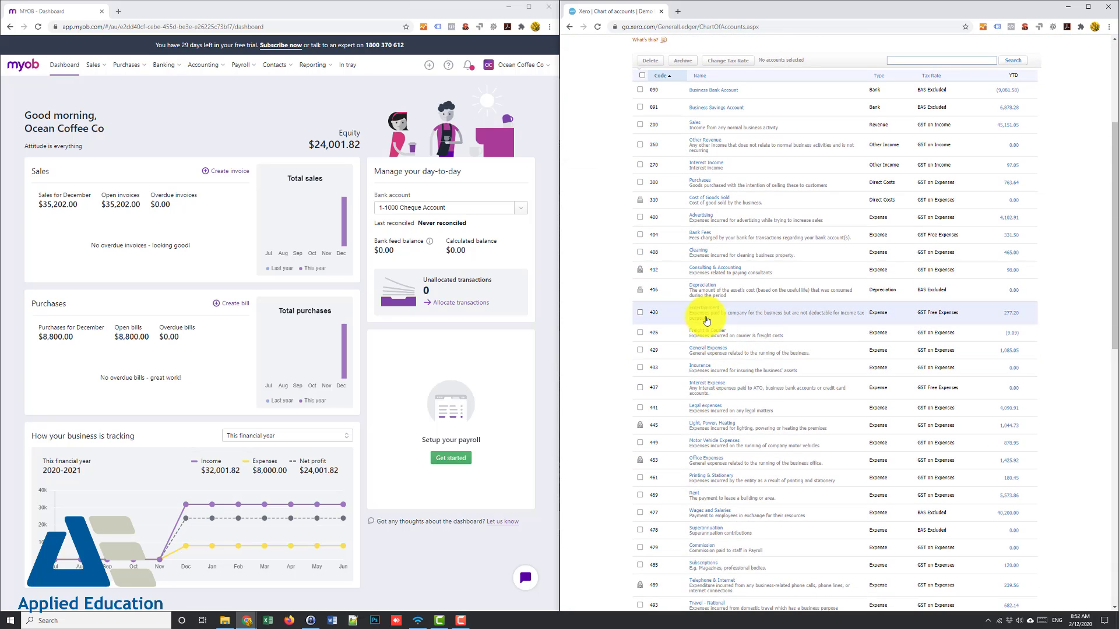
{"action": "left_click", "coordinate": [706, 315]}
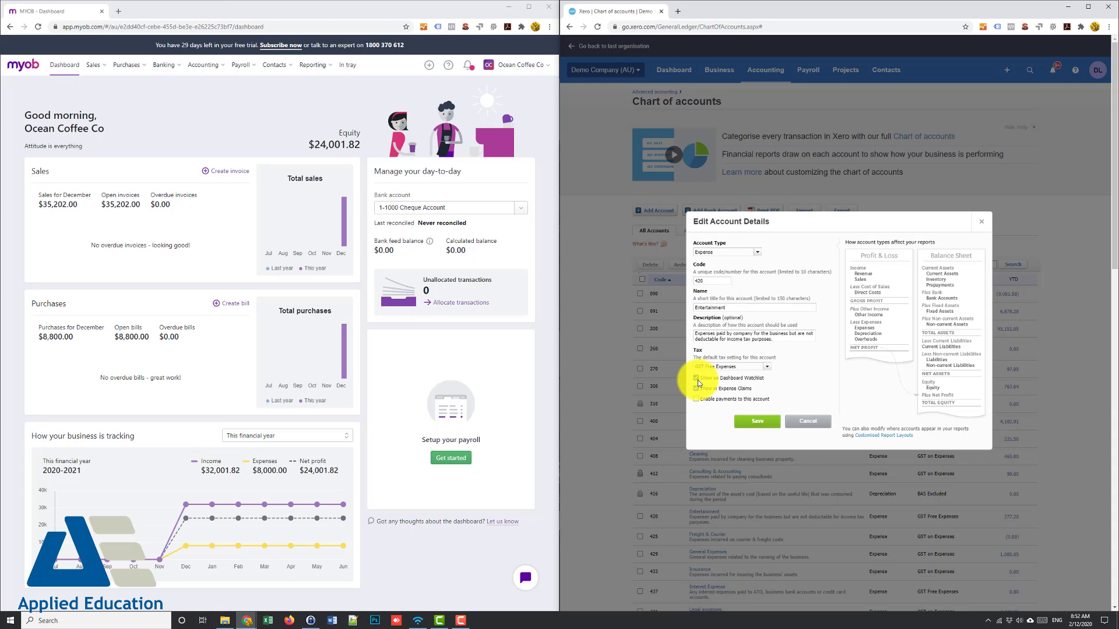
{"action": "left_click", "coordinate": [696, 389]}
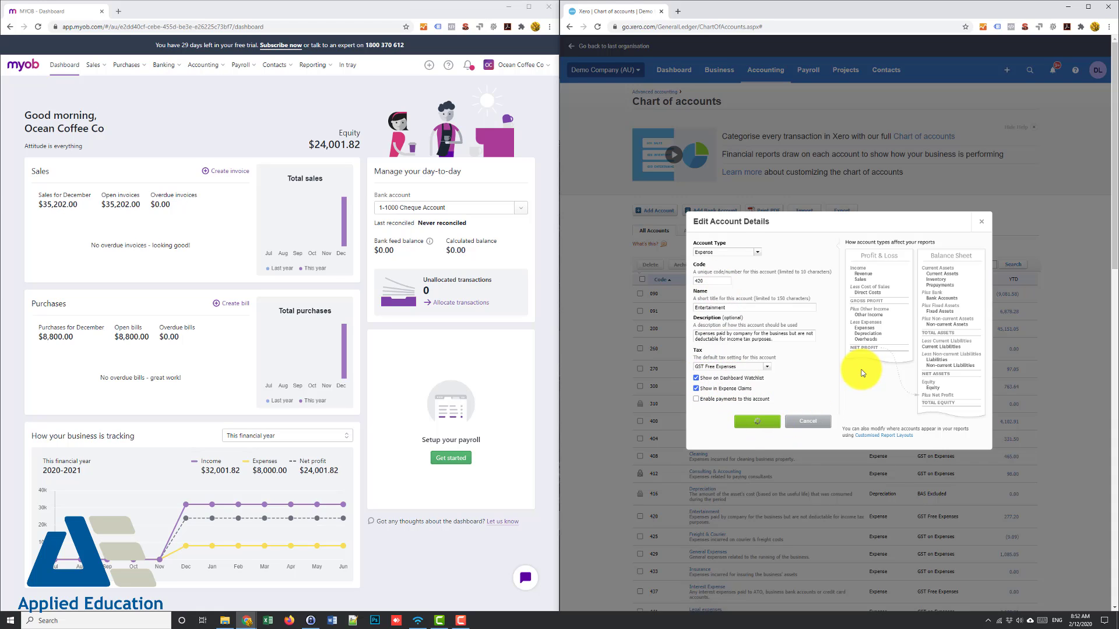
{"action": "left_click", "coordinate": [807, 421]}
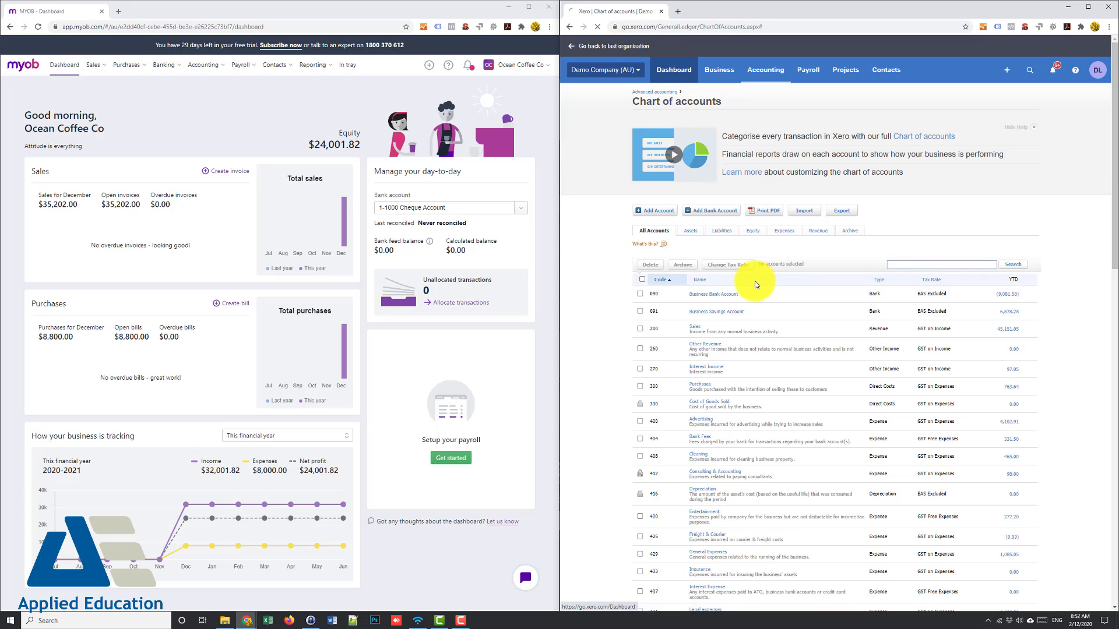
{"action": "left_click", "coordinate": [671, 69]}
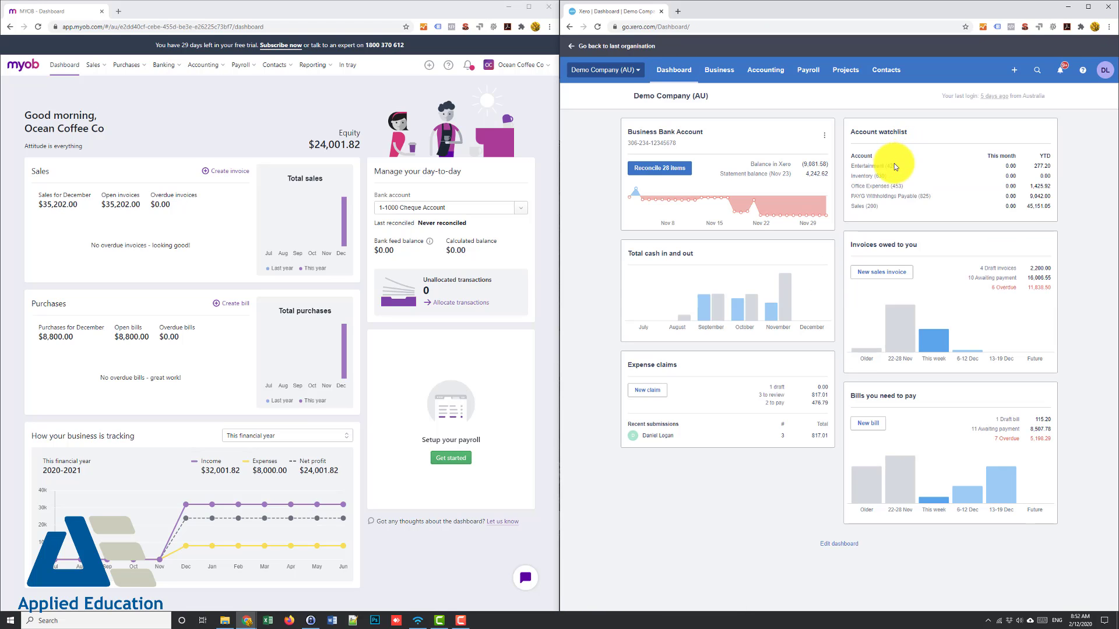
{"action": "mouse_move", "coordinate": [874, 164]}
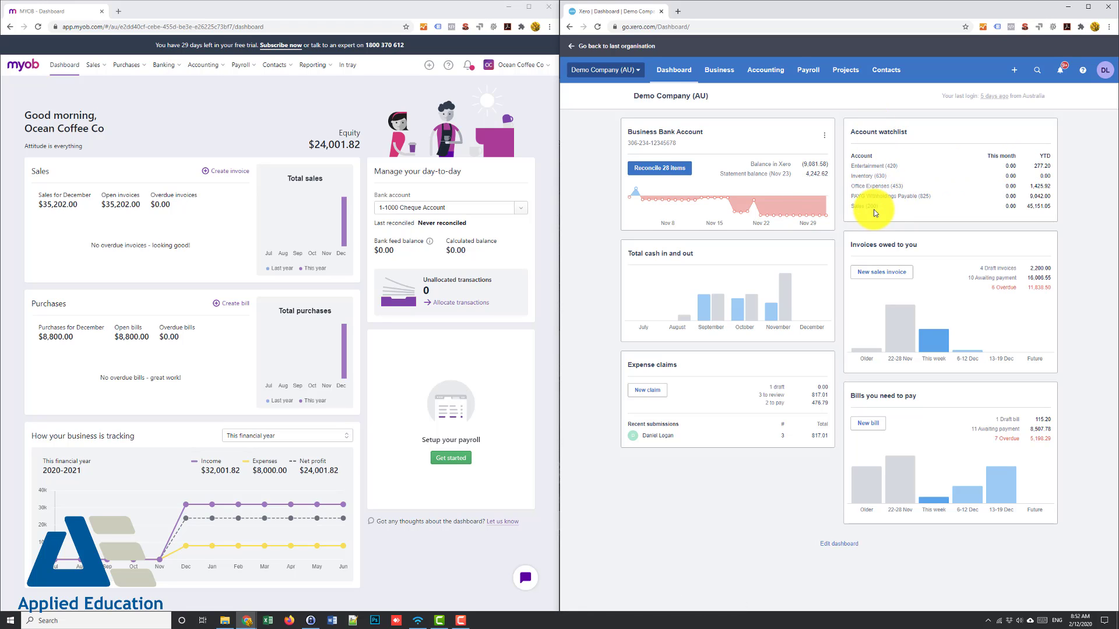
{"action": "mouse_move", "coordinate": [810, 213]}
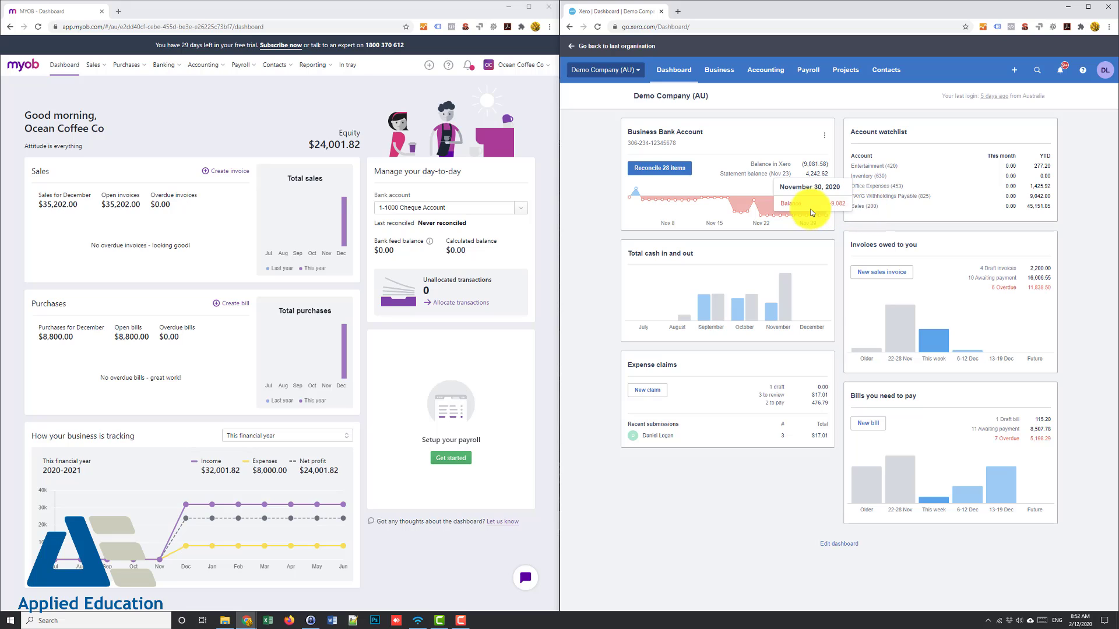
{"action": "mouse_move", "coordinate": [626, 225]}
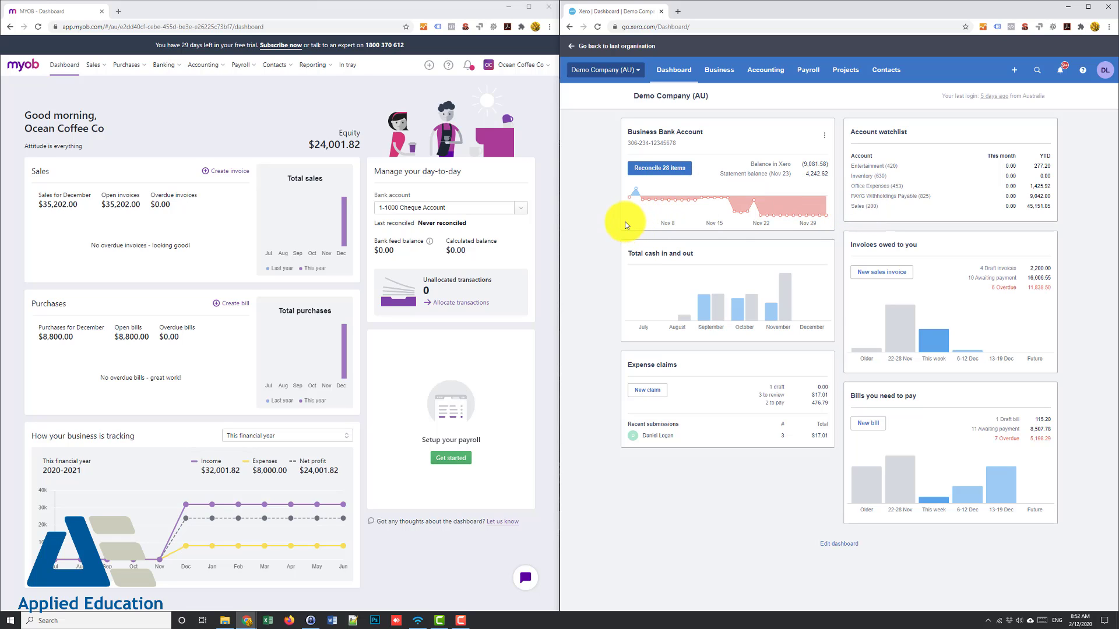
{"action": "mouse_move", "coordinate": [610, 217]}
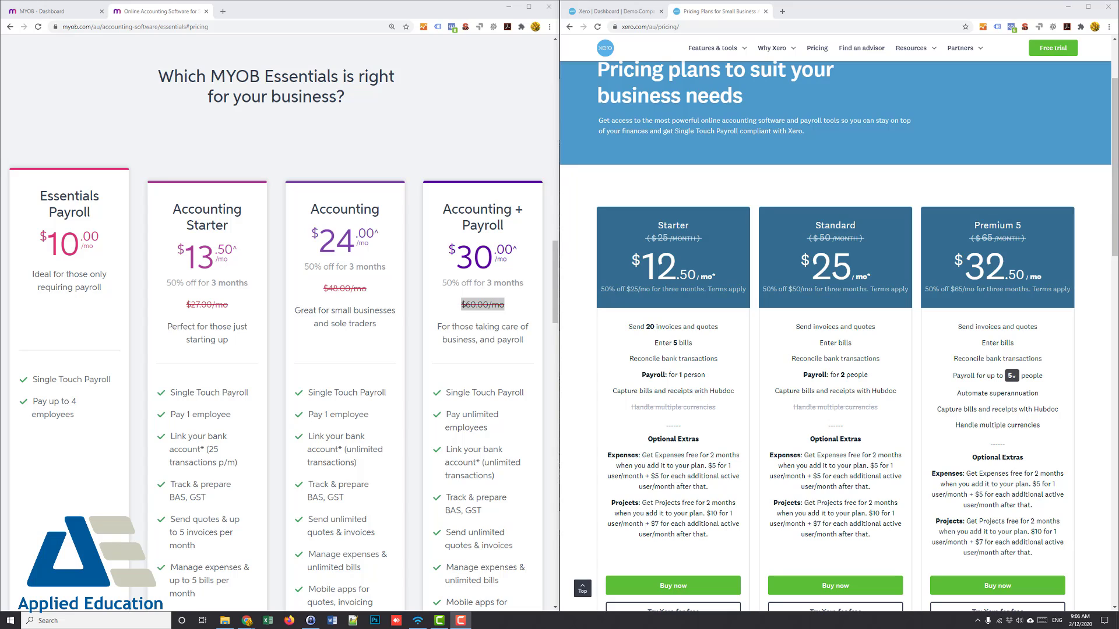
{"action": "mouse_move", "coordinate": [575, 194]}
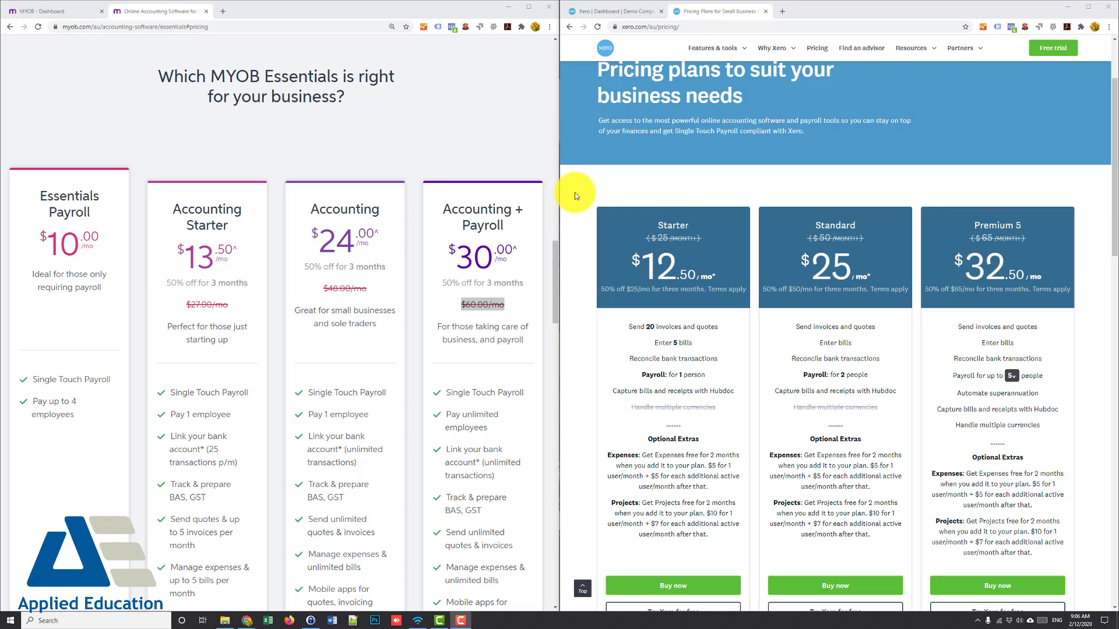
{"action": "mouse_move", "coordinate": [500, 314]}
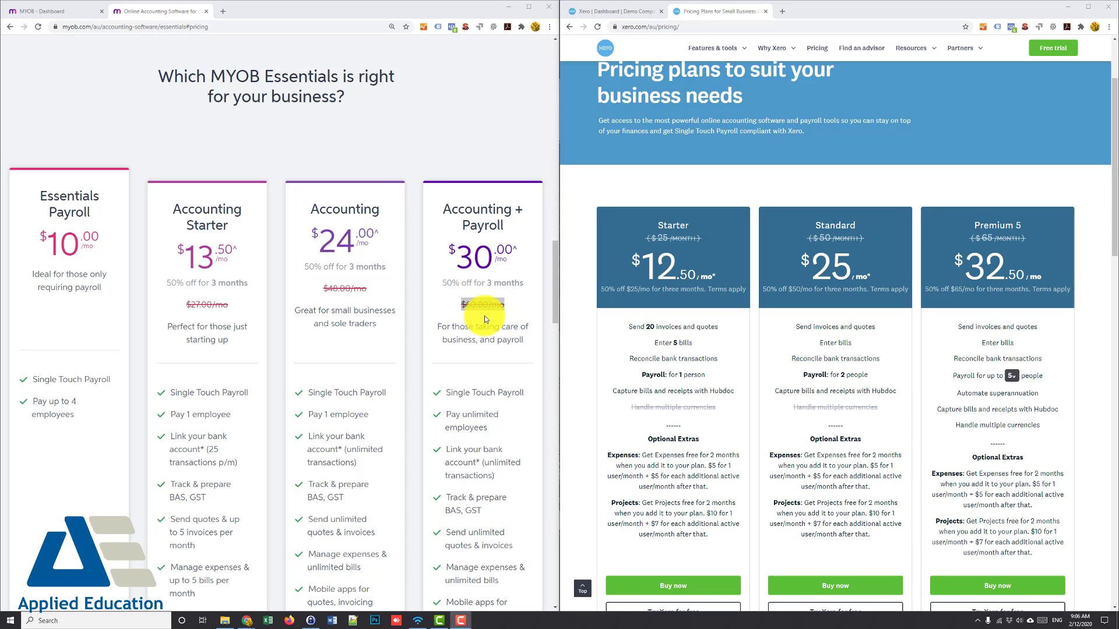
{"action": "scroll", "scroll_direction": "down", "scroll_amount": 3}
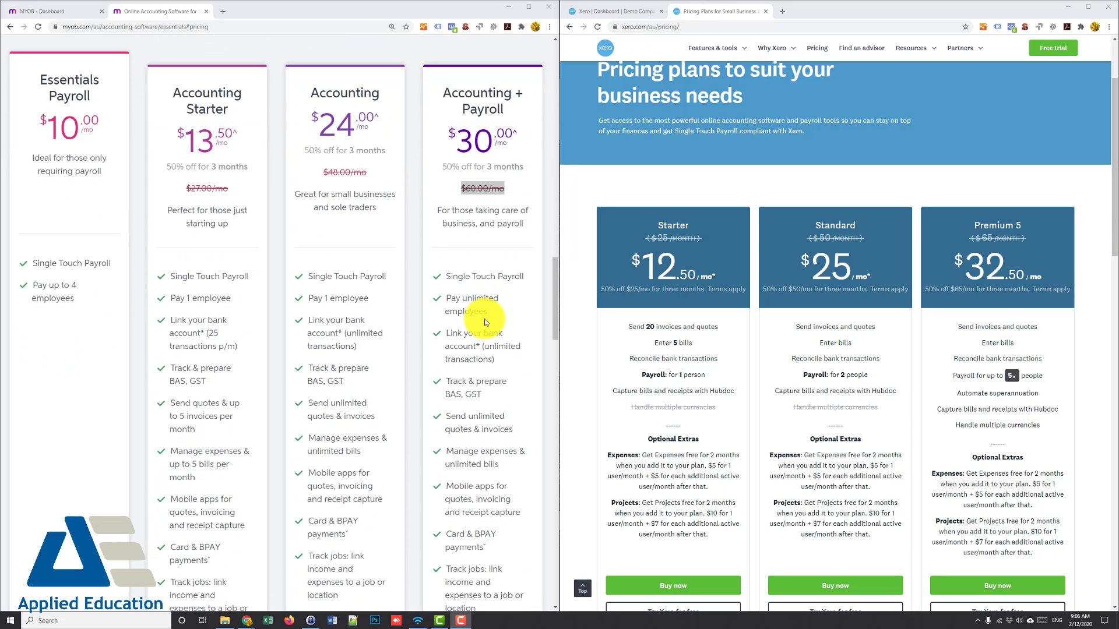
{"action": "mouse_move", "coordinate": [474, 312]}
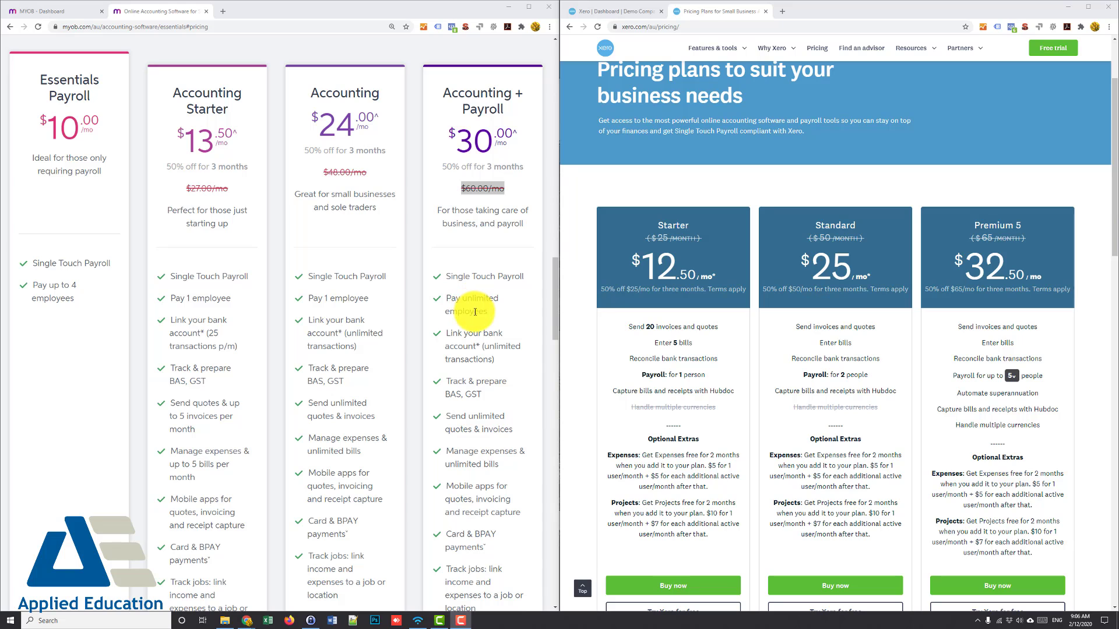
{"action": "scroll", "scroll_direction": "down", "scroll_amount": 3}
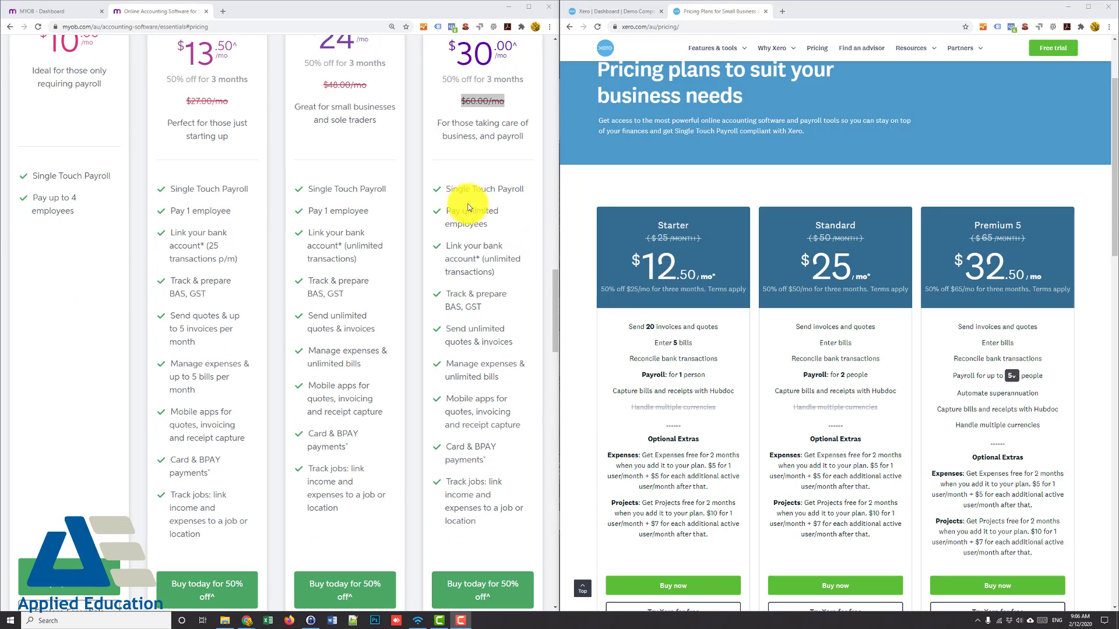
{"action": "mouse_move", "coordinate": [467, 329]}
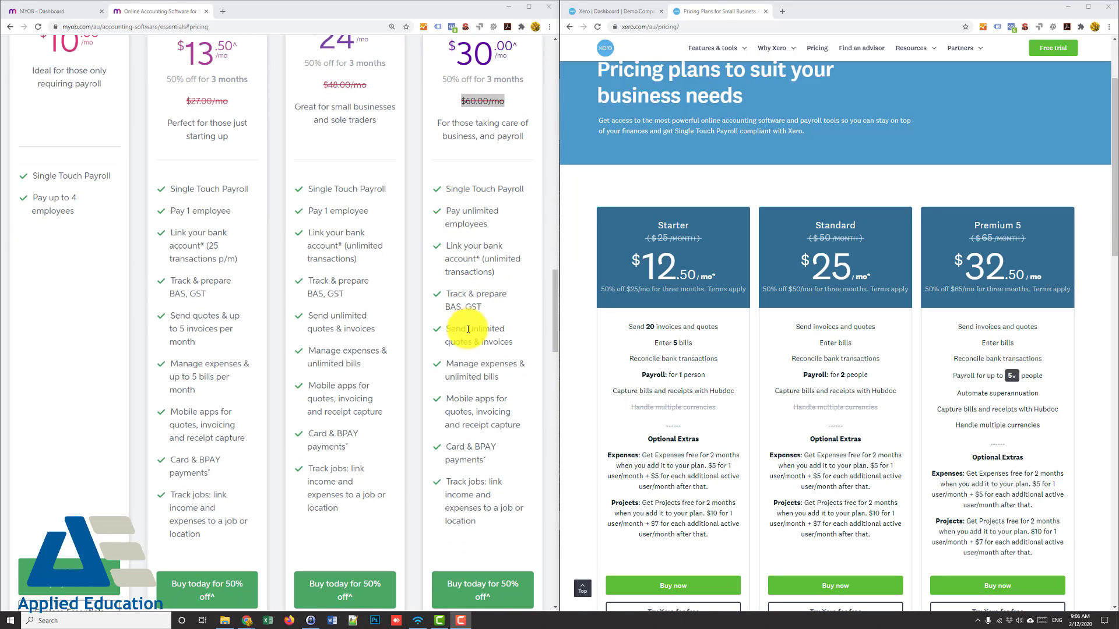
{"action": "mouse_move", "coordinate": [496, 357]}
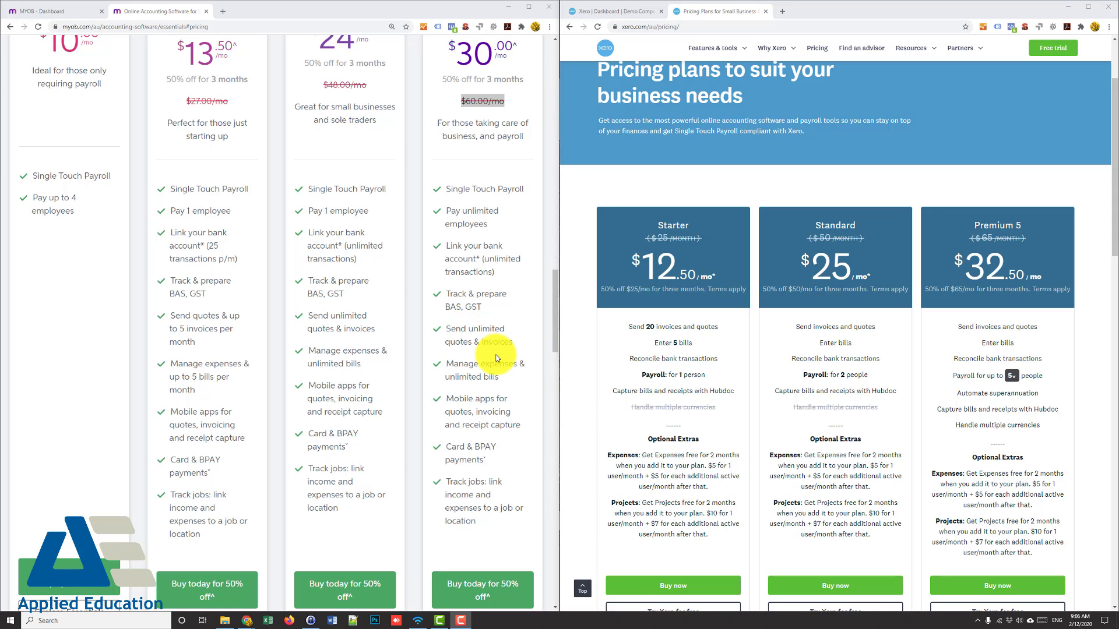
{"action": "mouse_move", "coordinate": [478, 482]}
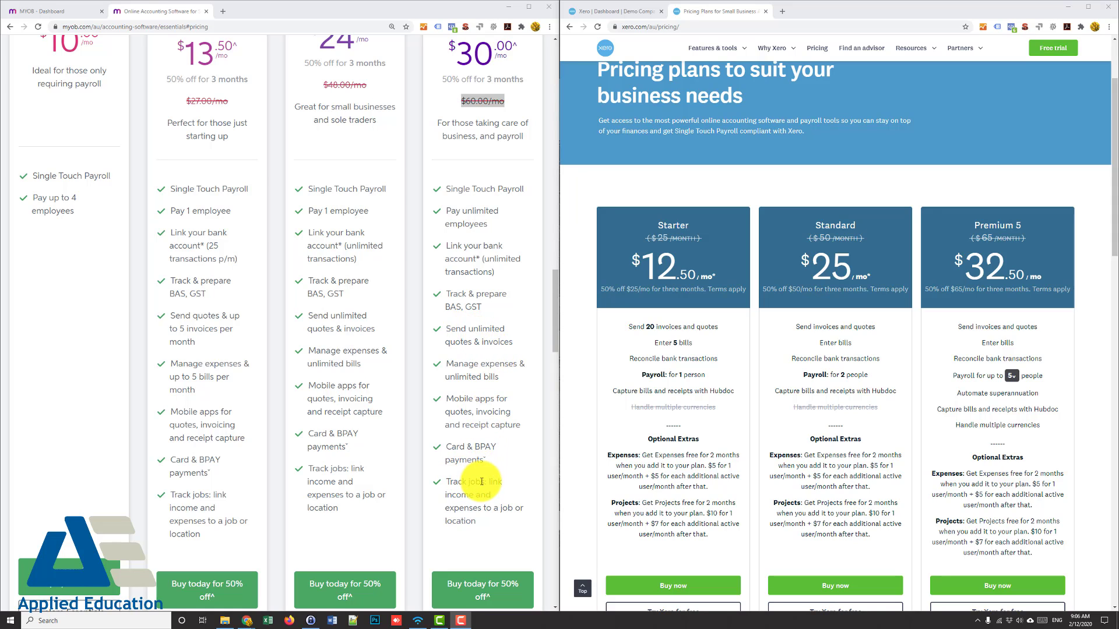
{"action": "scroll", "scroll_direction": "up", "scroll_amount": 3}
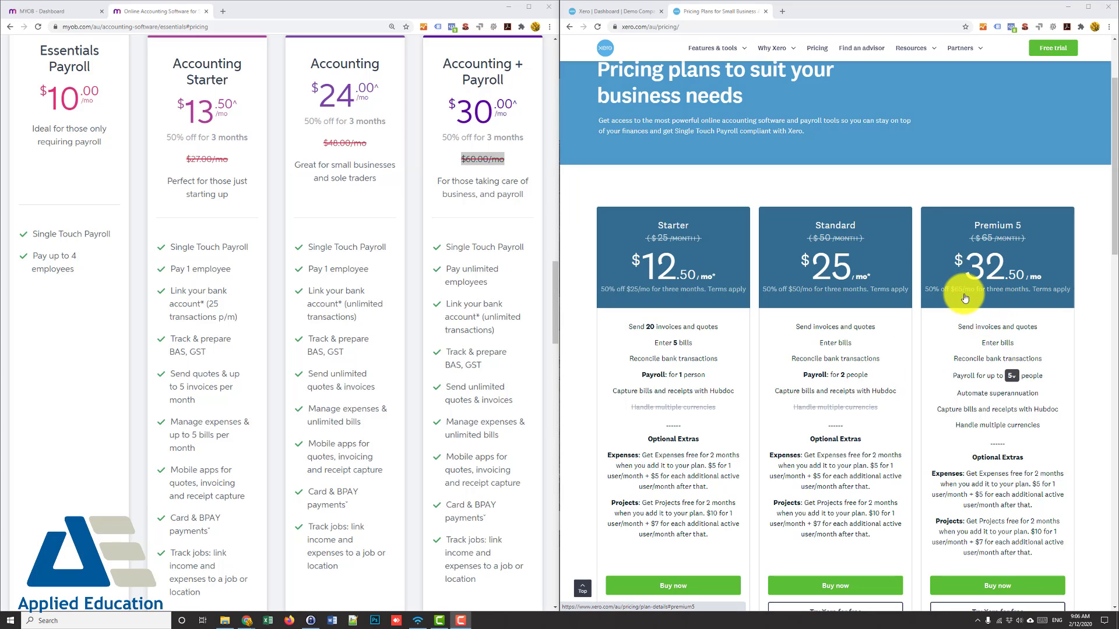
- Price Xero's Premium plan for 50, then 20, then 50 payroll people
{"action": "left_click", "coordinate": [1011, 376]}
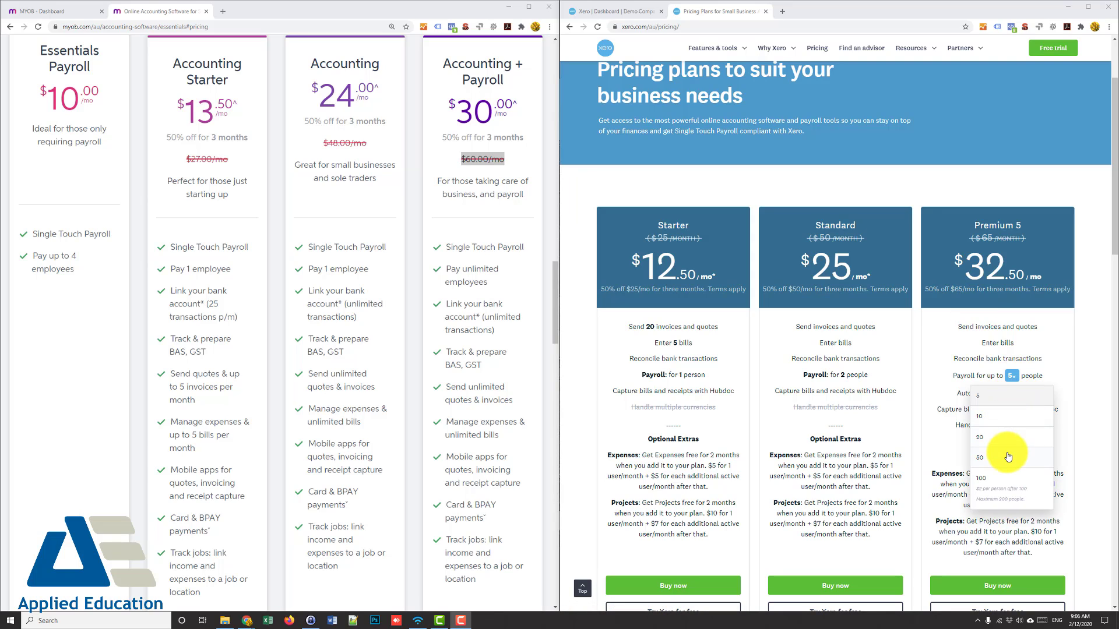
{"action": "left_click", "coordinate": [980, 458]}
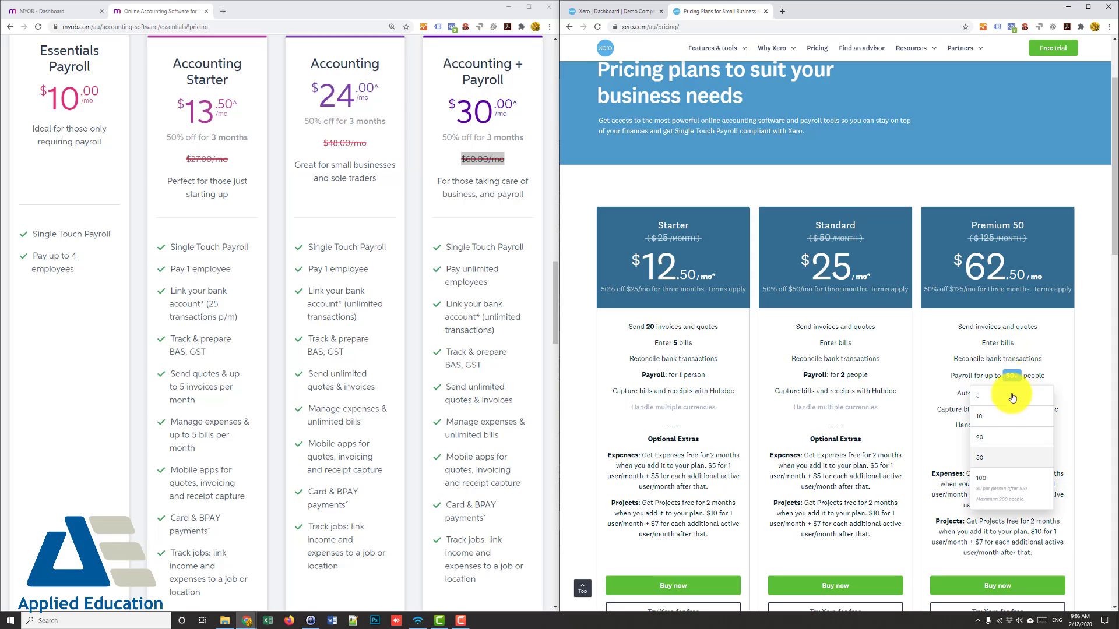
{"action": "left_click", "coordinate": [979, 437]}
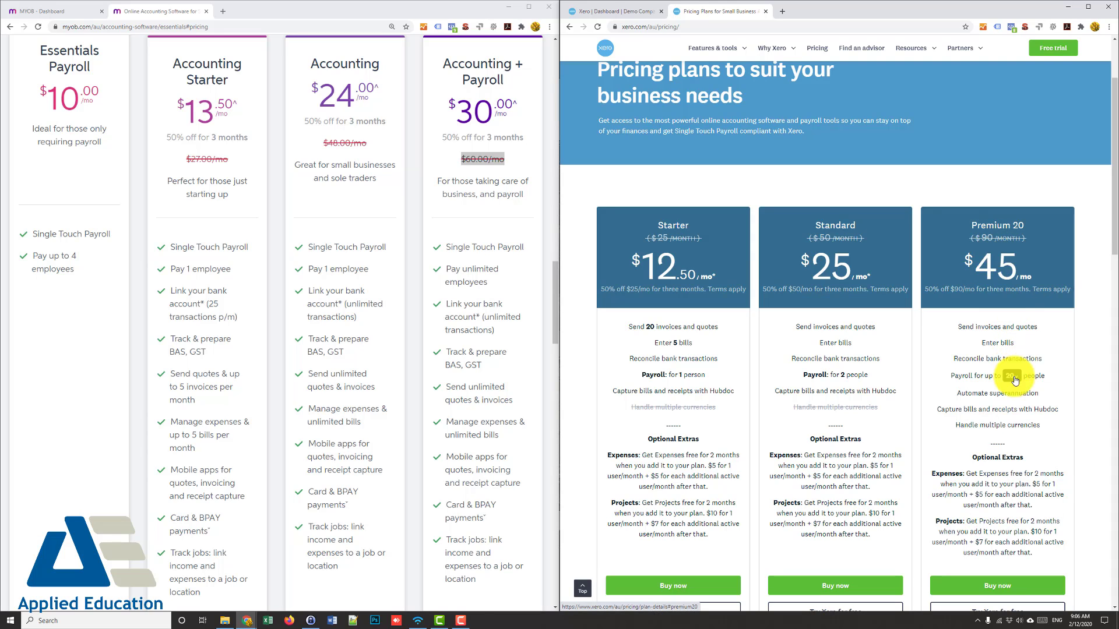
{"action": "left_click", "coordinate": [1013, 376]}
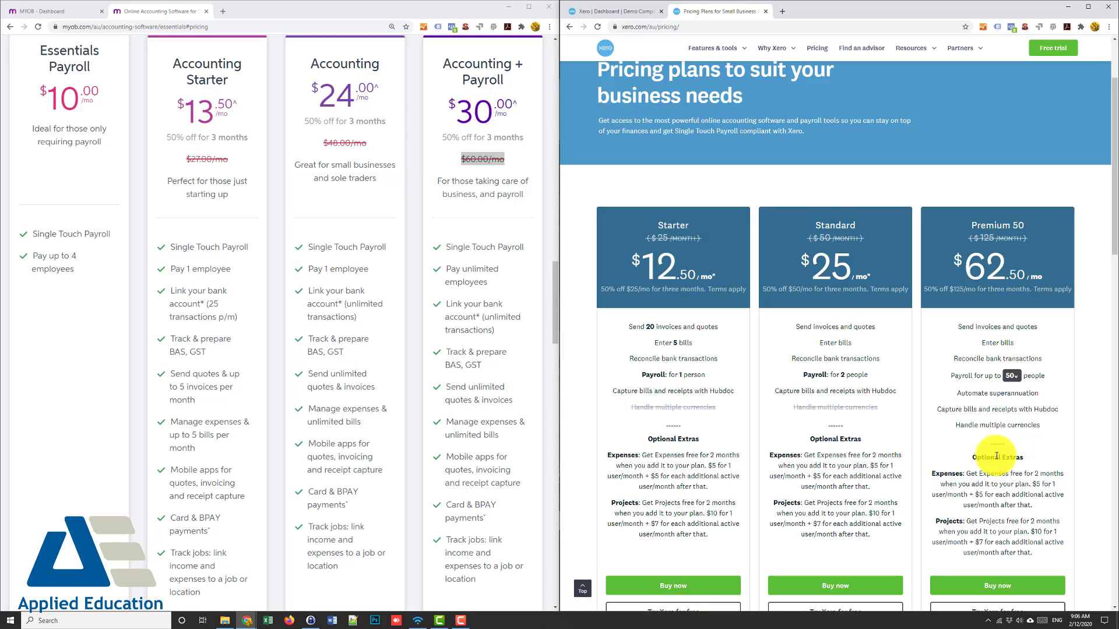
{"action": "mouse_move", "coordinate": [1007, 409]}
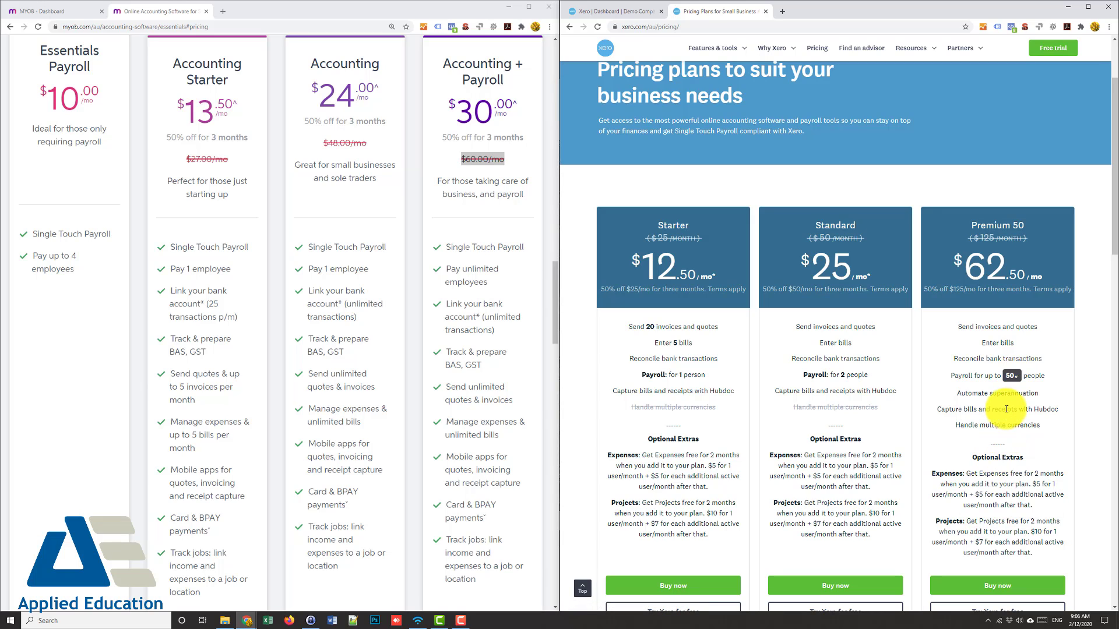
{"action": "scroll", "scroll_direction": "down", "scroll_amount": 3}
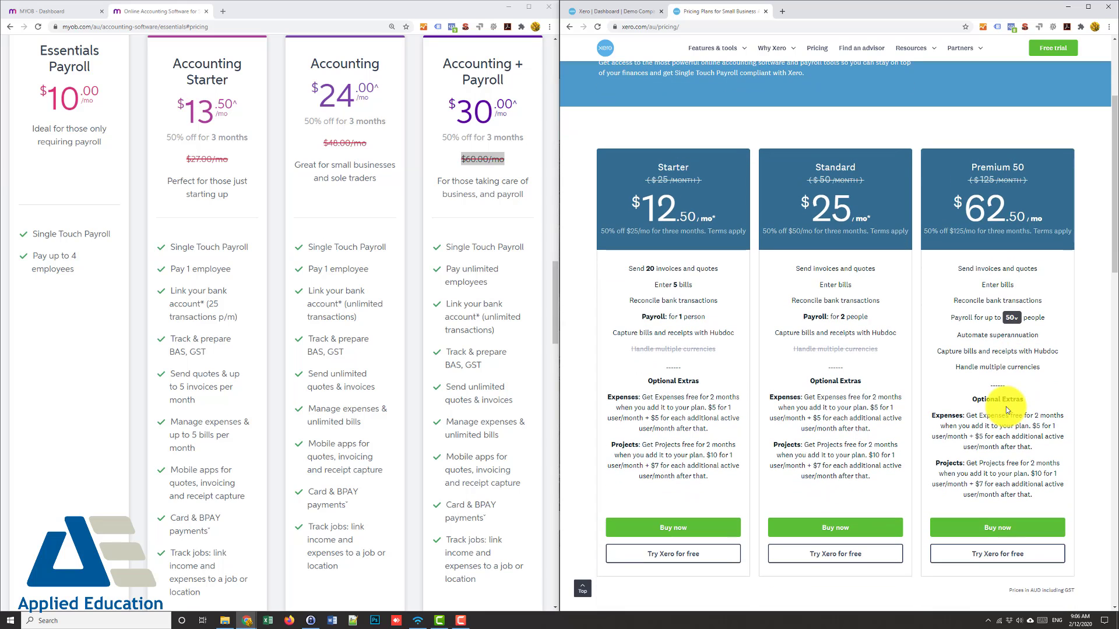
{"action": "mouse_move", "coordinate": [1010, 318]}
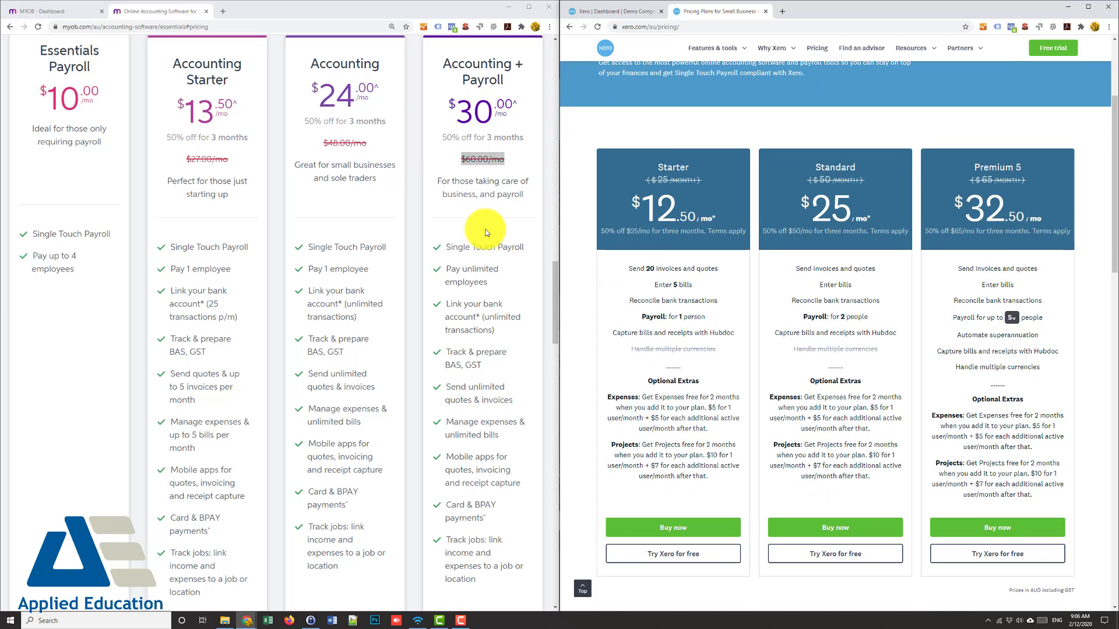
{"action": "scroll", "scroll_direction": "up", "scroll_amount": 3}
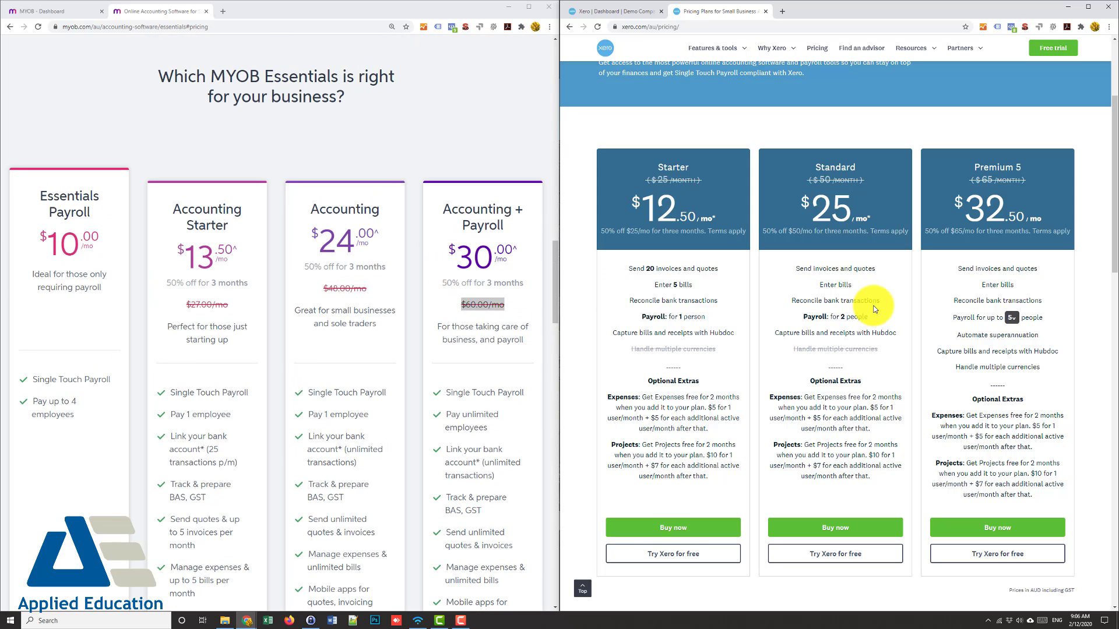
{"action": "mouse_move", "coordinate": [683, 268]}
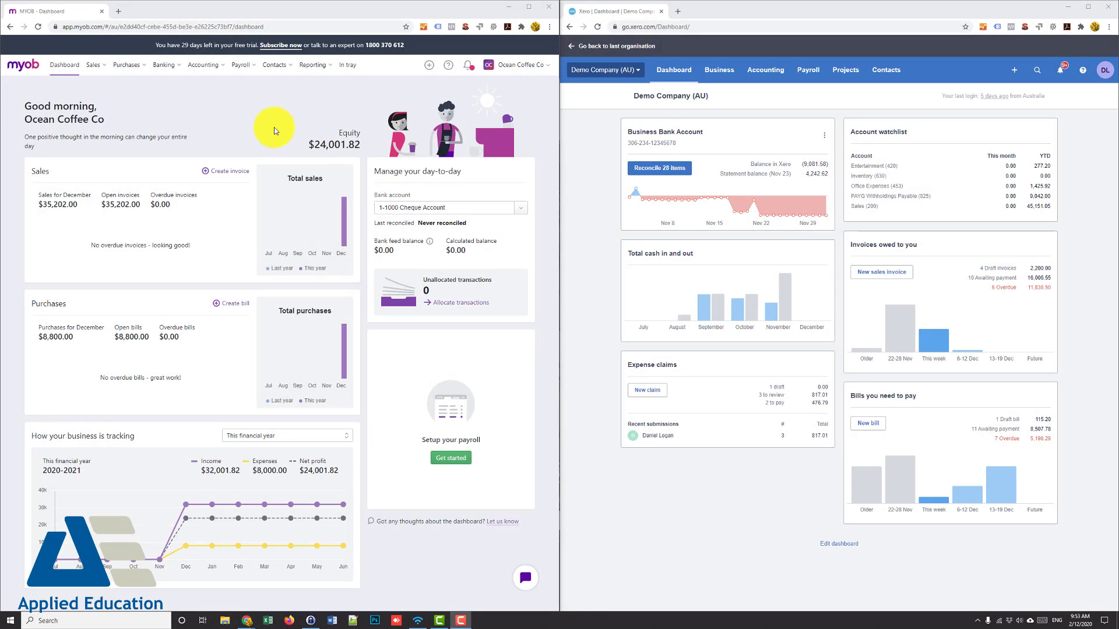
{"action": "mouse_move", "coordinate": [92, 65]}
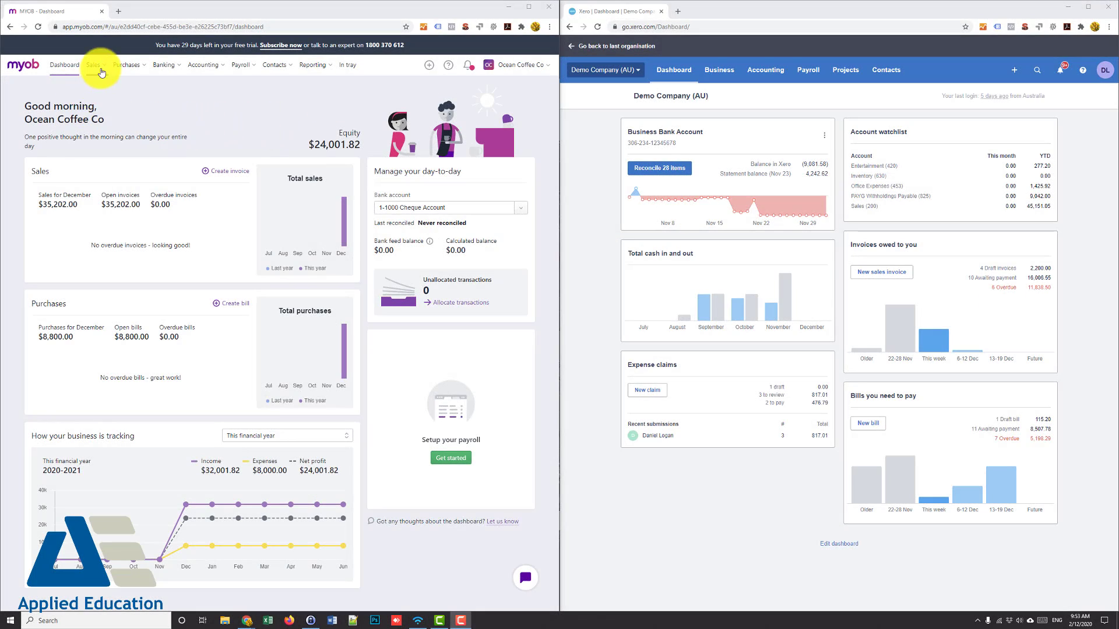
- Open a blank MYOB Create invoice form and a blank Xero New Invoice form
{"action": "left_click", "coordinate": [93, 65]}
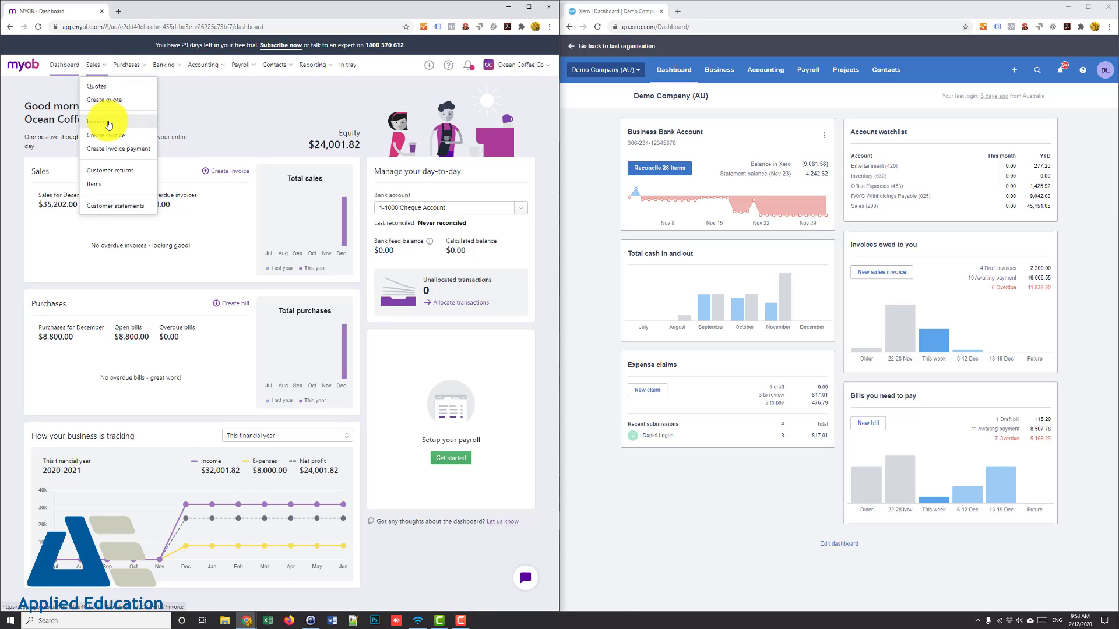
{"action": "left_click", "coordinate": [99, 121]}
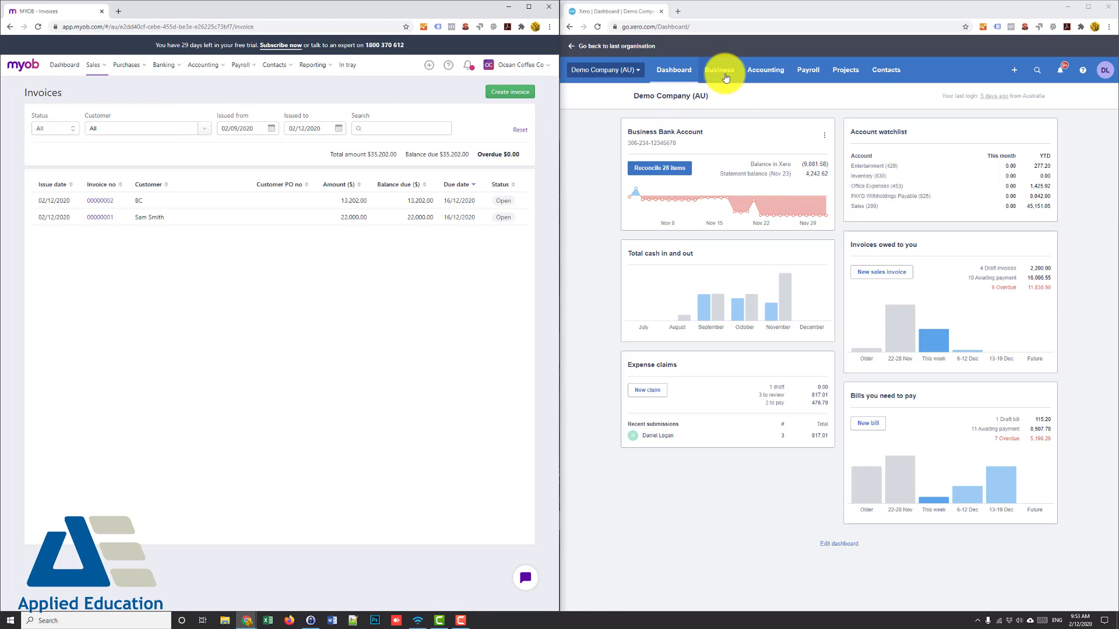
{"action": "left_click", "coordinate": [718, 70]}
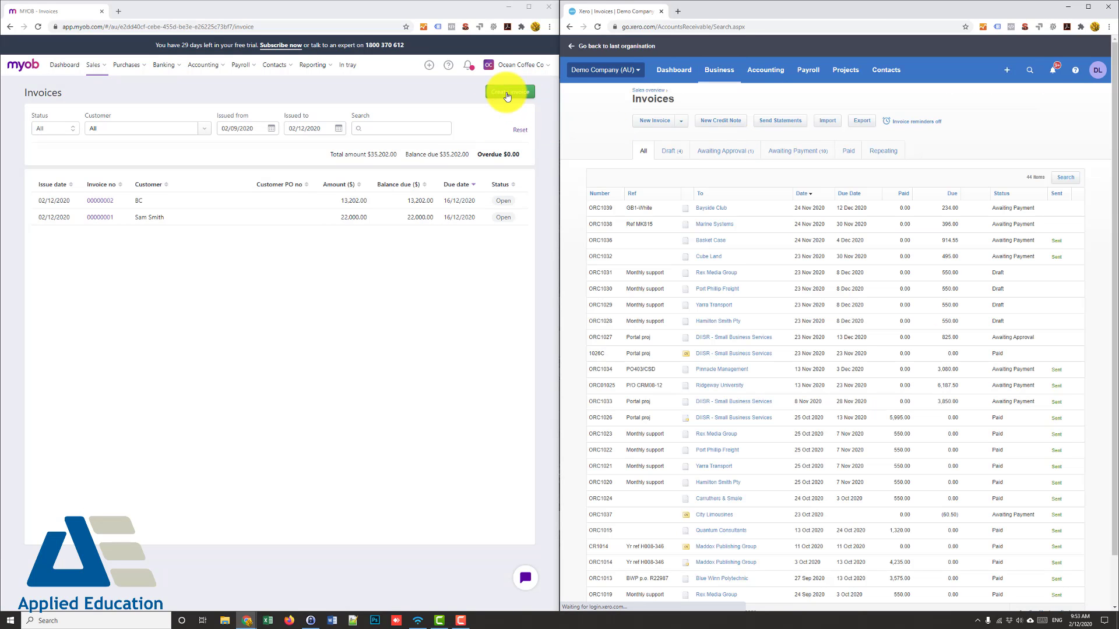
{"action": "left_click", "coordinate": [509, 92]}
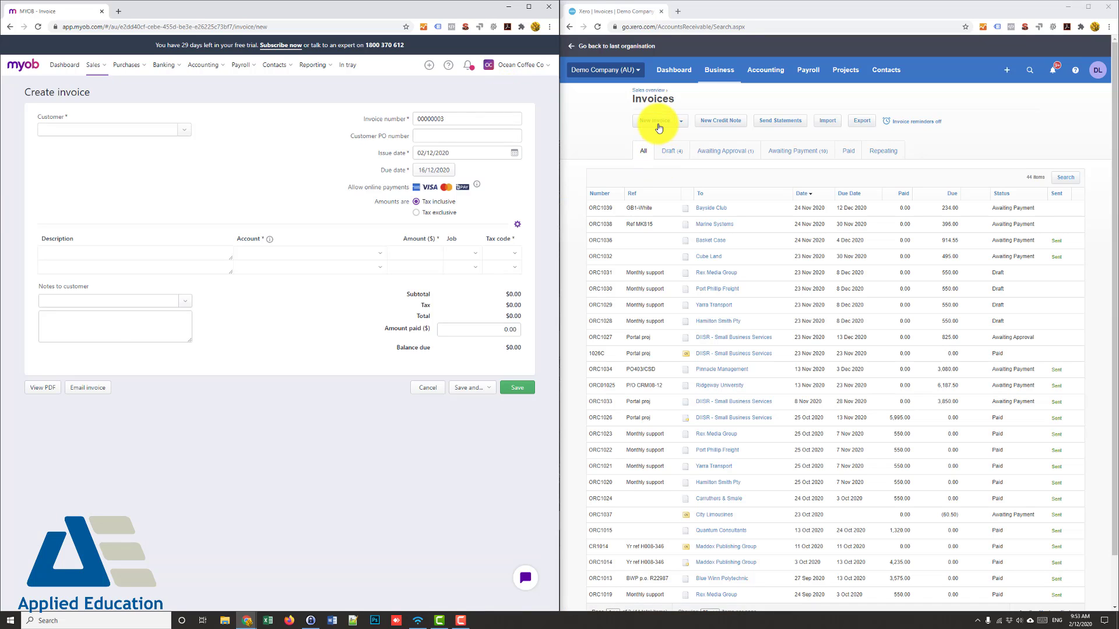
{"action": "left_click", "coordinate": [656, 121]}
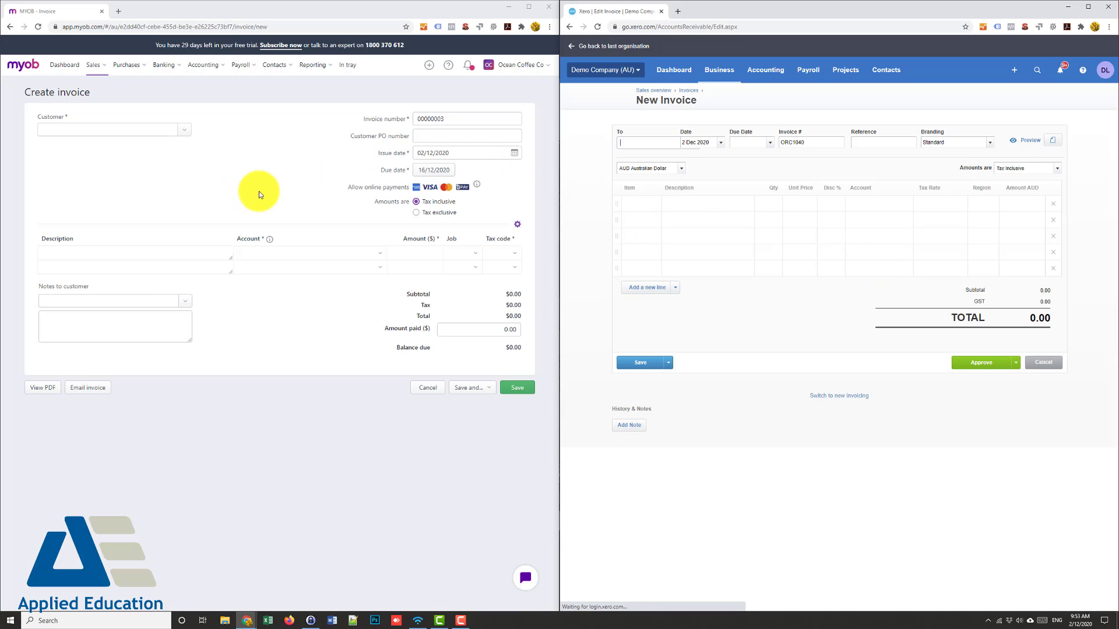
{"action": "mouse_move", "coordinate": [559, 197]}
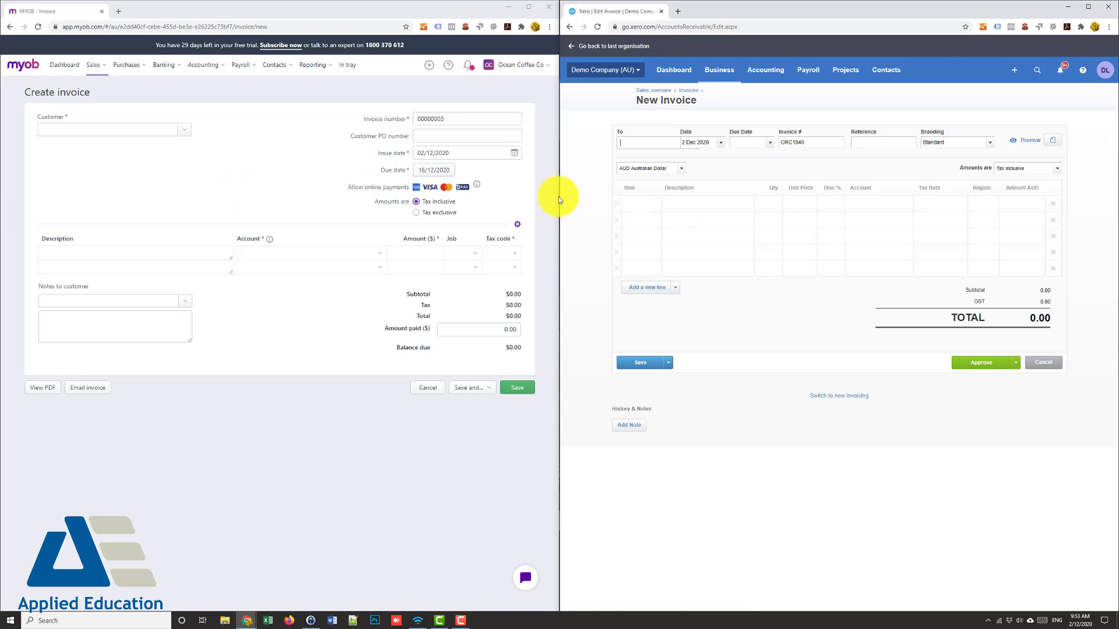
{"action": "mouse_move", "coordinate": [890, 183]}
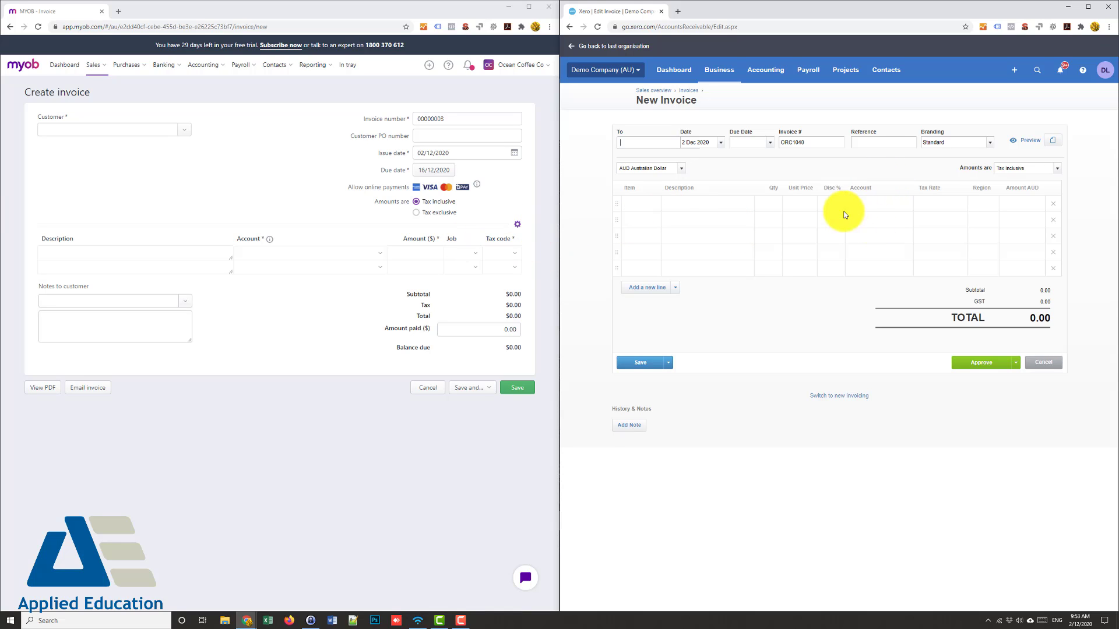
{"action": "mouse_move", "coordinate": [983, 200]}
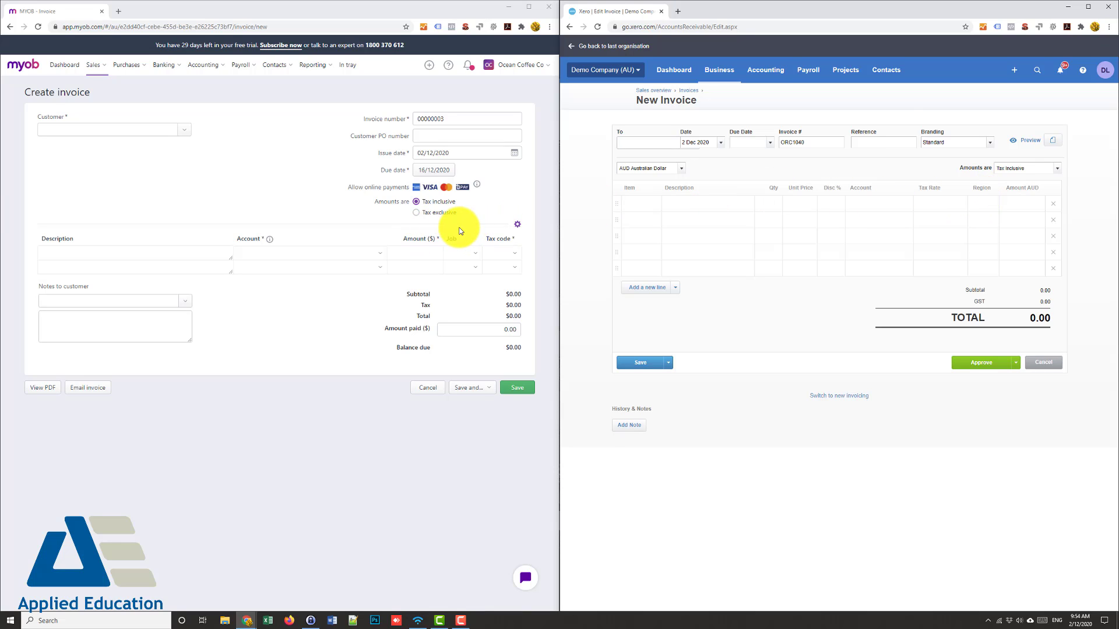
{"action": "mouse_move", "coordinate": [257, 305]}
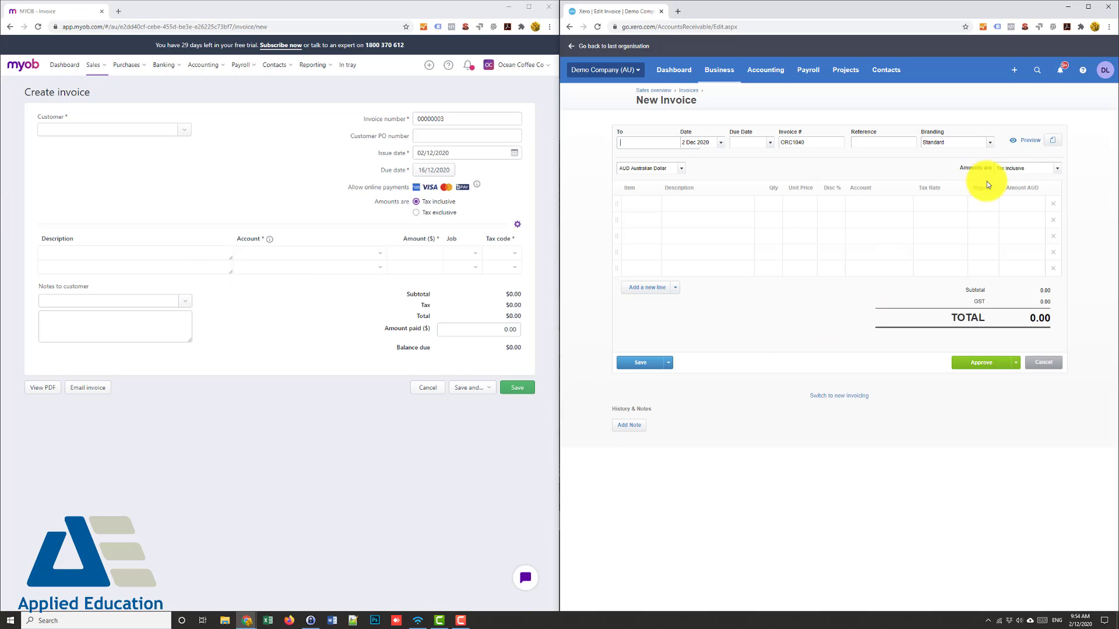
{"action": "left_click", "coordinate": [1054, 139]}
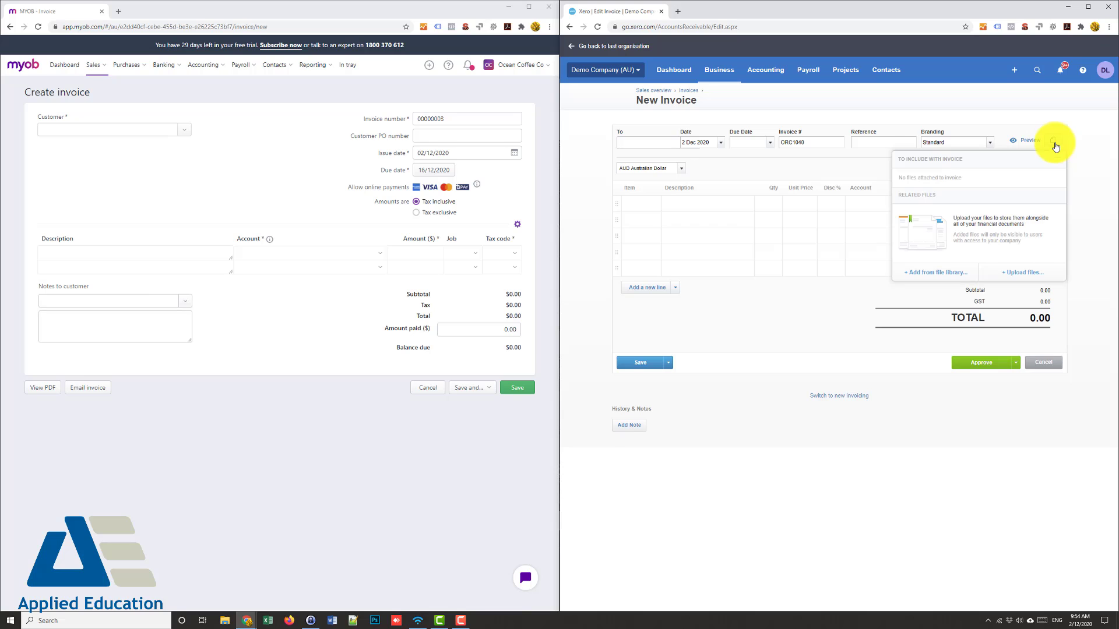
{"action": "mouse_move", "coordinate": [1020, 169]}
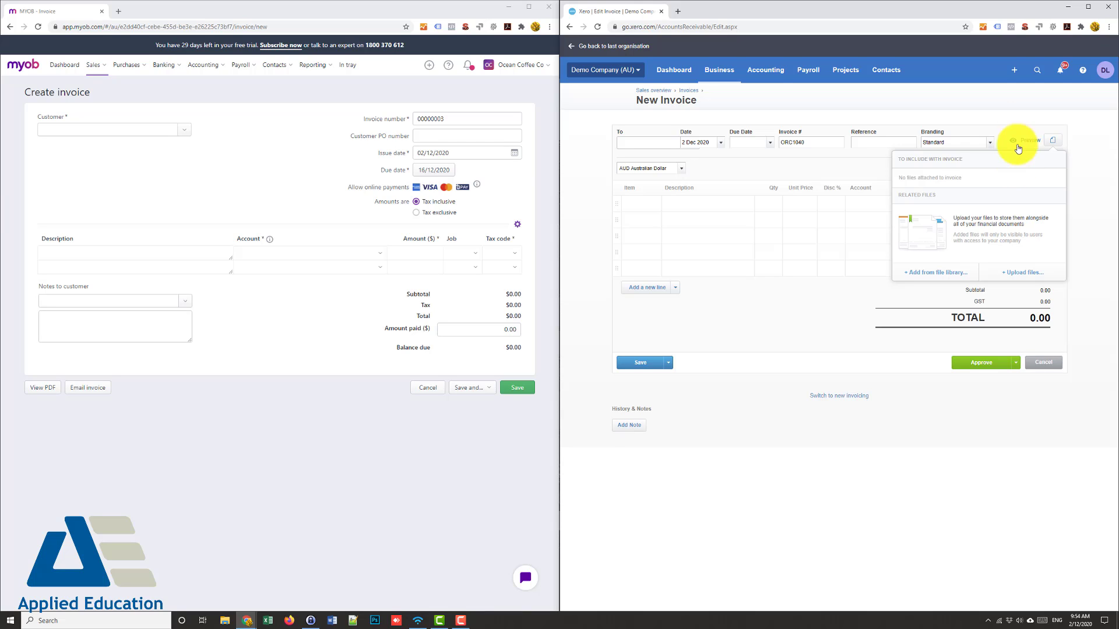
{"action": "mouse_move", "coordinate": [750, 124]}
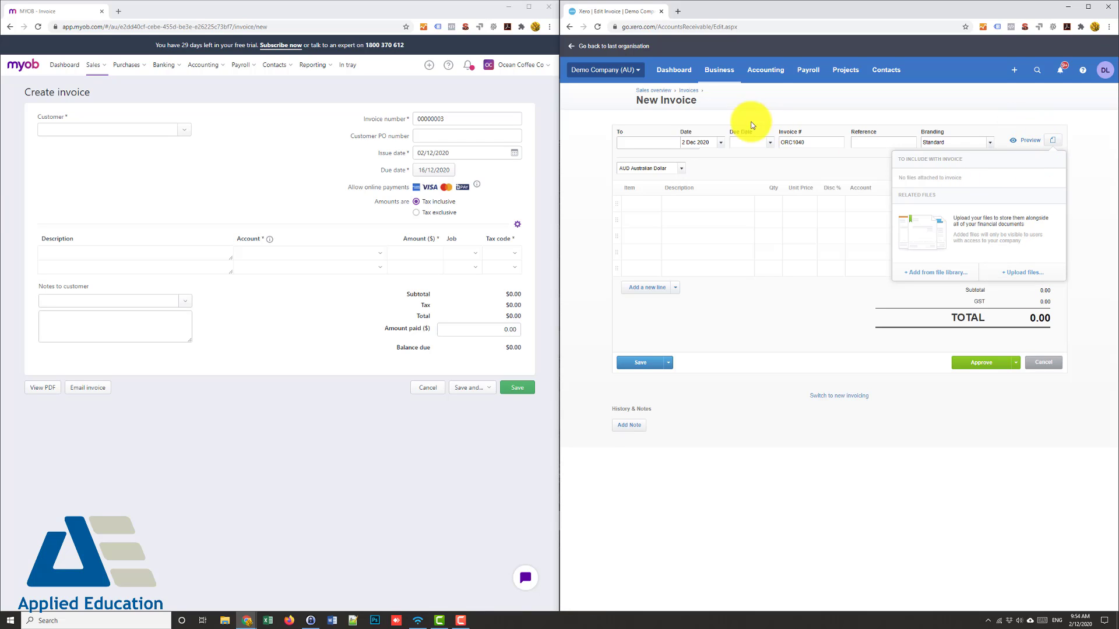
{"action": "mouse_move", "coordinate": [927, 280]}
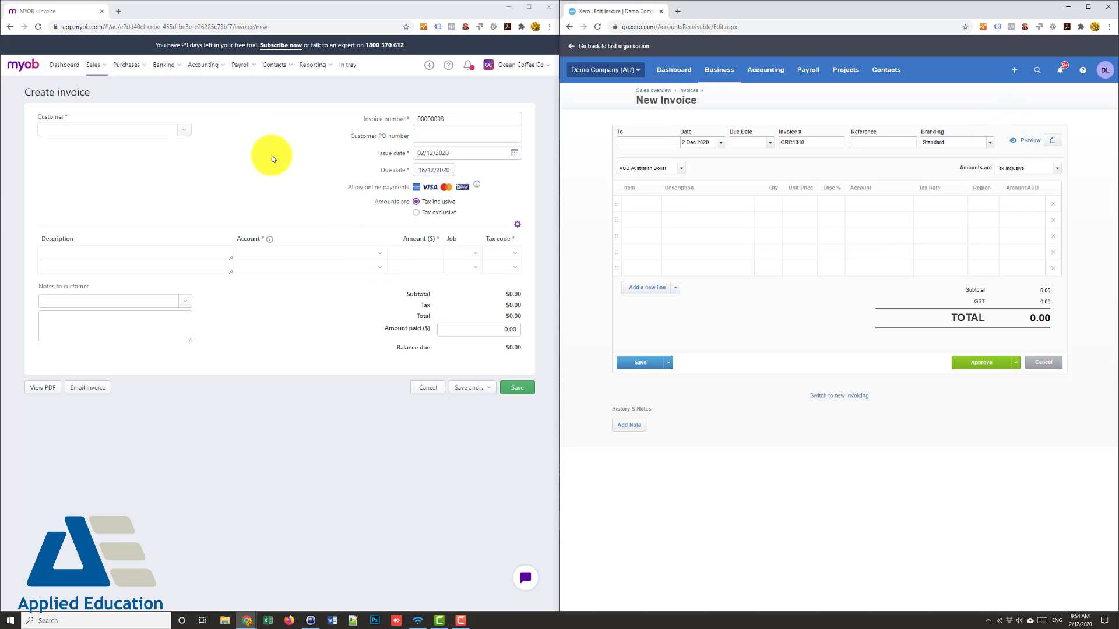
{"action": "mouse_move", "coordinate": [269, 140]}
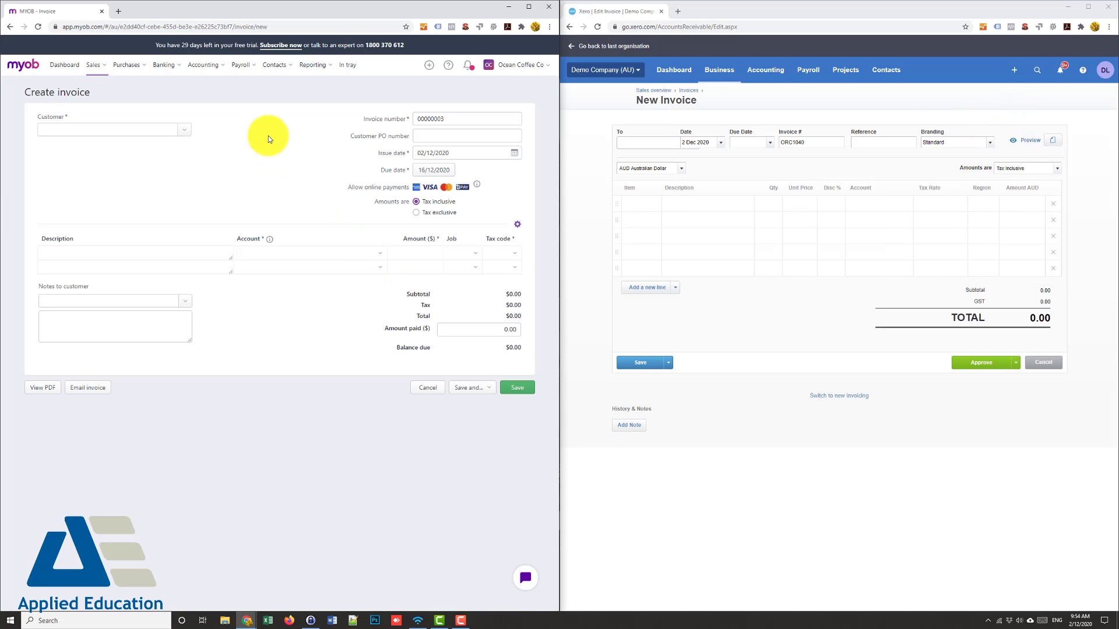
{"action": "mouse_move", "coordinate": [347, 65]}
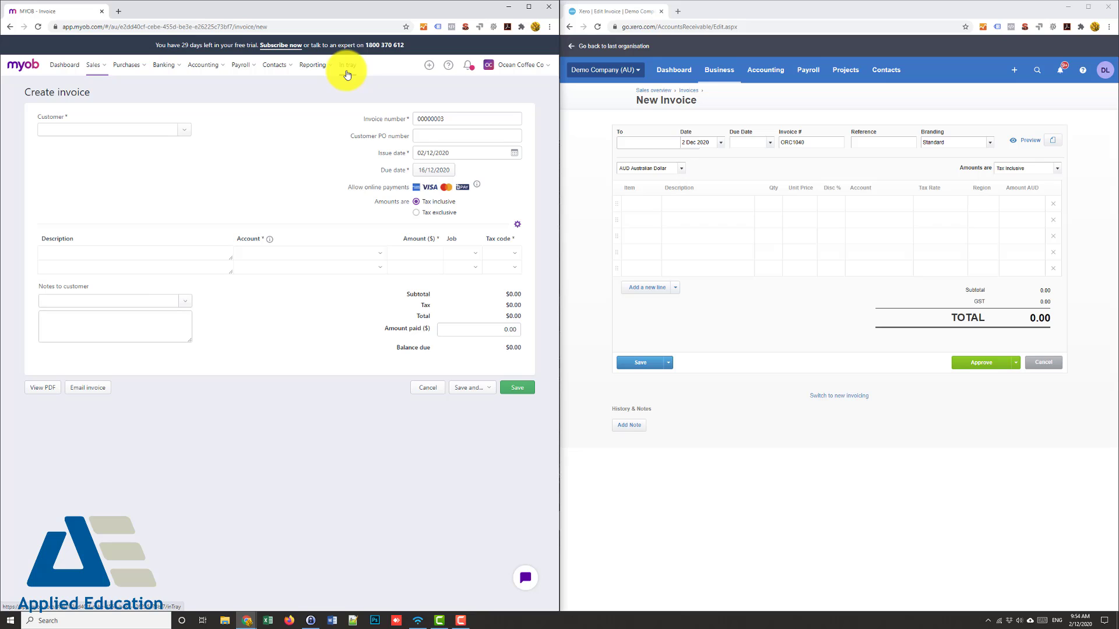
- View MYOB's In tray and preview the uploaded document's action menu without choosing
{"action": "left_click", "coordinate": [347, 65]}
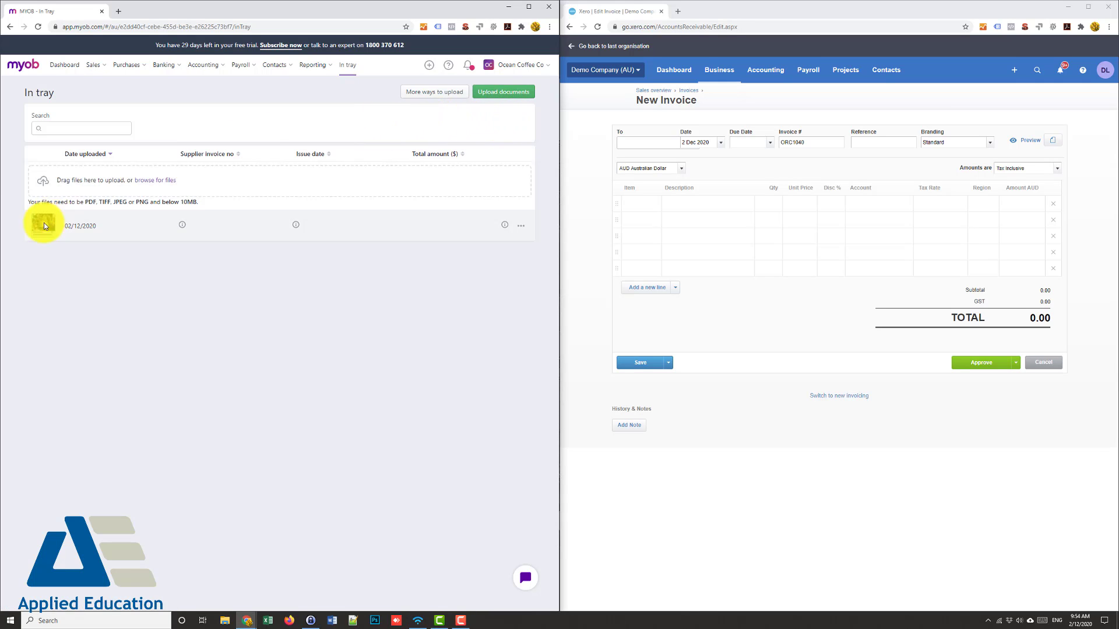
{"action": "left_click", "coordinate": [520, 226]}
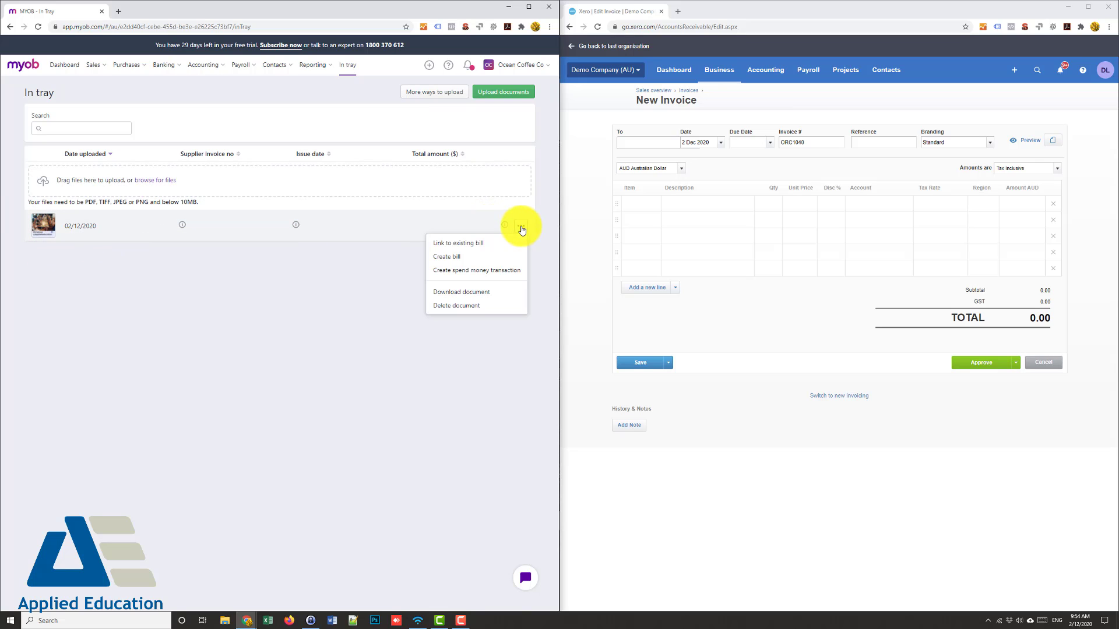
{"action": "mouse_move", "coordinate": [474, 251]}
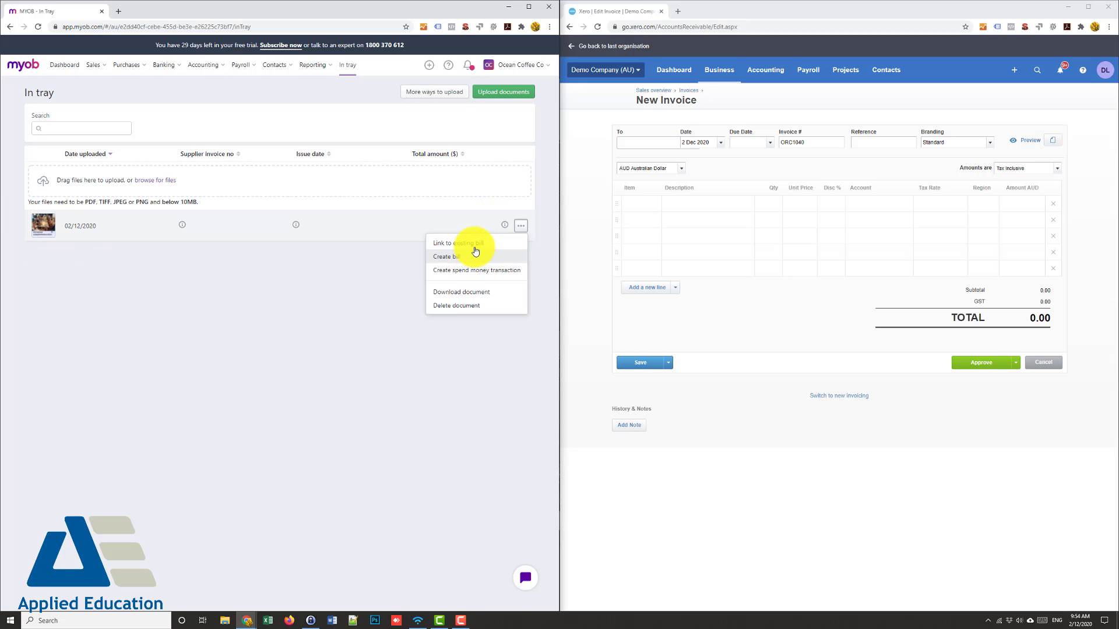
{"action": "mouse_move", "coordinate": [476, 269]}
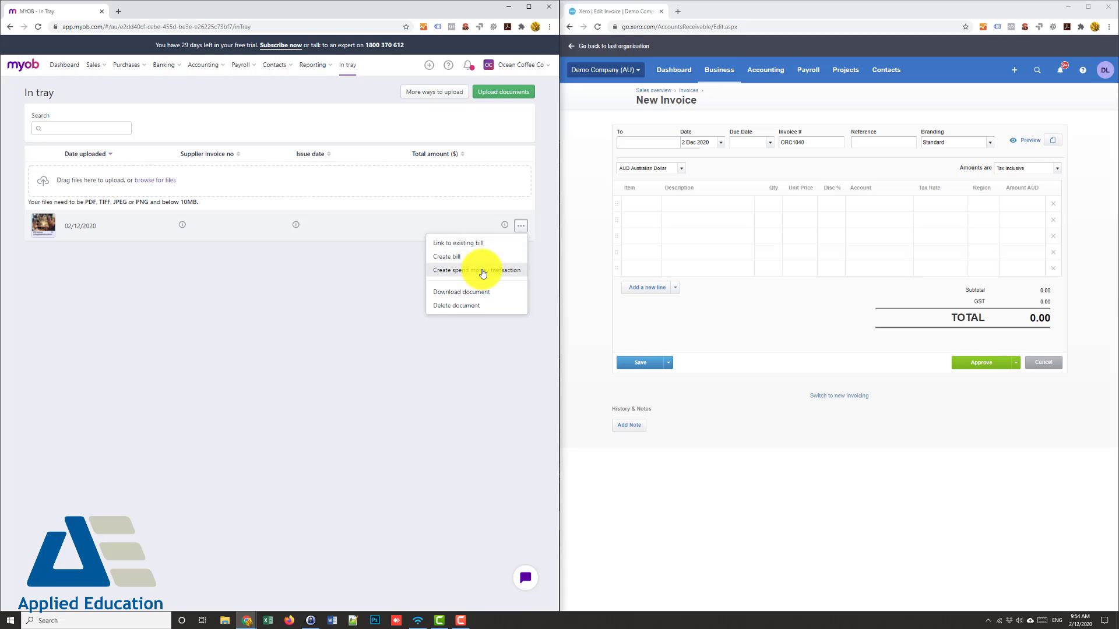
{"action": "left_click", "coordinate": [350, 274]}
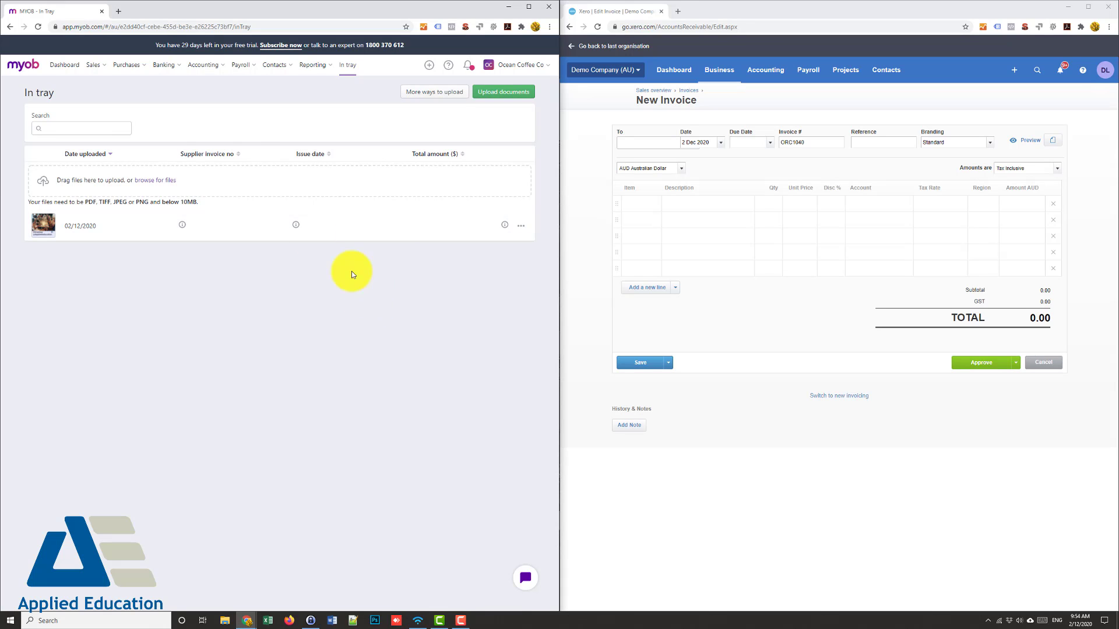
{"action": "mouse_move", "coordinate": [256, 147]}
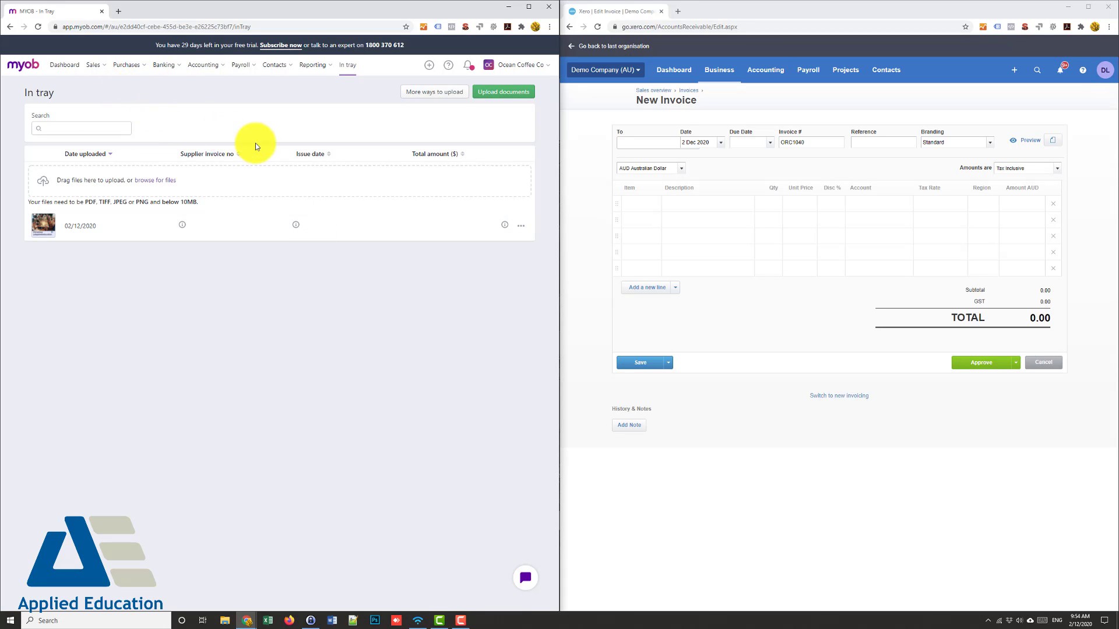
{"action": "mouse_move", "coordinate": [719, 200]}
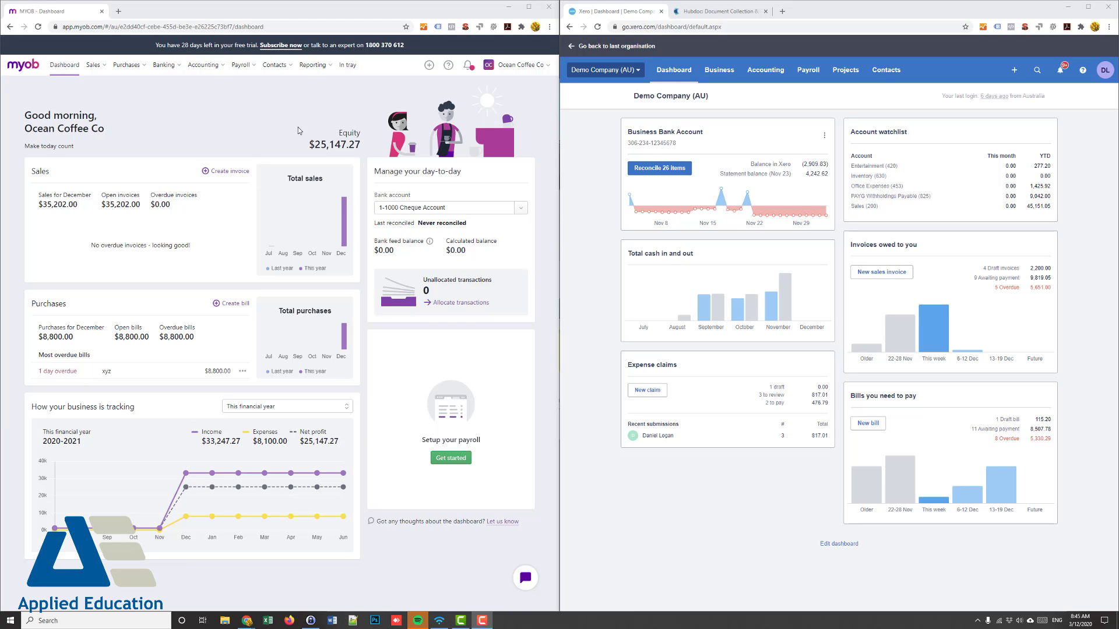
{"action": "mouse_move", "coordinate": [296, 124]}
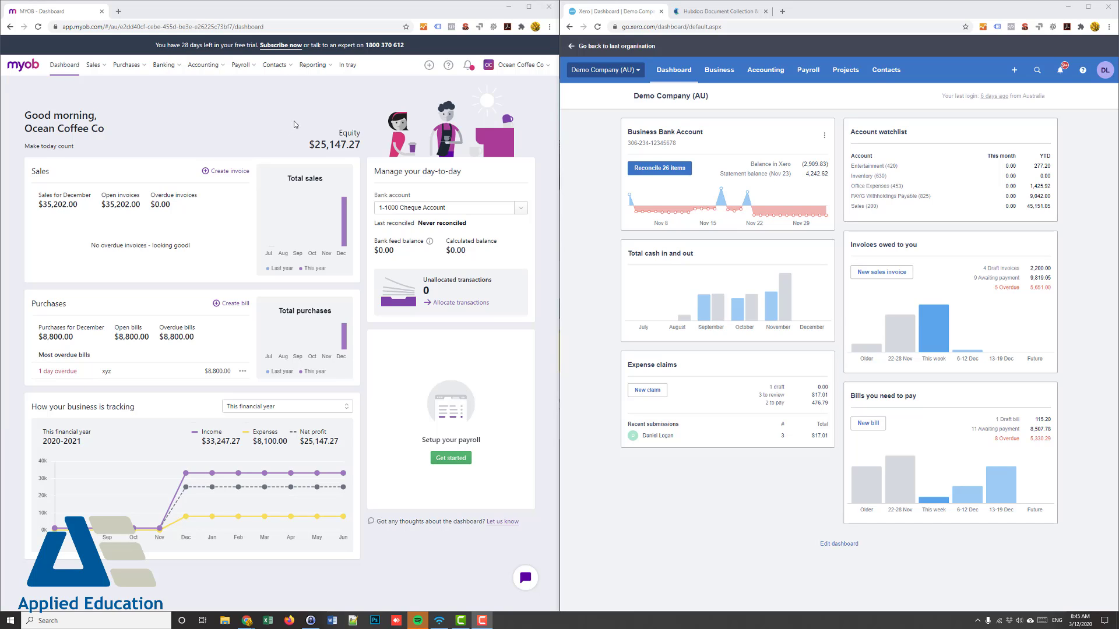
{"action": "mouse_move", "coordinate": [249, 84]}
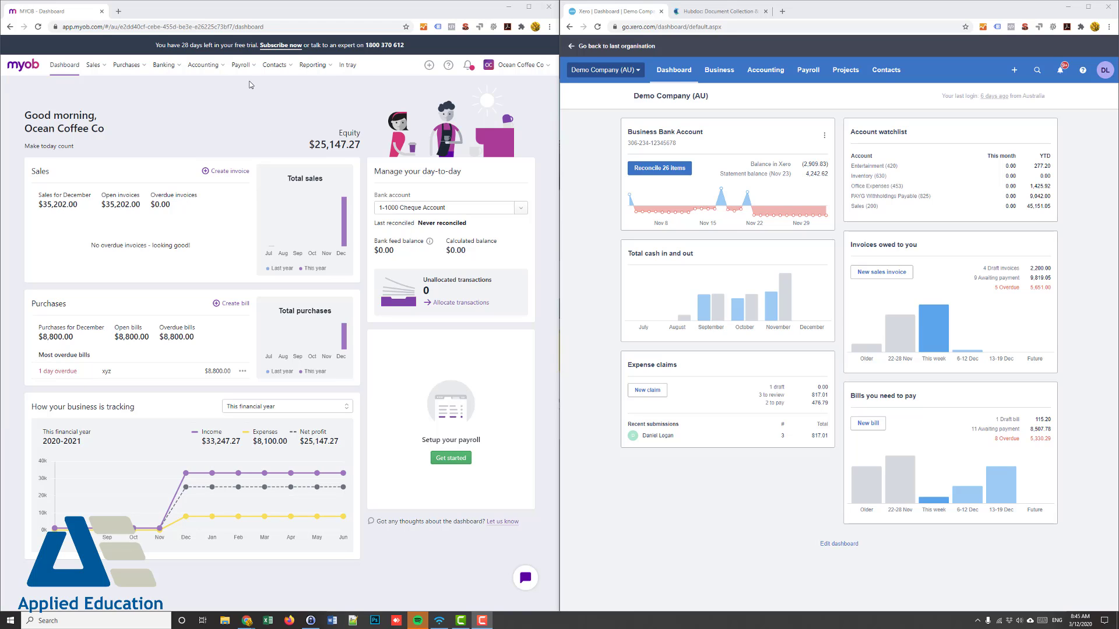
- Create a bill from uploaded invoice 5686 in MYOB's In tray
{"action": "left_click", "coordinate": [347, 64]}
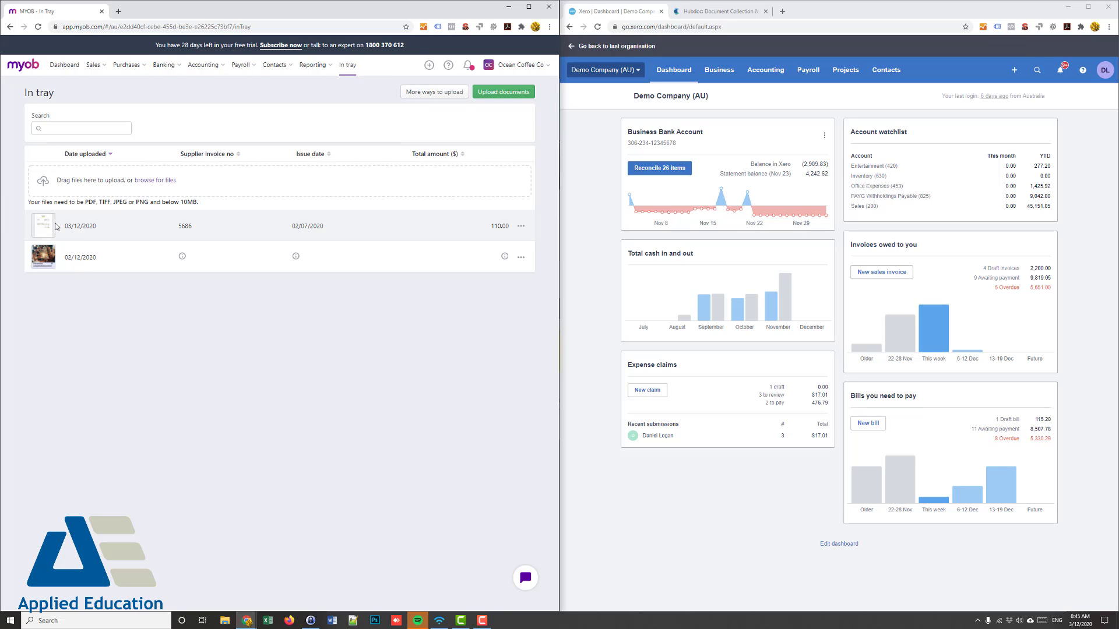
{"action": "mouse_move", "coordinate": [69, 227]}
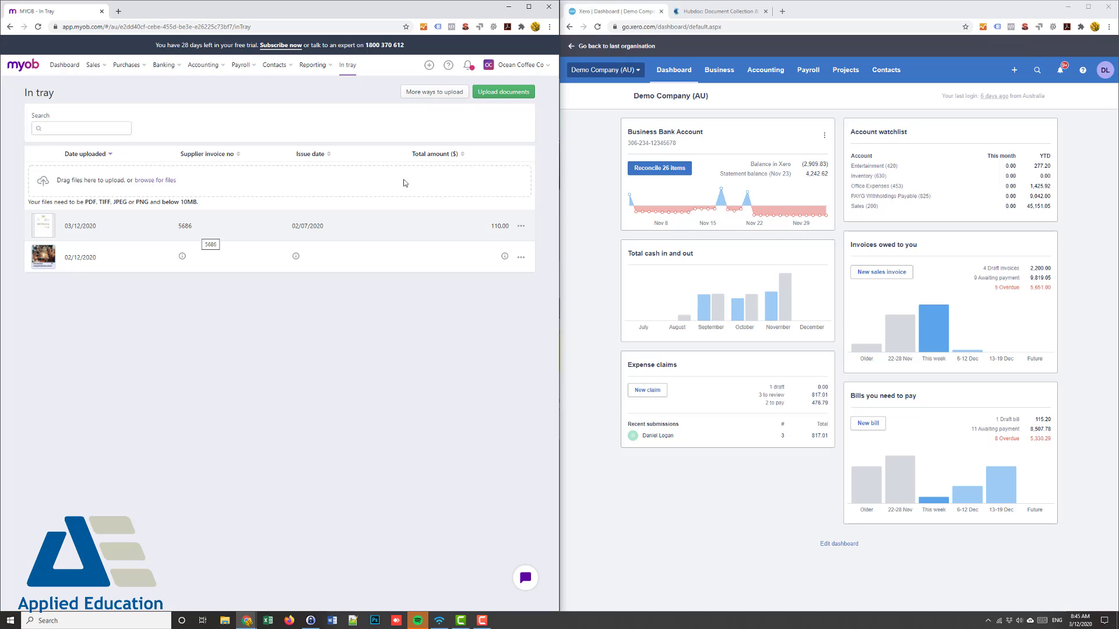
{"action": "mouse_move", "coordinate": [502, 189]}
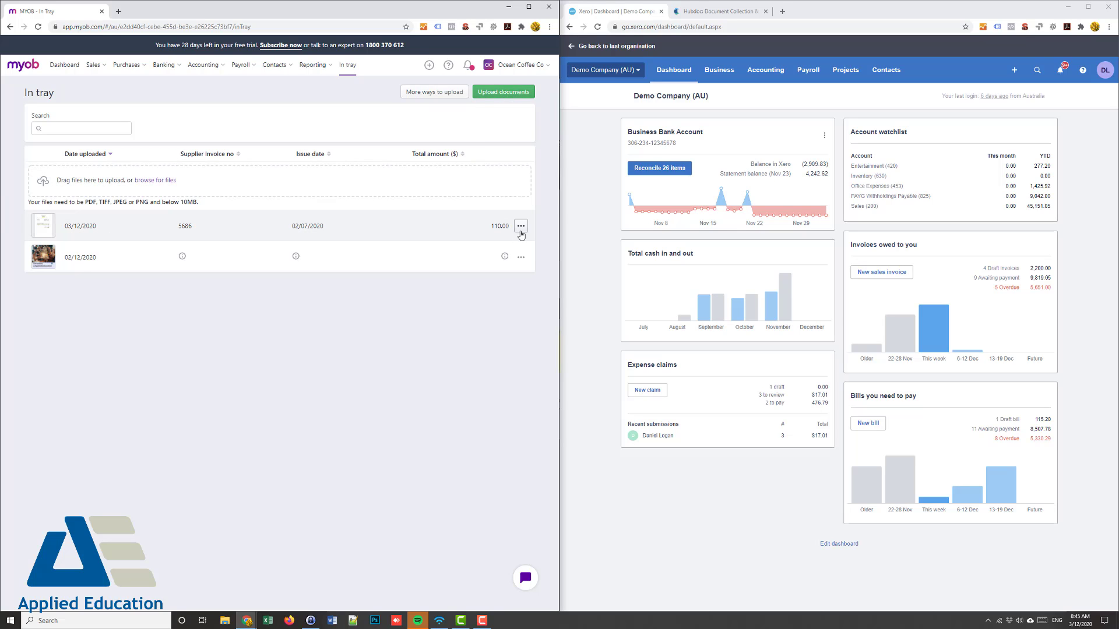
{"action": "left_click", "coordinate": [520, 226]}
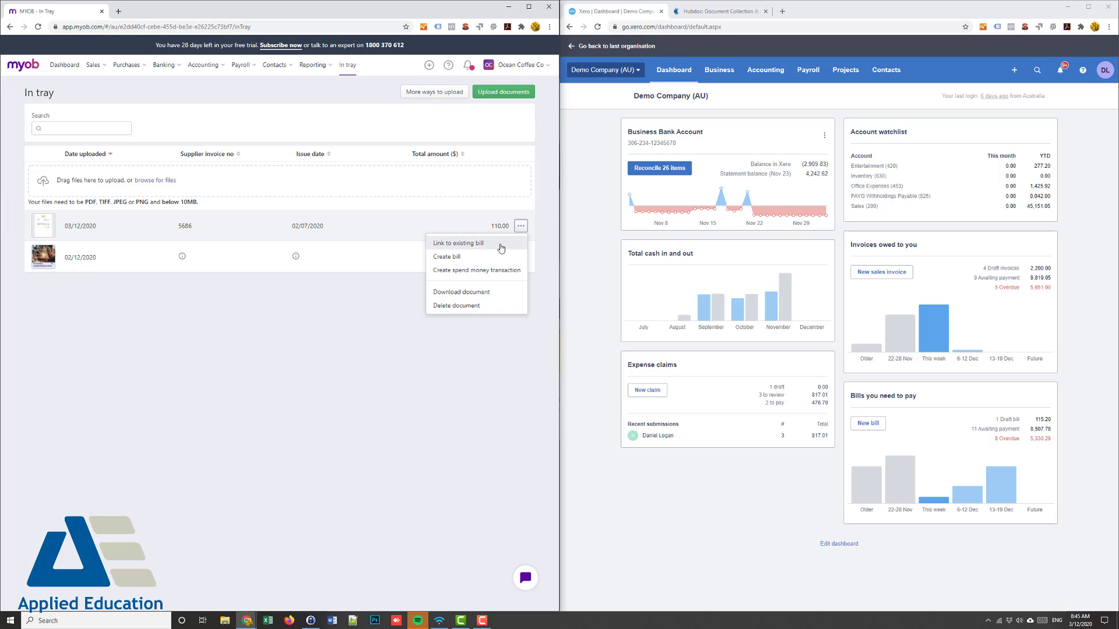
{"action": "mouse_move", "coordinate": [490, 258]}
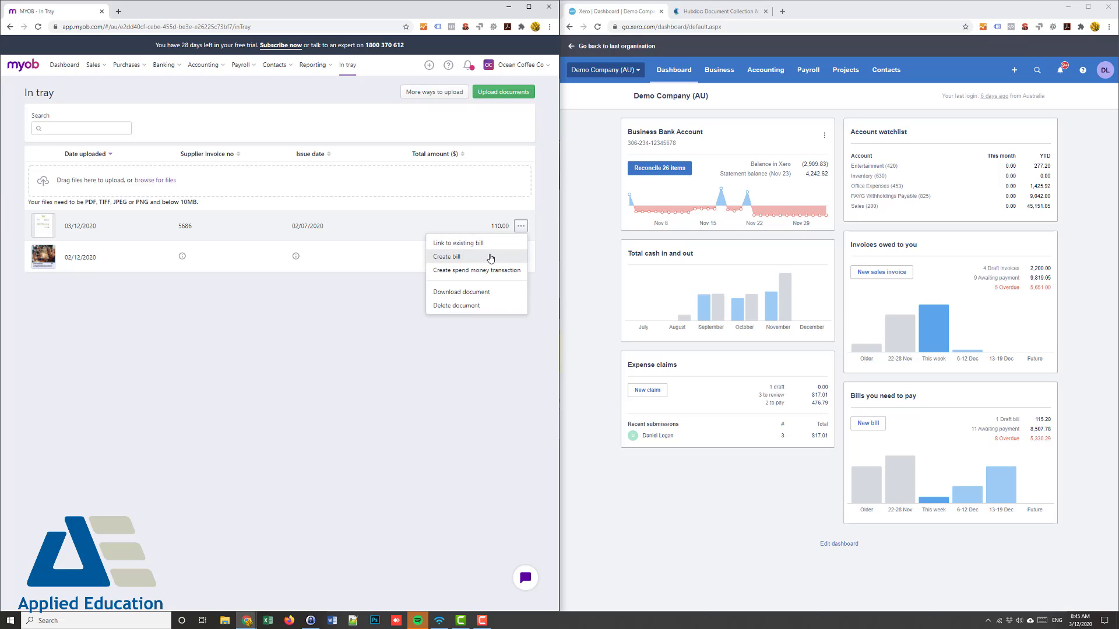
{"action": "left_click", "coordinate": [448, 257]}
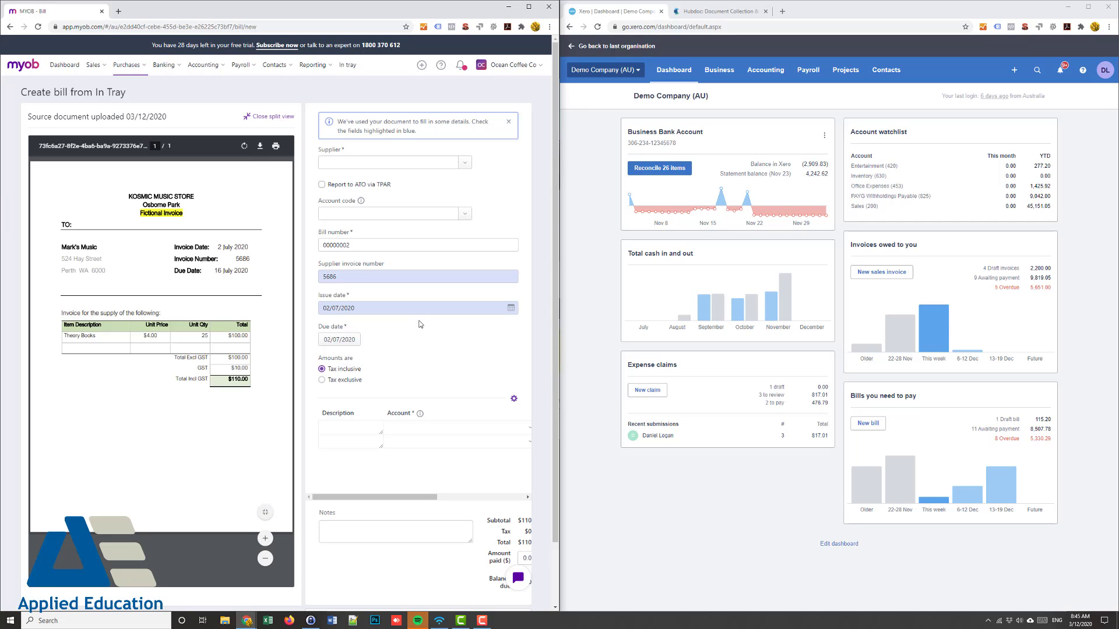
{"action": "mouse_move", "coordinate": [203, 226]}
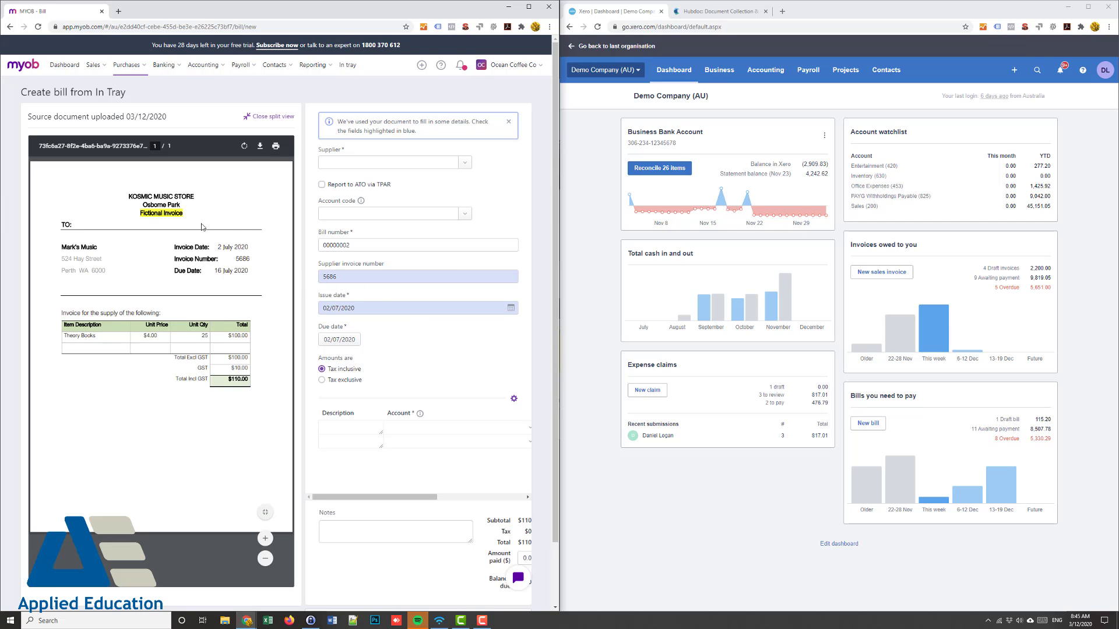
{"action": "mouse_move", "coordinate": [236, 252]}
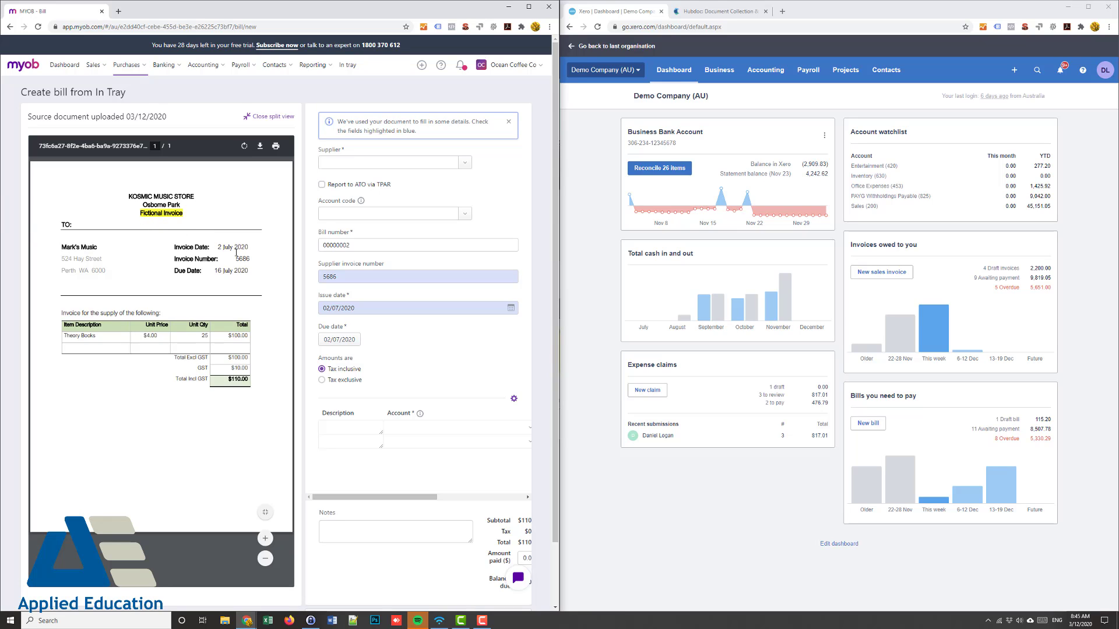
{"action": "mouse_move", "coordinate": [340, 255]}
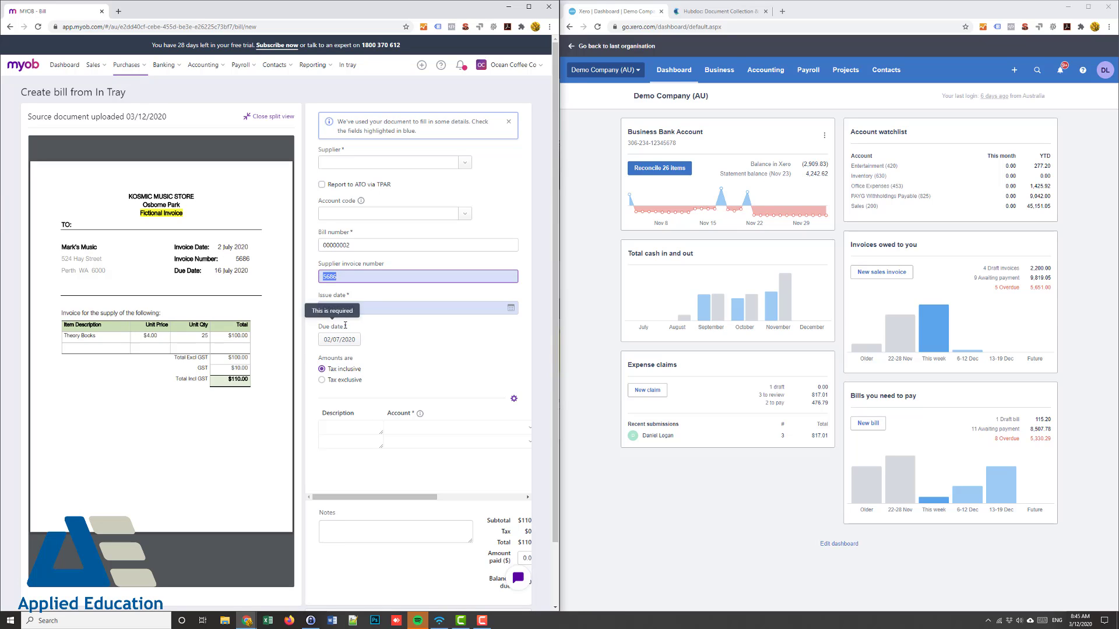
{"action": "scroll", "scroll_direction": "down", "scroll_amount": 3}
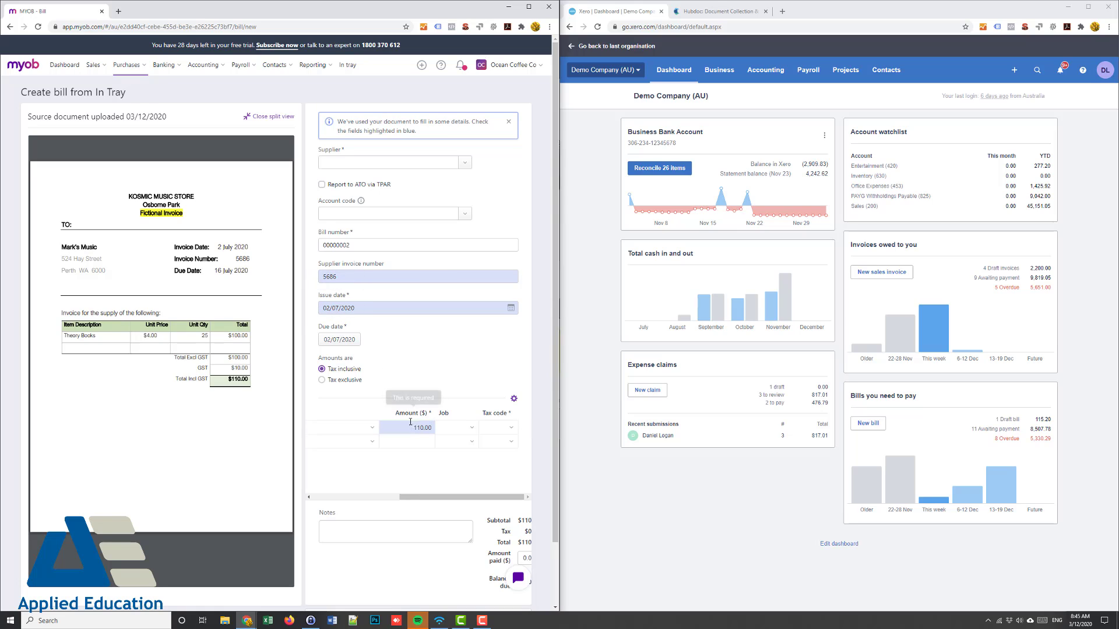
{"action": "mouse_move", "coordinate": [381, 229]}
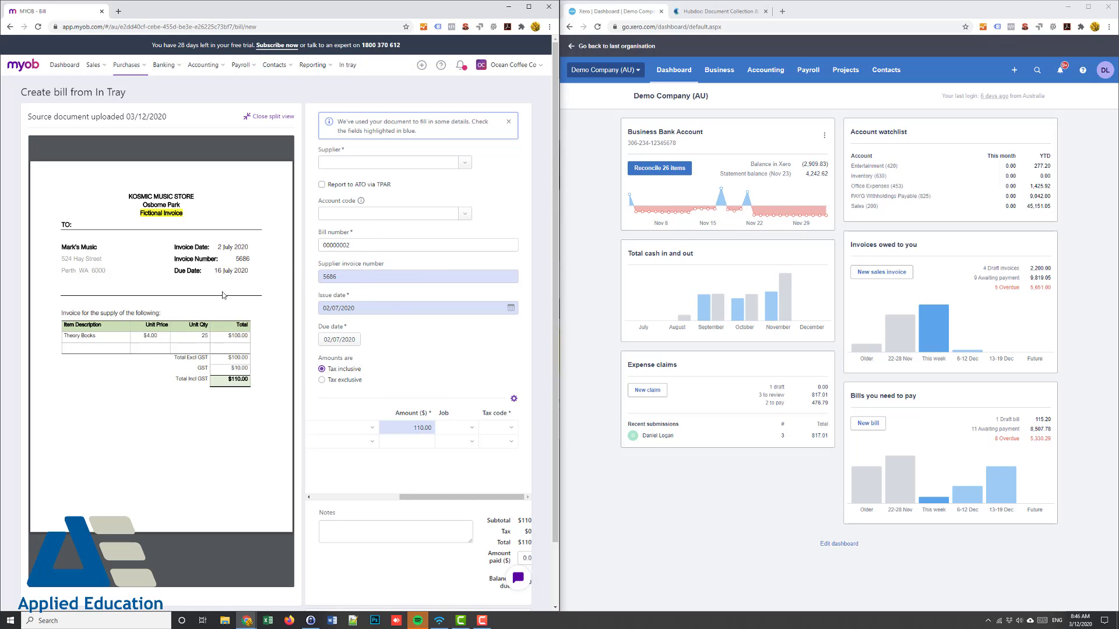
{"action": "mouse_move", "coordinate": [248, 306]}
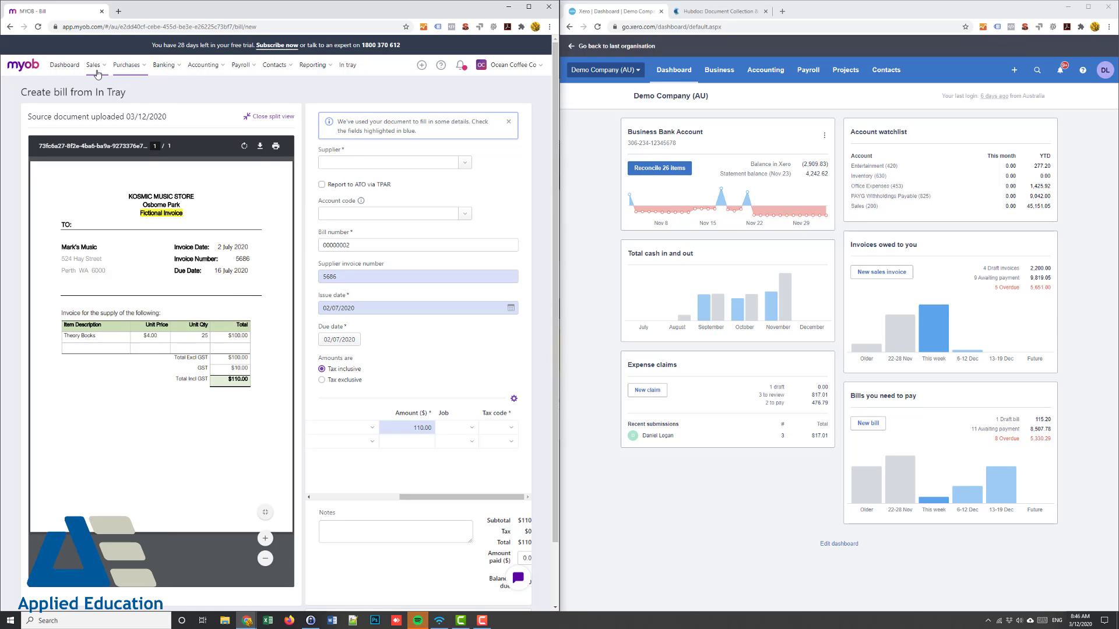
{"action": "mouse_move", "coordinate": [732, 106]}
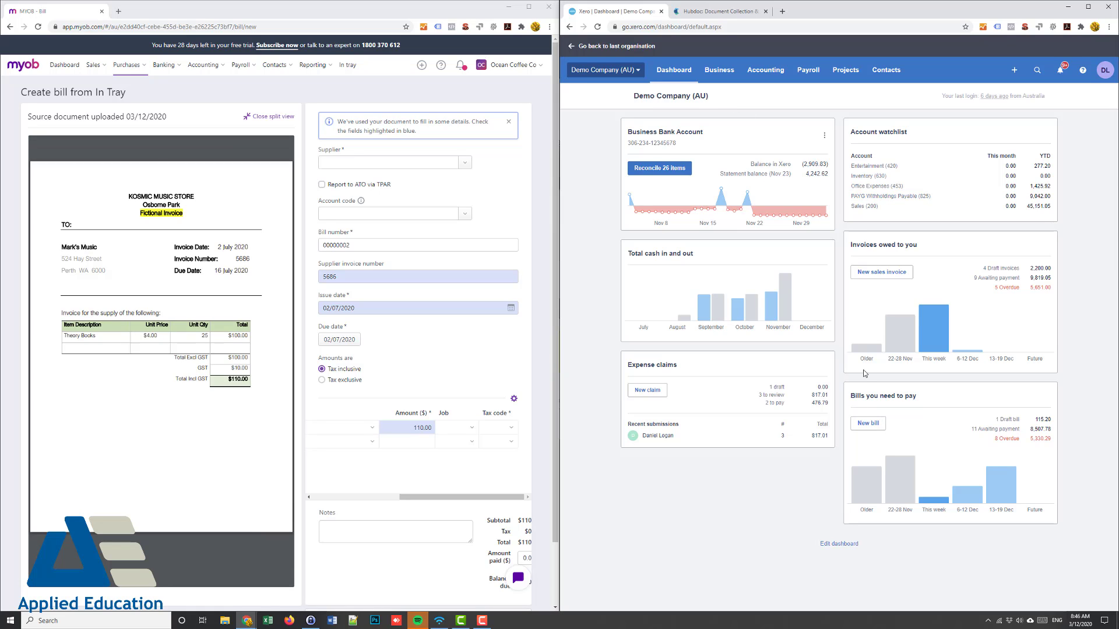
{"action": "mouse_move", "coordinate": [731, 119]}
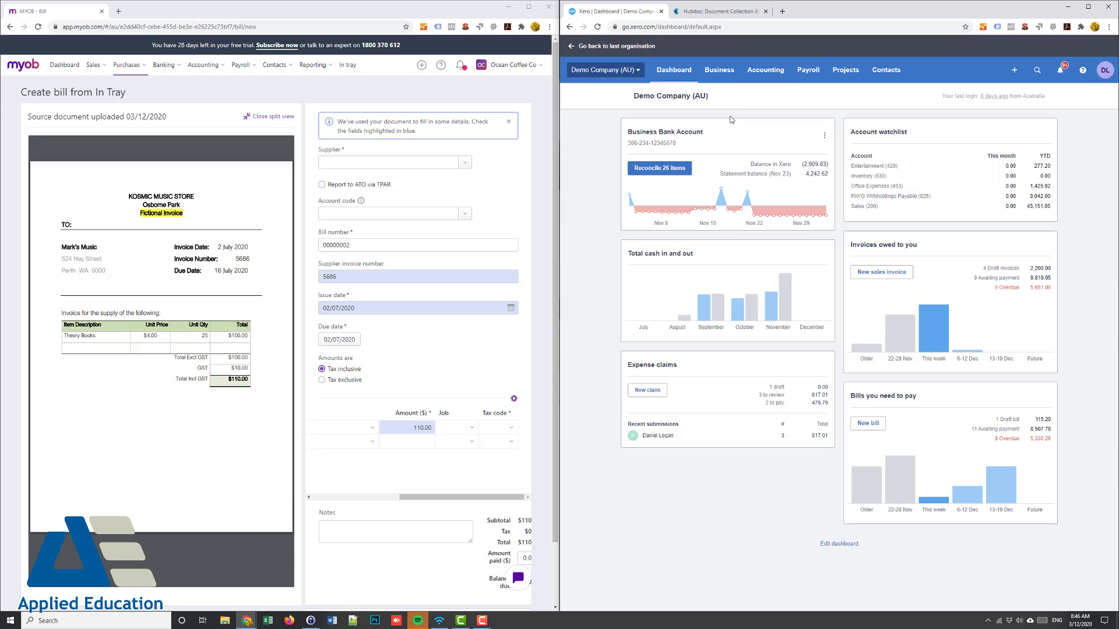
{"action": "left_click", "coordinate": [718, 11]}
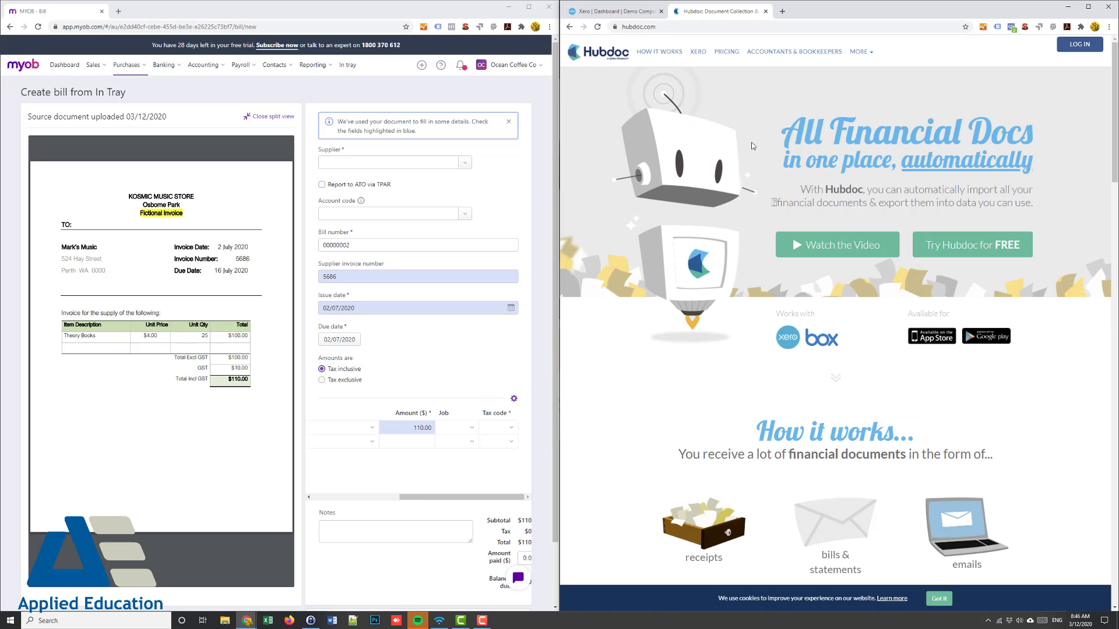
{"action": "left_click", "coordinate": [614, 11]}
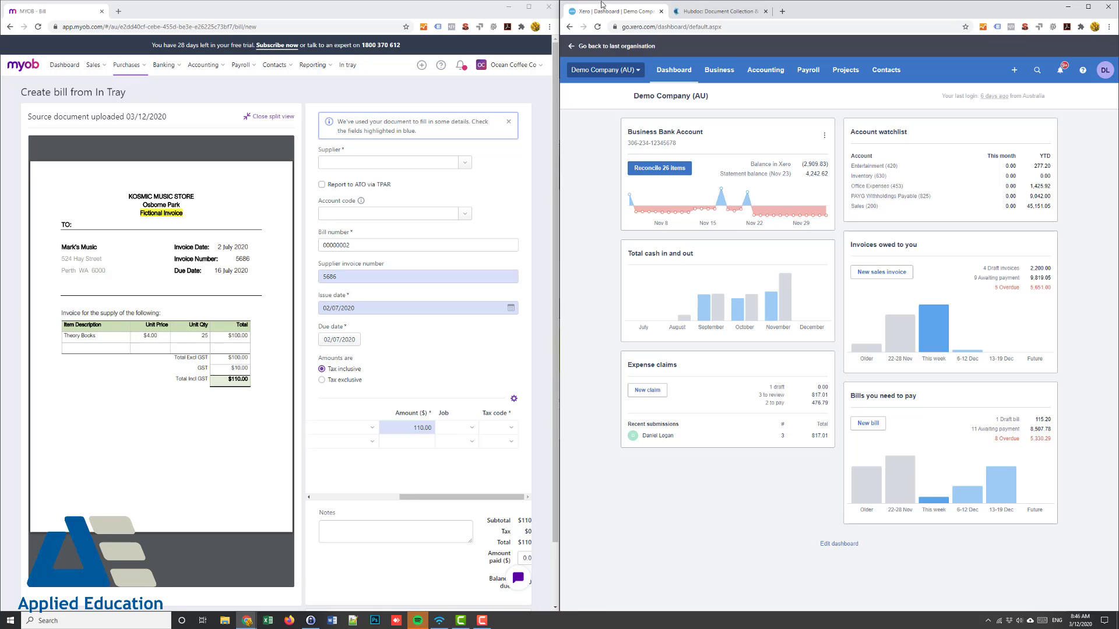
{"action": "mouse_move", "coordinate": [720, 10]}
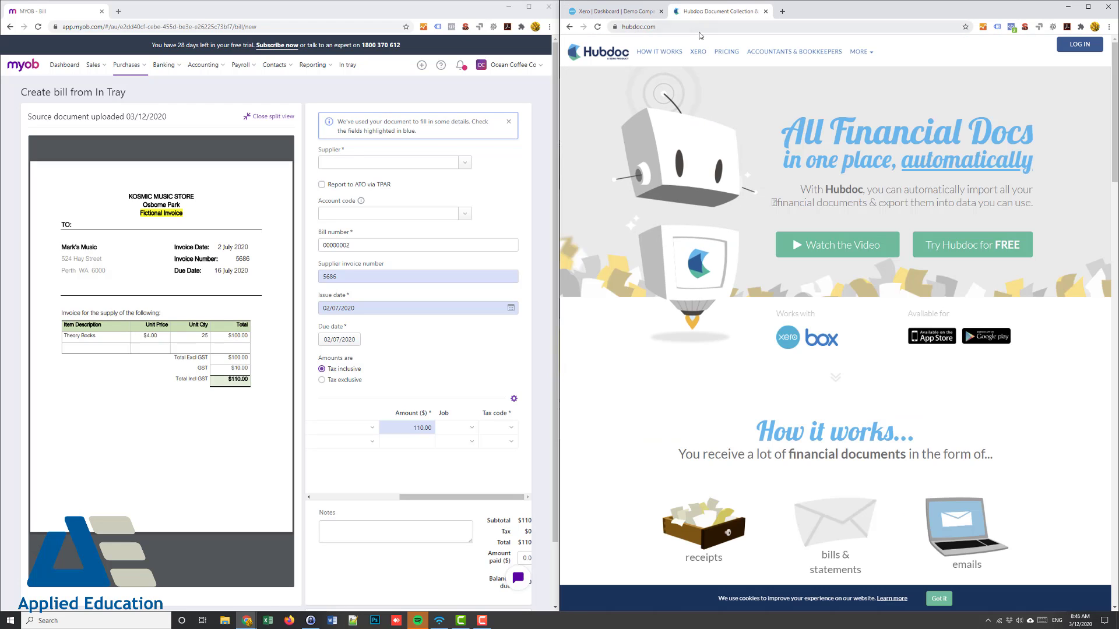
{"action": "left_click", "coordinate": [615, 11]}
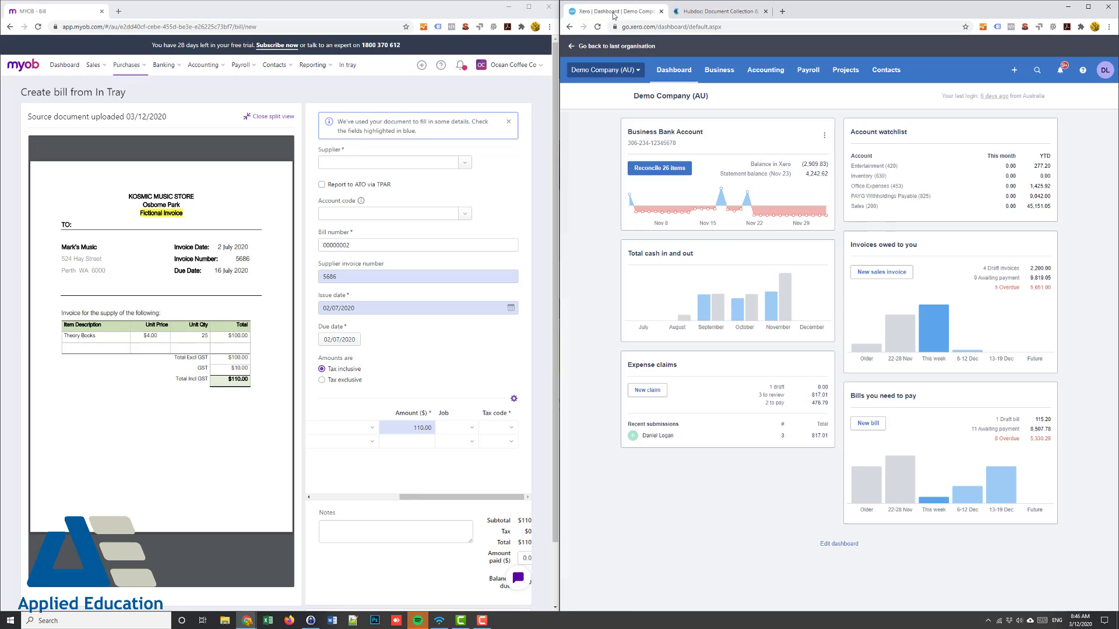
{"action": "mouse_move", "coordinate": [676, 119]}
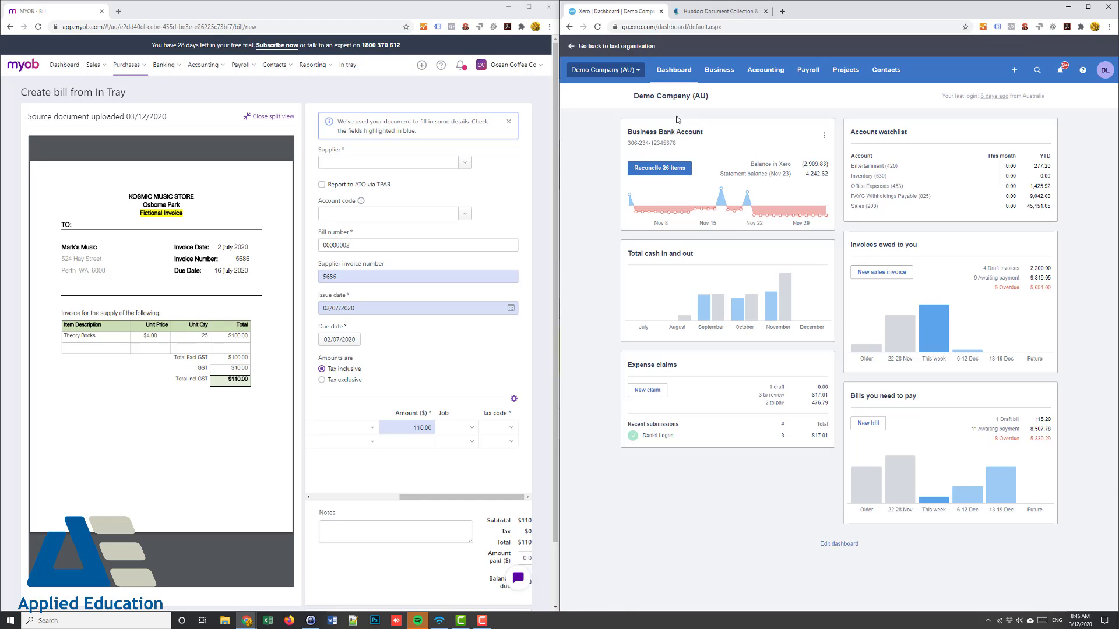
{"action": "mouse_move", "coordinate": [840, 276]}
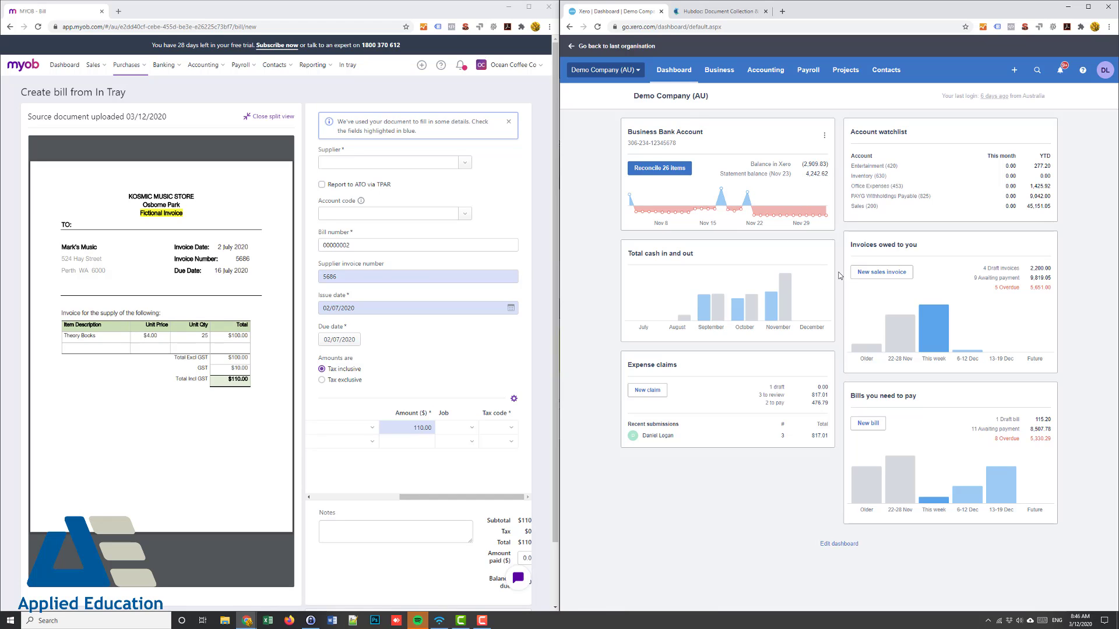
{"action": "mouse_move", "coordinate": [719, 70]}
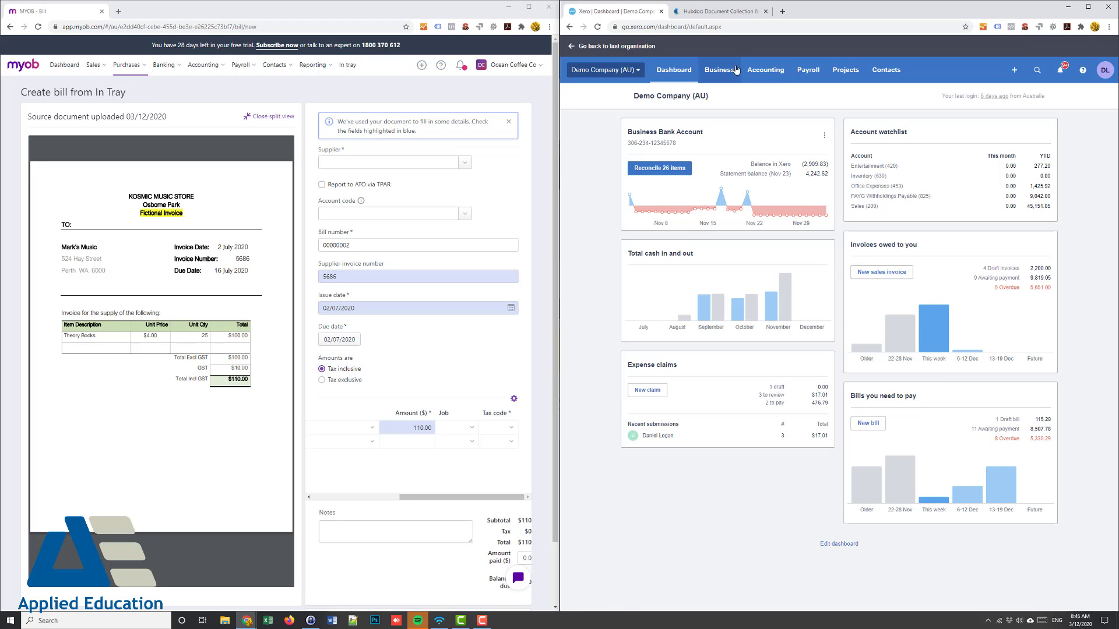
{"action": "mouse_move", "coordinate": [714, 250]}
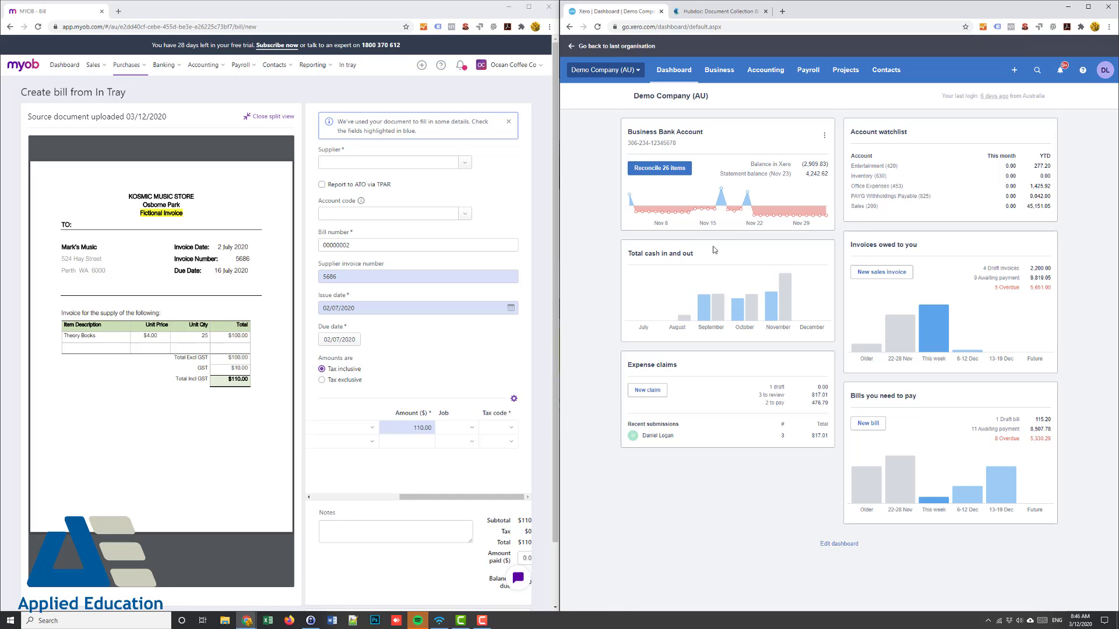
{"action": "mouse_move", "coordinate": [500, 205]}
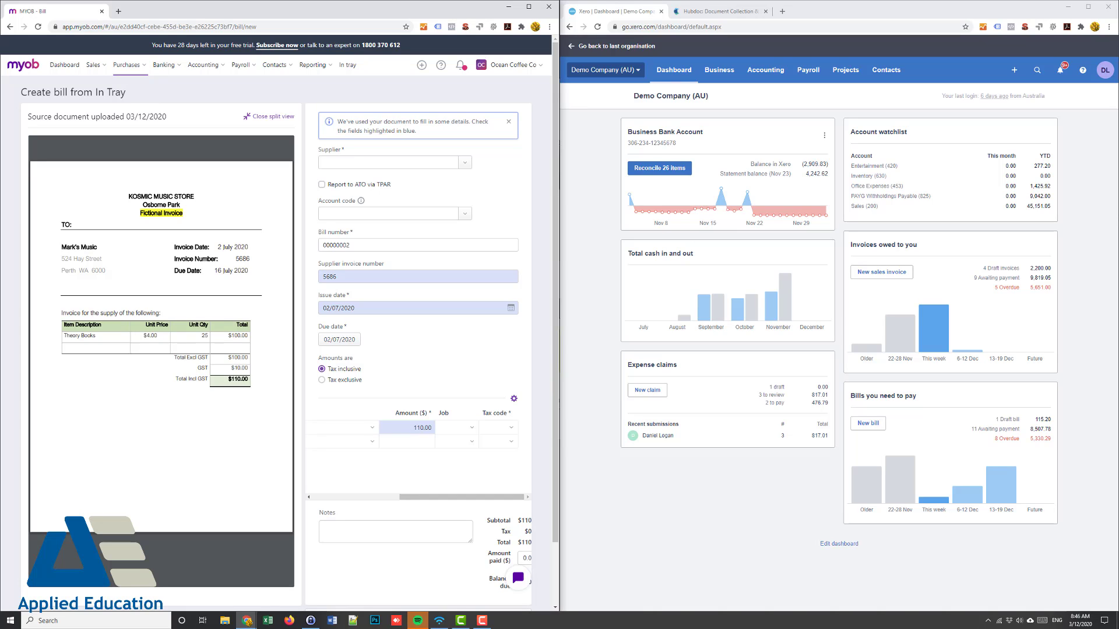
- Return to the MYOB Dashboard and expand the Banking menu
{"action": "left_click", "coordinate": [64, 65]}
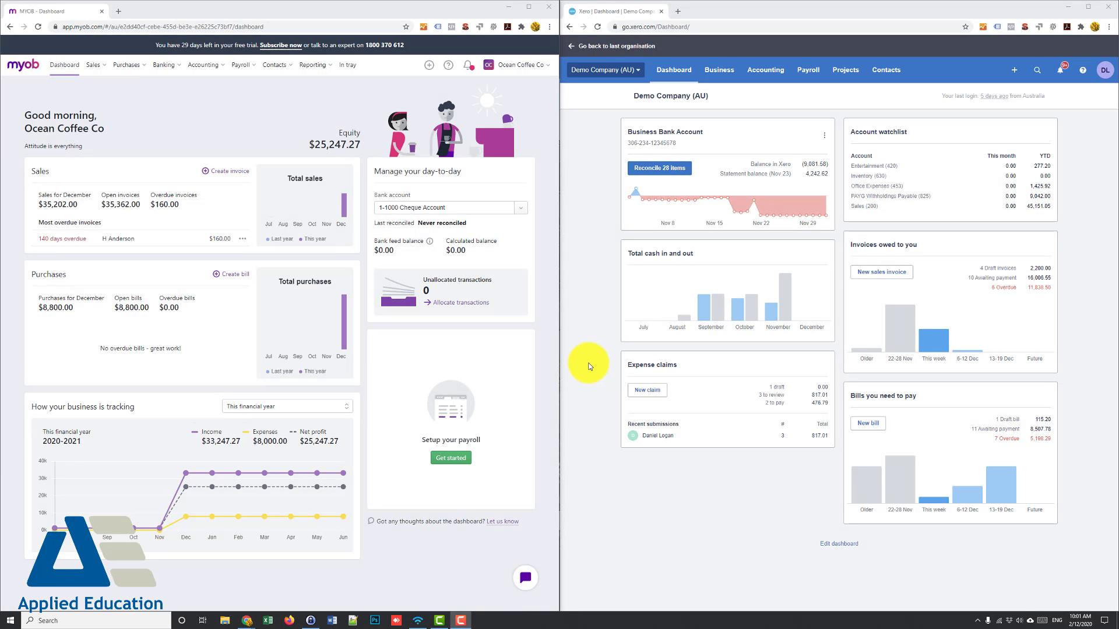
{"action": "mouse_move", "coordinate": [291, 187]}
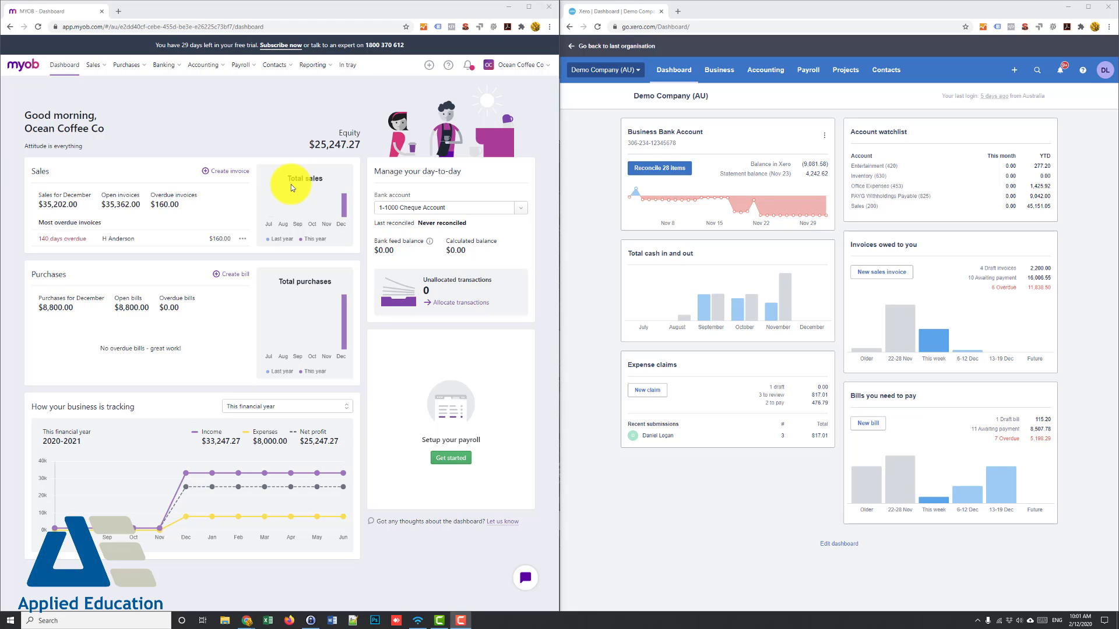
{"action": "mouse_move", "coordinate": [203, 117]}
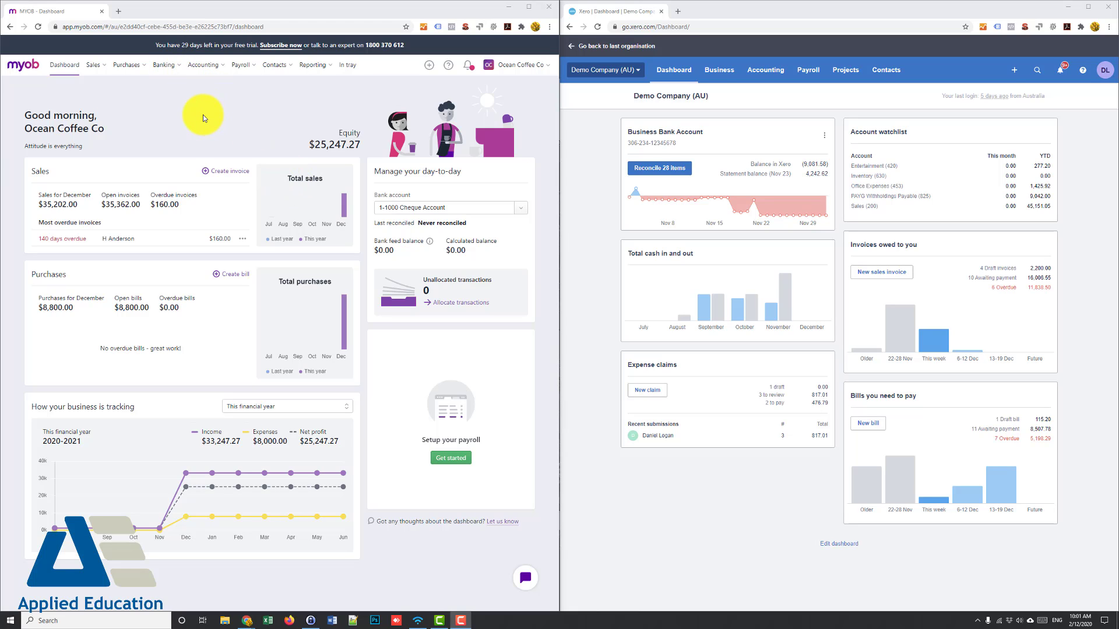
{"action": "left_click", "coordinate": [163, 65]}
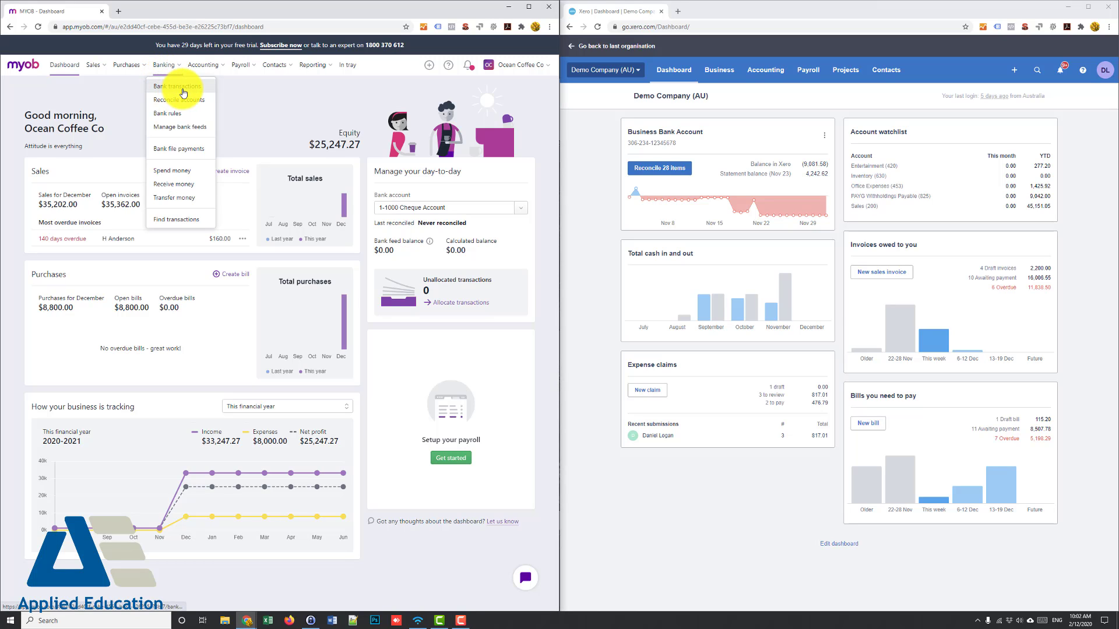
{"action": "left_click", "coordinate": [178, 86]}
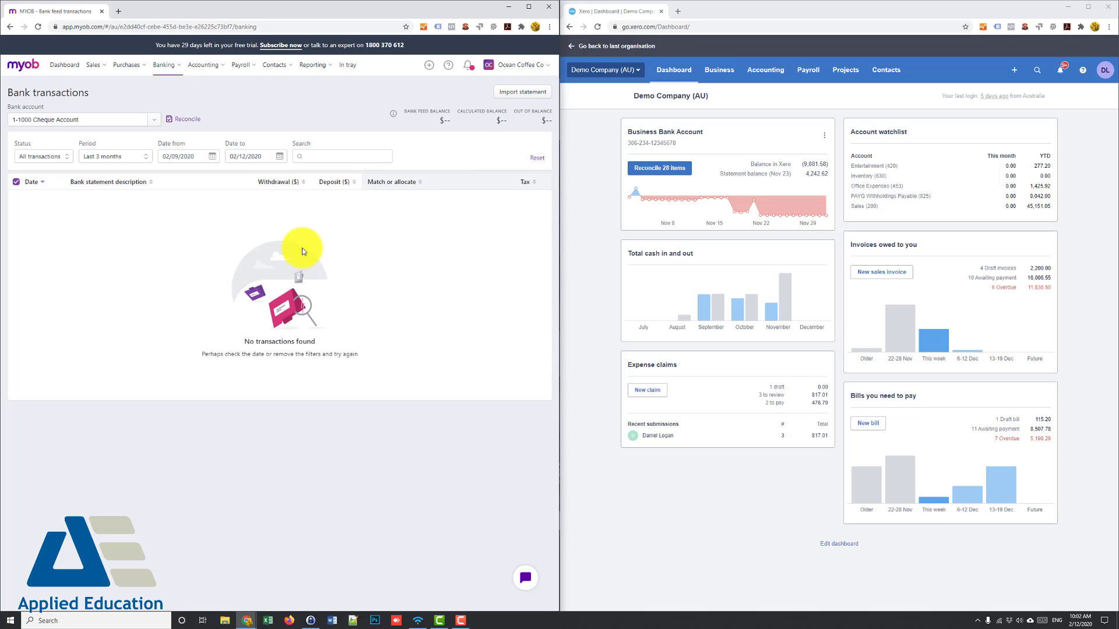
{"action": "mouse_move", "coordinate": [149, 168]}
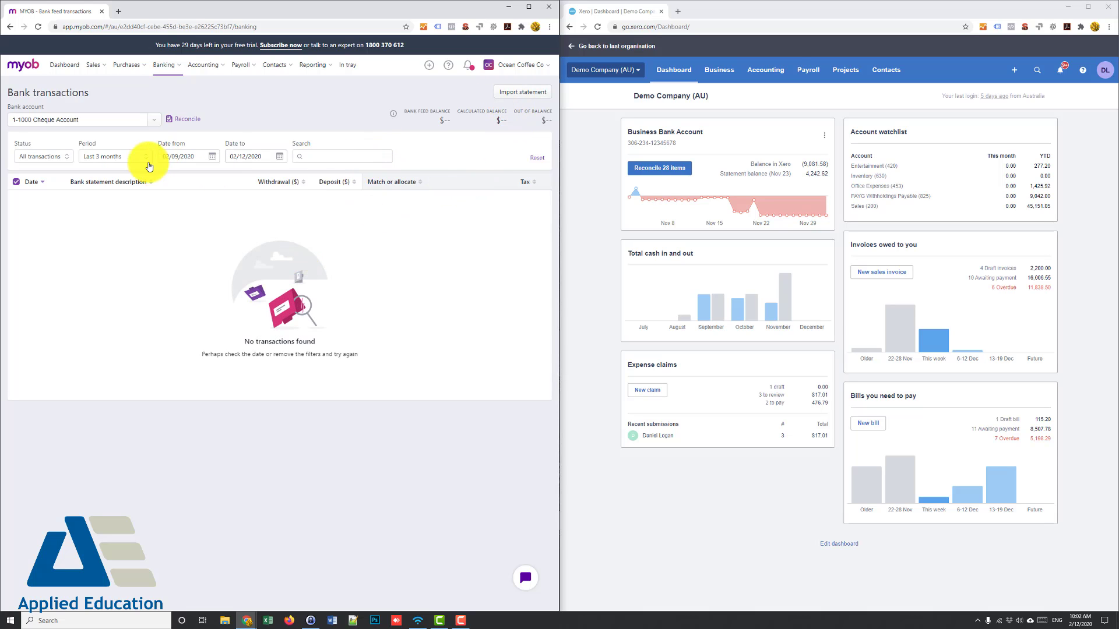
{"action": "left_click", "coordinate": [114, 156]}
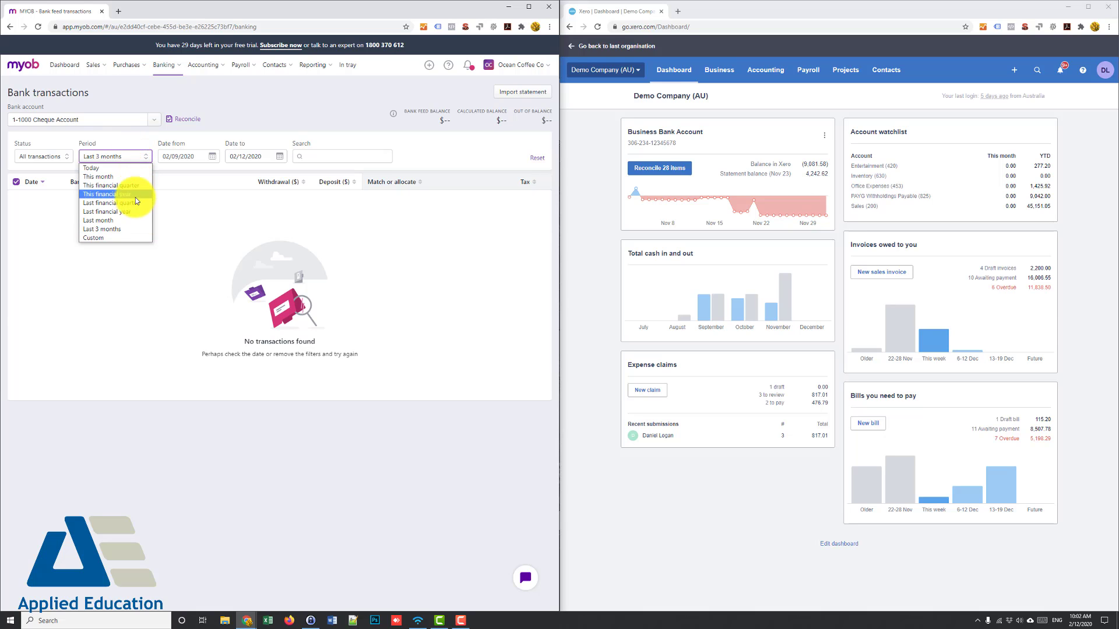
{"action": "left_click", "coordinate": [104, 194]}
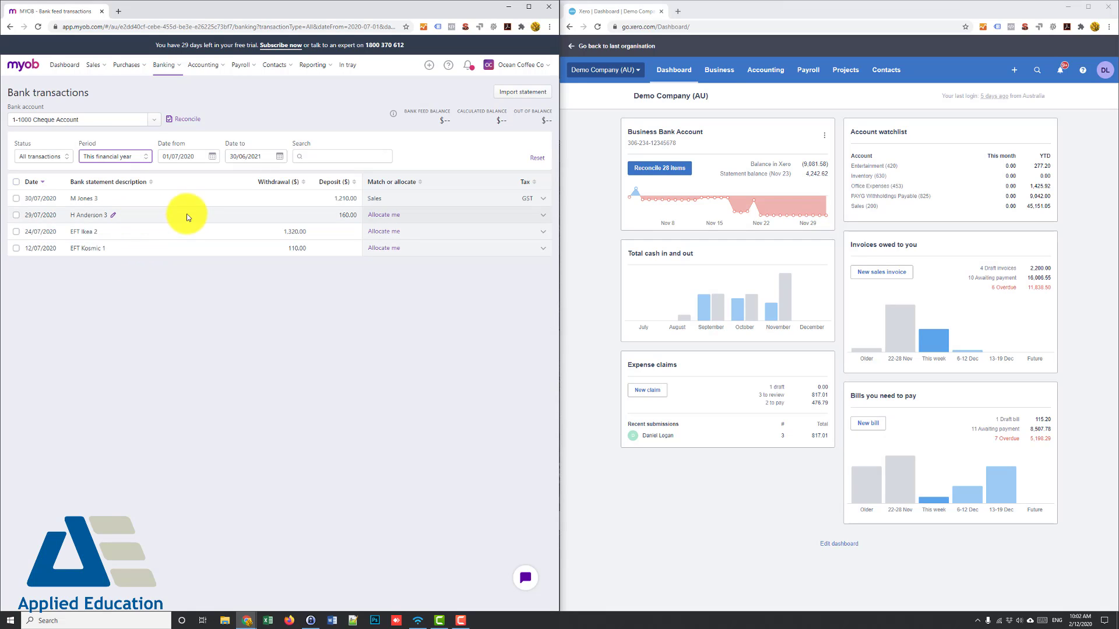
{"action": "mouse_move", "coordinate": [136, 216]}
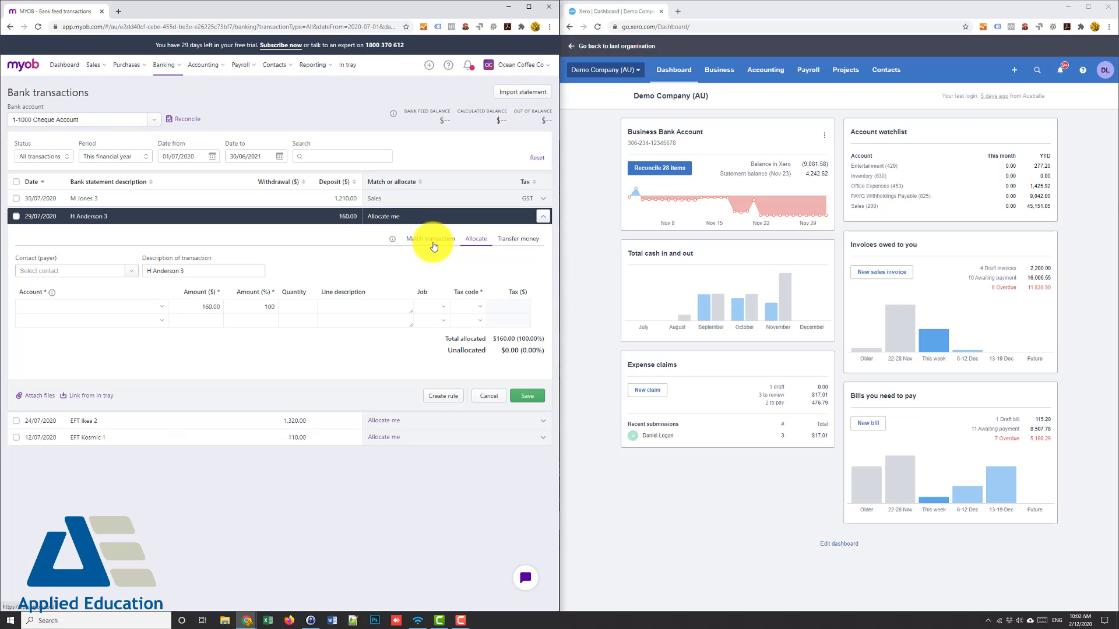
{"action": "left_click", "coordinate": [430, 239]}
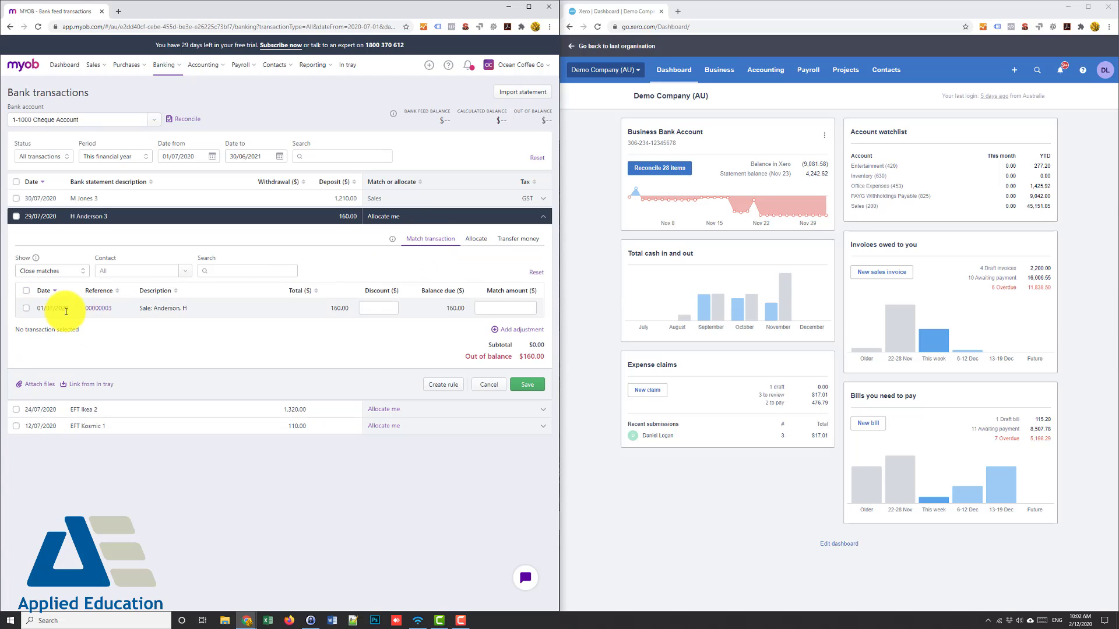
{"action": "mouse_move", "coordinate": [501, 308]}
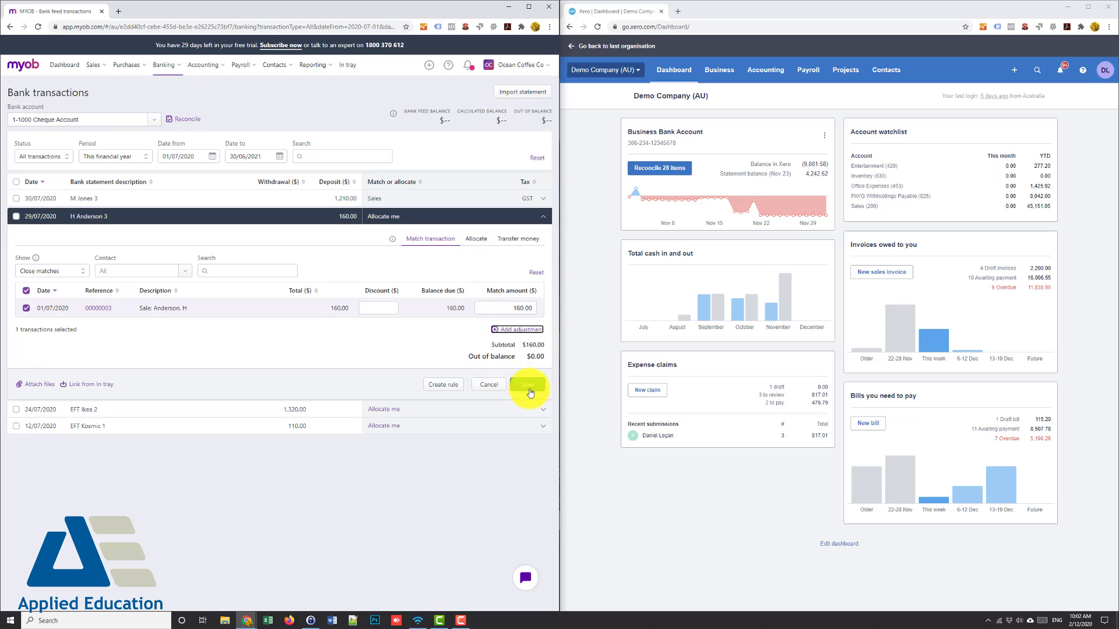
{"action": "left_click", "coordinate": [530, 385]}
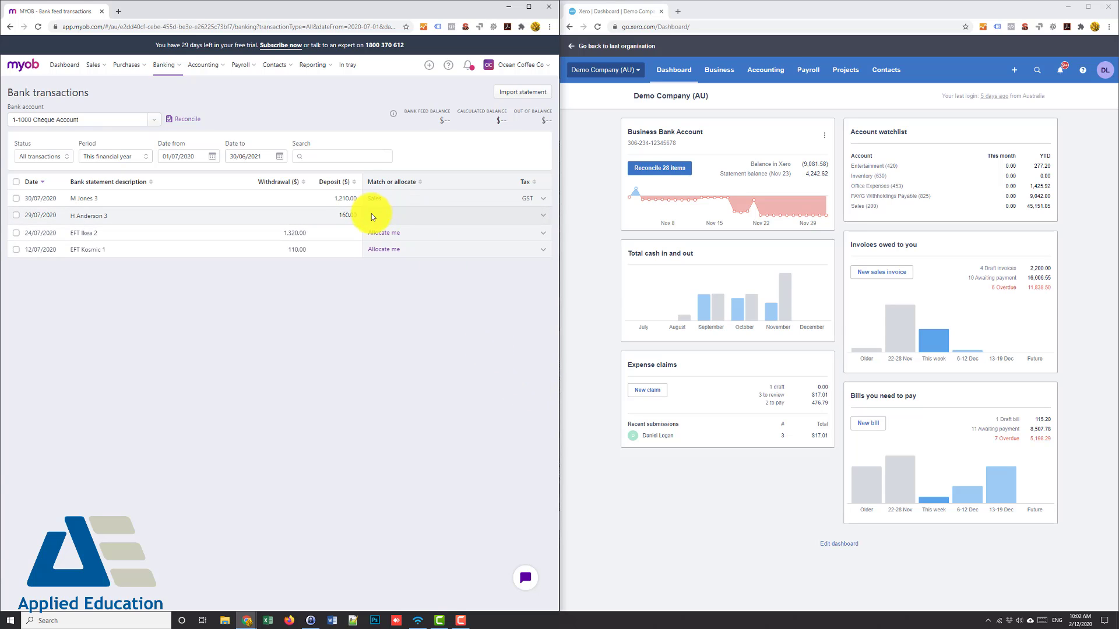
{"action": "left_click", "coordinate": [382, 216]}
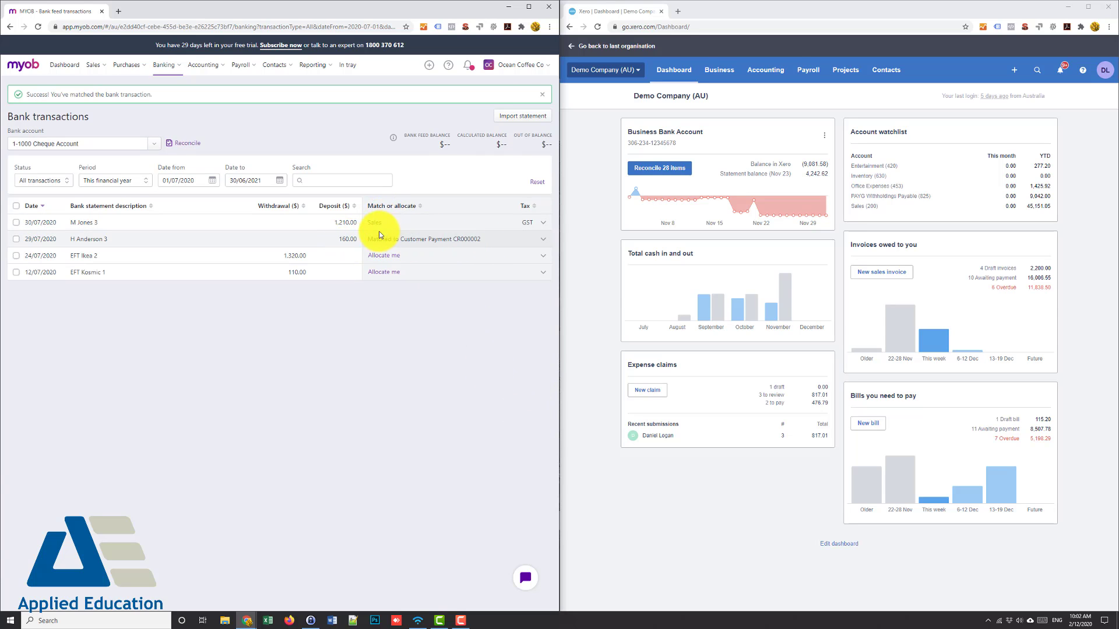
{"action": "mouse_move", "coordinate": [356, 236]}
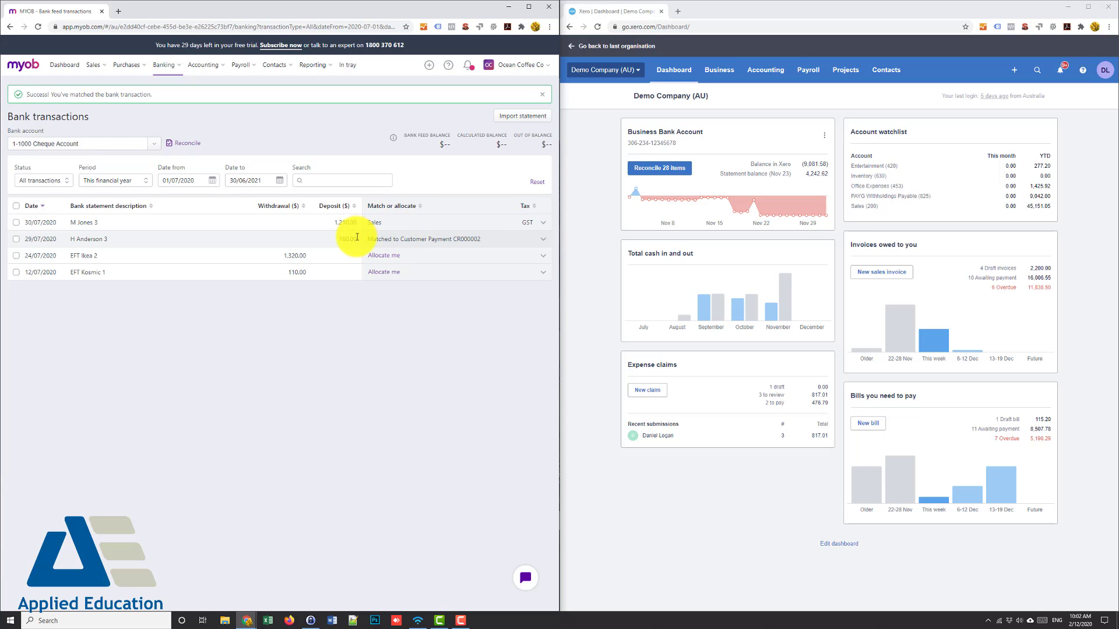
{"action": "left_click", "coordinate": [541, 93]}
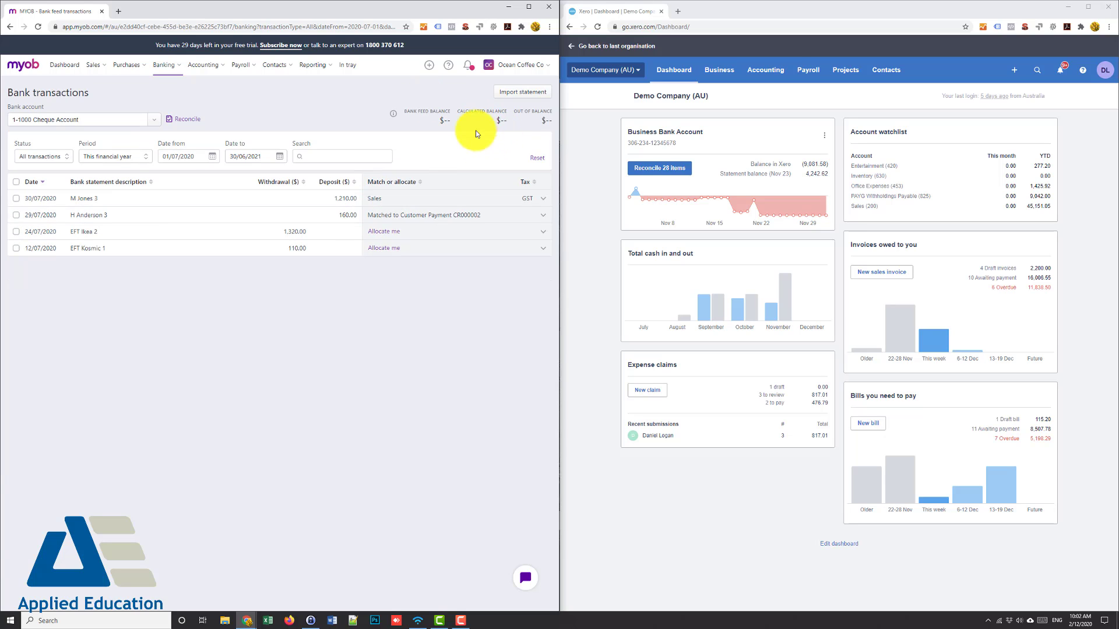
{"action": "mouse_move", "coordinate": [403, 216]}
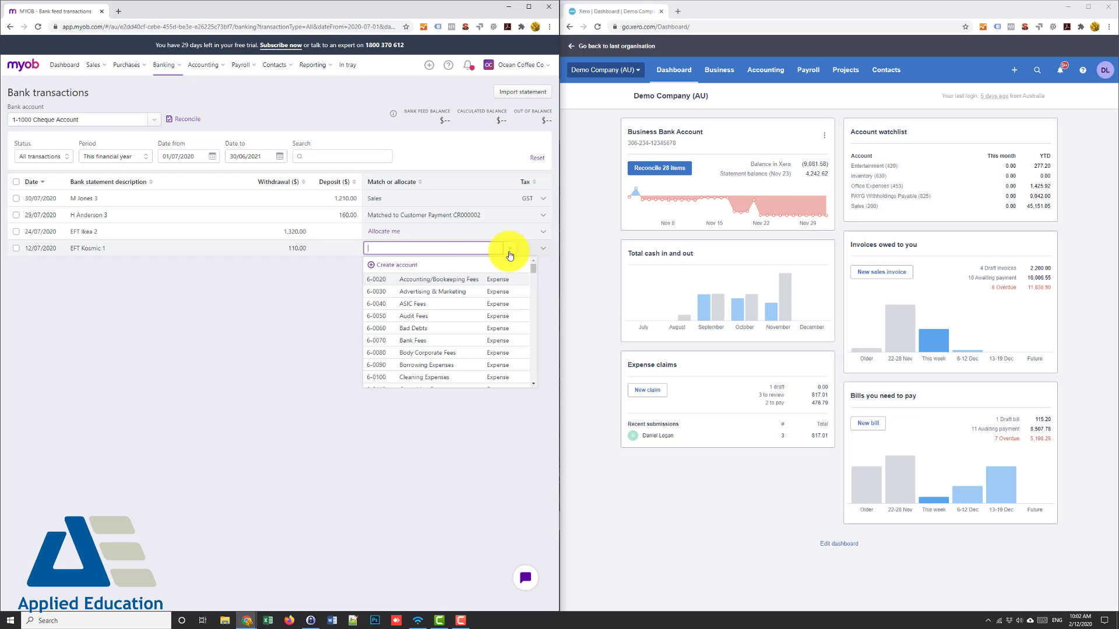
{"action": "mouse_move", "coordinate": [446, 346]}
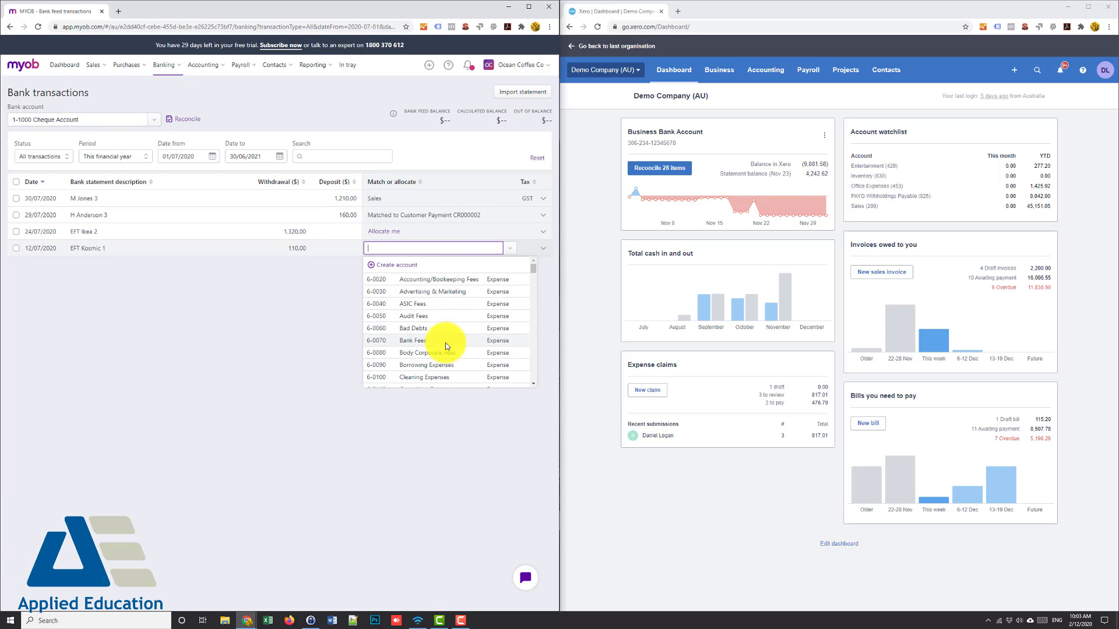
- Allocate the $110 EFT Kosmic 1 withdrawal to Filing Fees with GST, leaving EFT Ikea 2
{"action": "scroll", "scroll_direction": "down", "scroll_amount": 3}
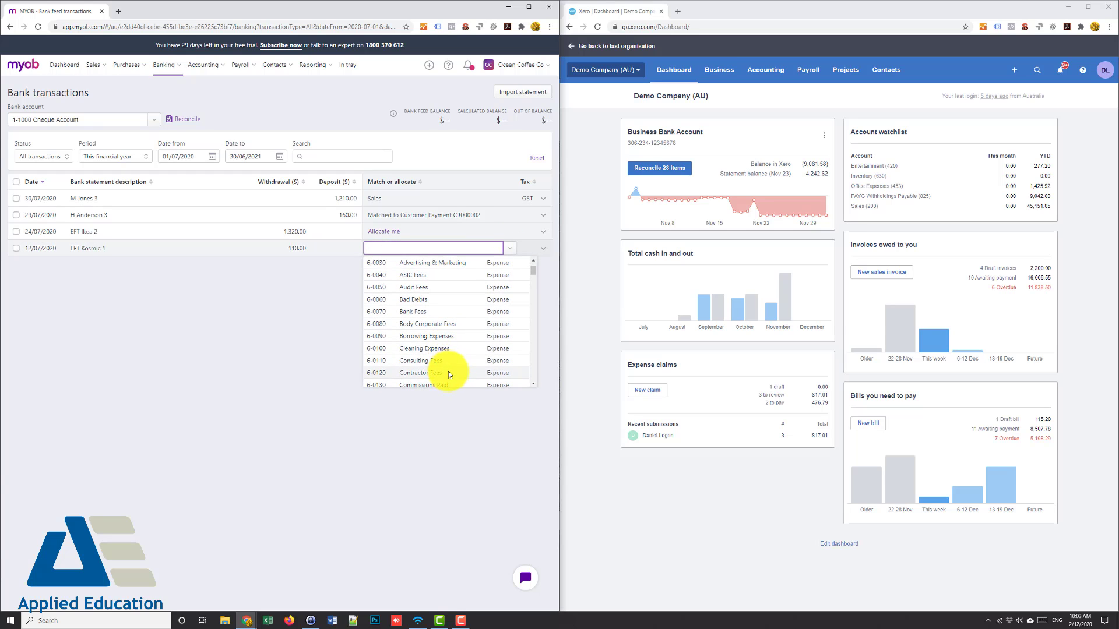
{"action": "scroll", "scroll_direction": "down", "scroll_amount": 3}
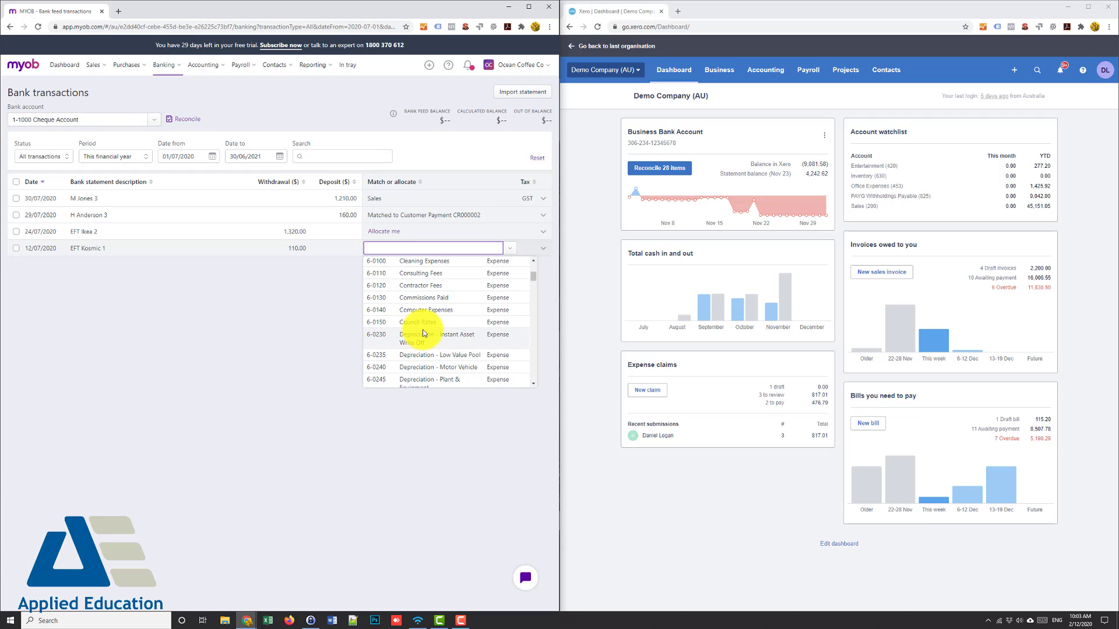
{"action": "scroll", "scroll_direction": "down", "scroll_amount": 3}
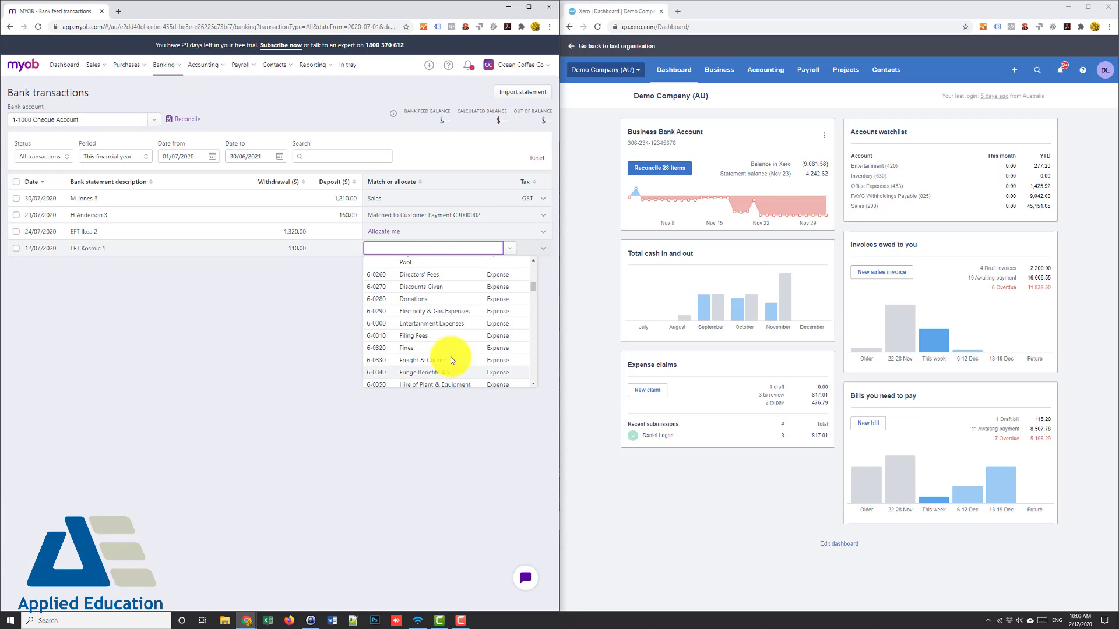
{"action": "left_click", "coordinate": [413, 335]}
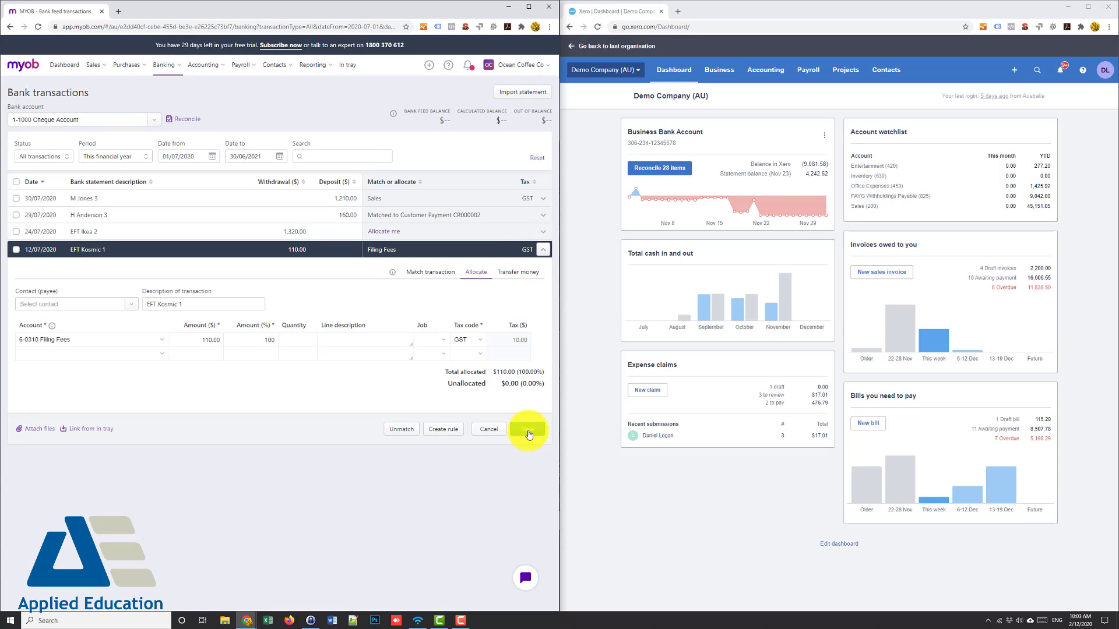
{"action": "left_click", "coordinate": [528, 429]}
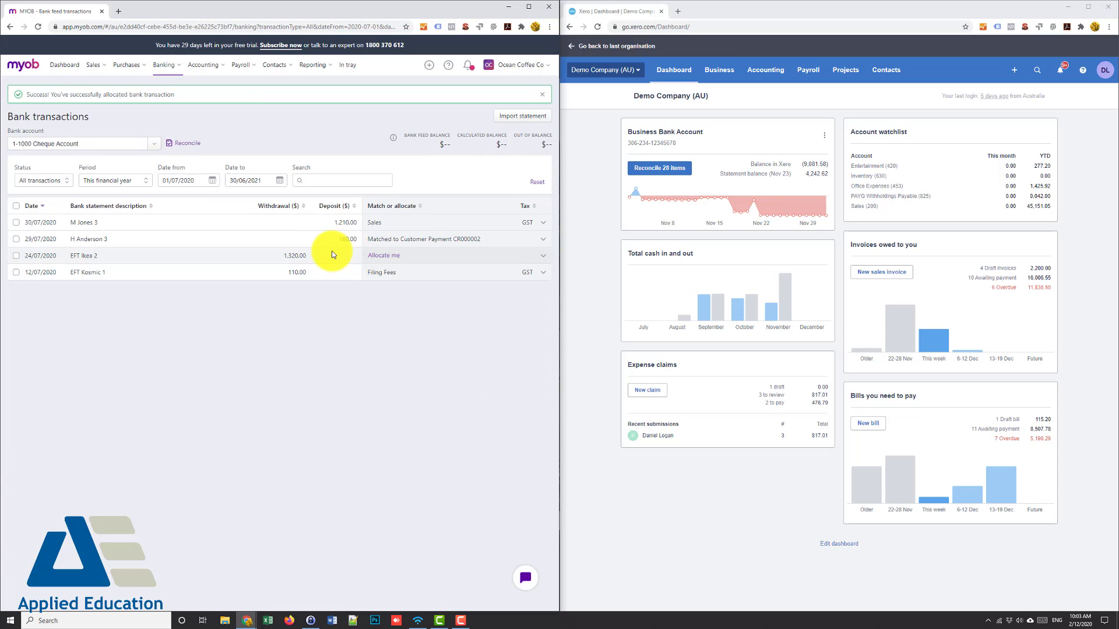
{"action": "mouse_move", "coordinate": [417, 346]}
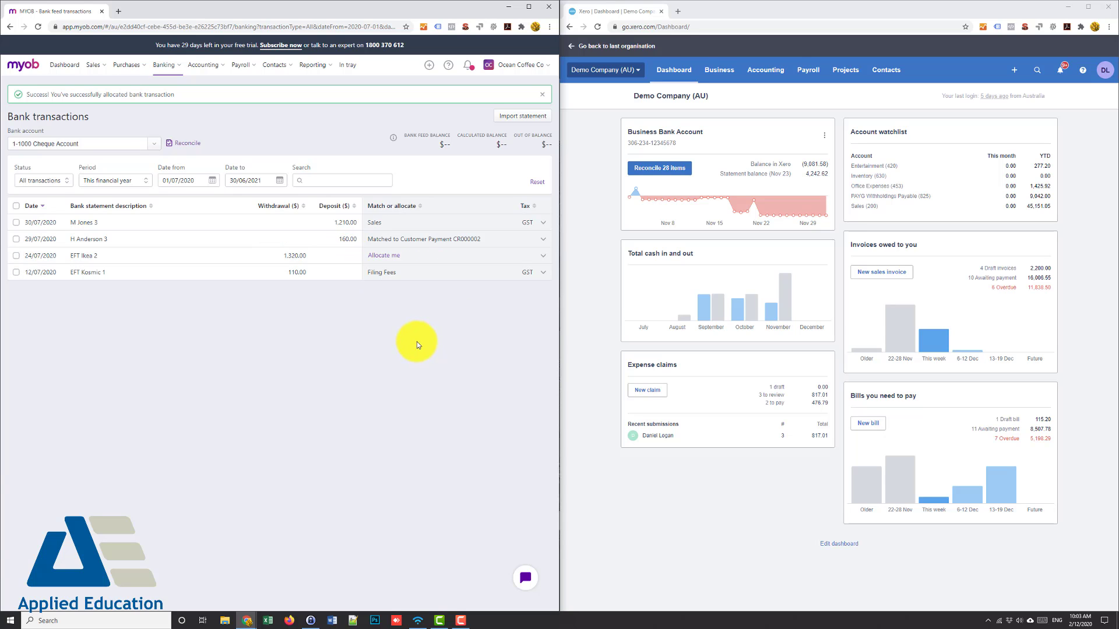
{"action": "left_click", "coordinate": [414, 272]}
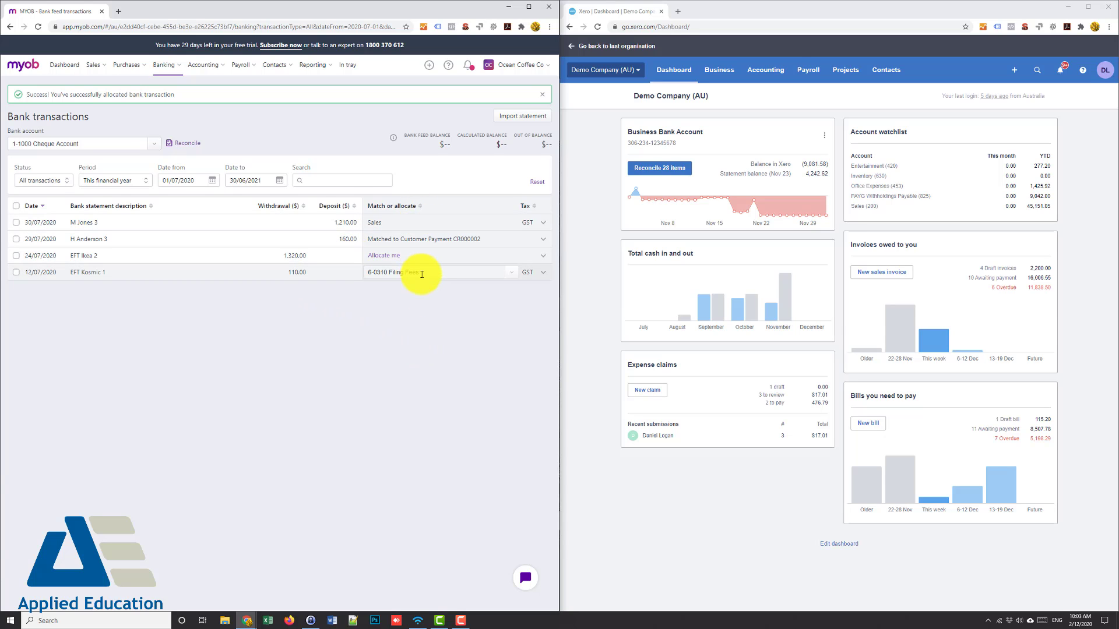
{"action": "left_click", "coordinate": [541, 93]}
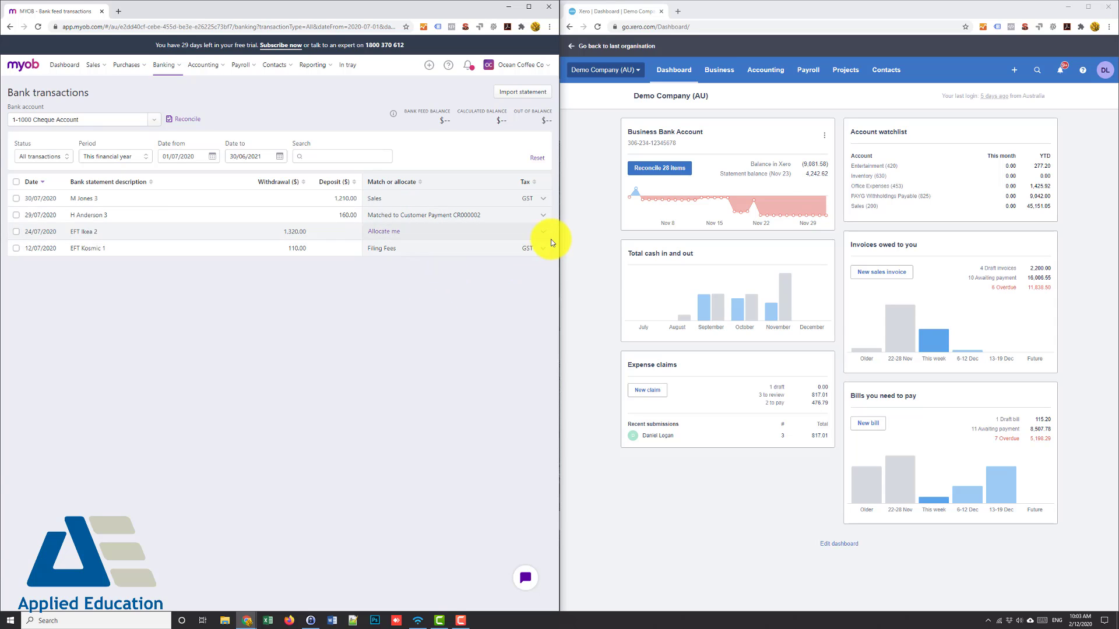
{"action": "left_click", "coordinate": [164, 65]}
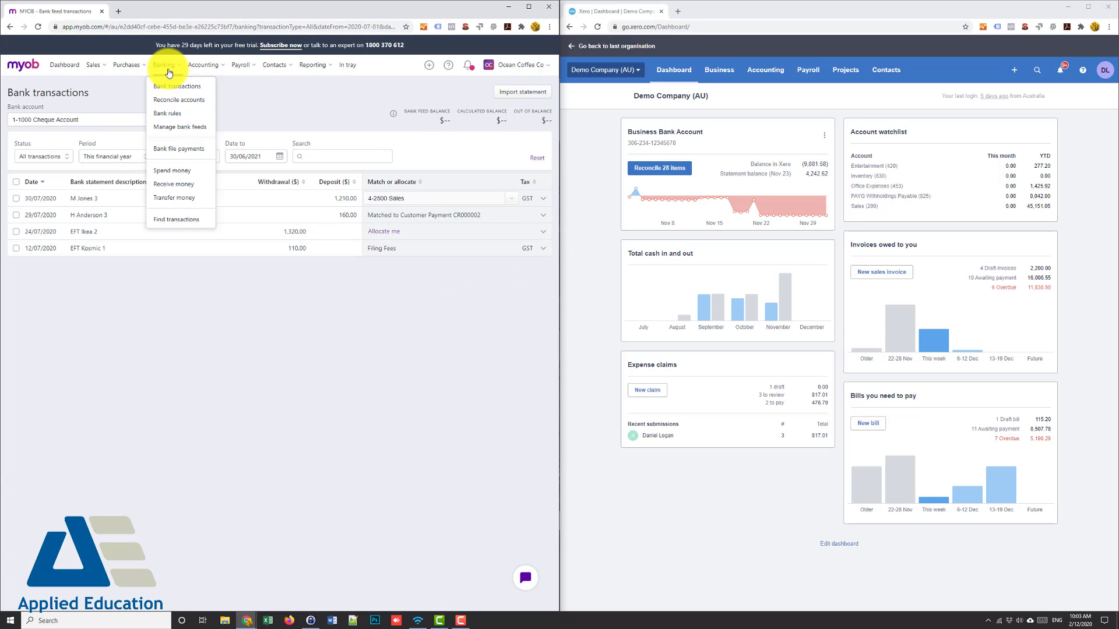
{"action": "mouse_move", "coordinate": [168, 114]}
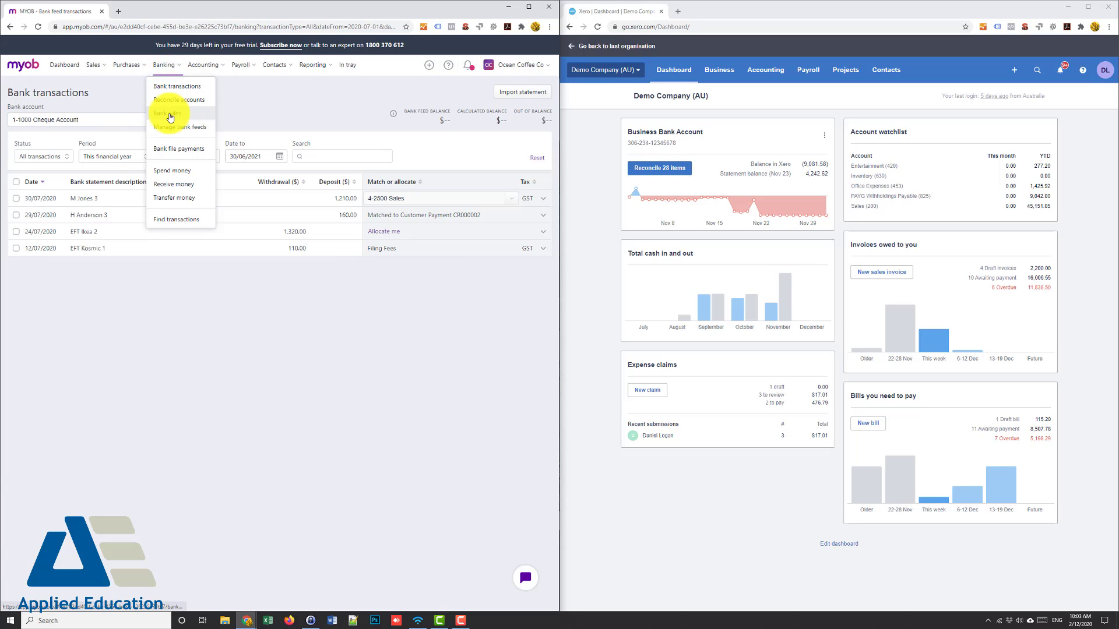
{"action": "mouse_move", "coordinate": [239, 279]}
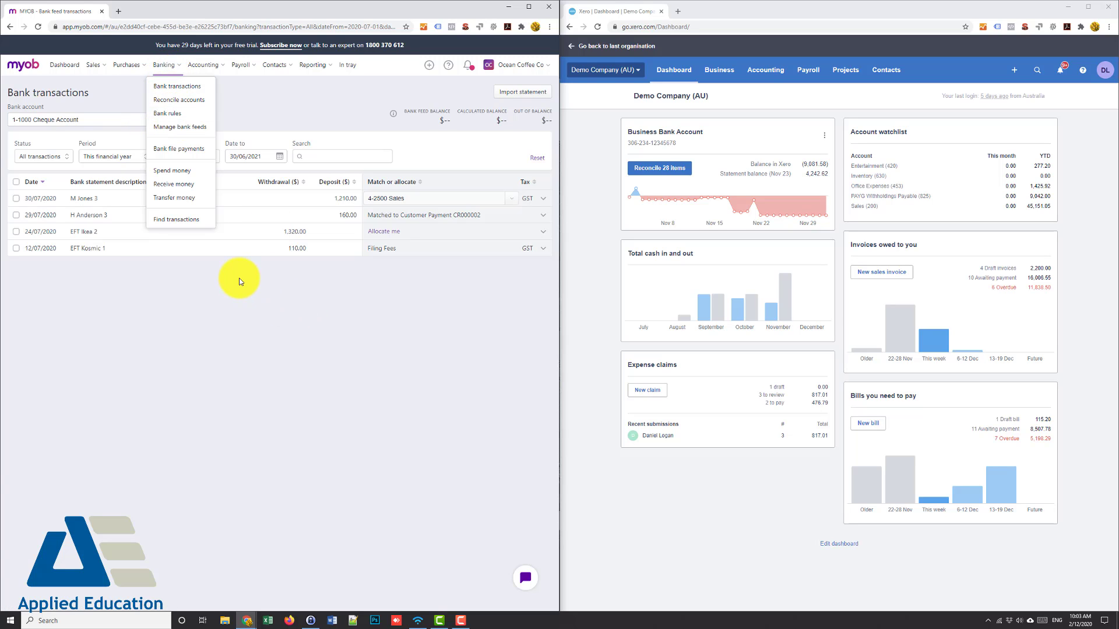
{"action": "mouse_move", "coordinate": [227, 282]}
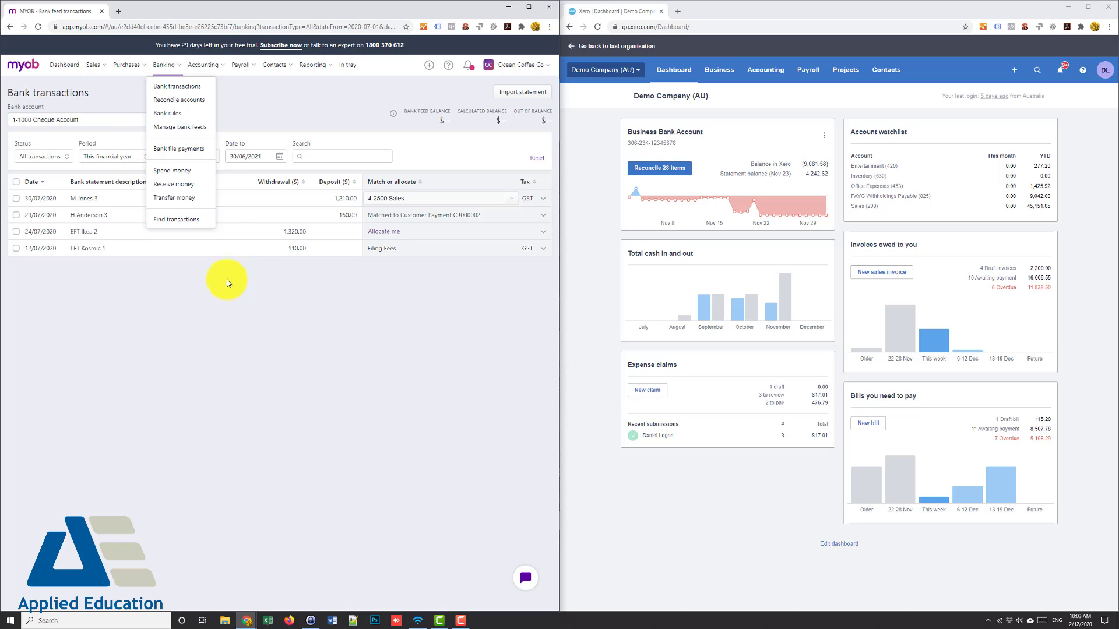
{"action": "mouse_move", "coordinate": [235, 219]}
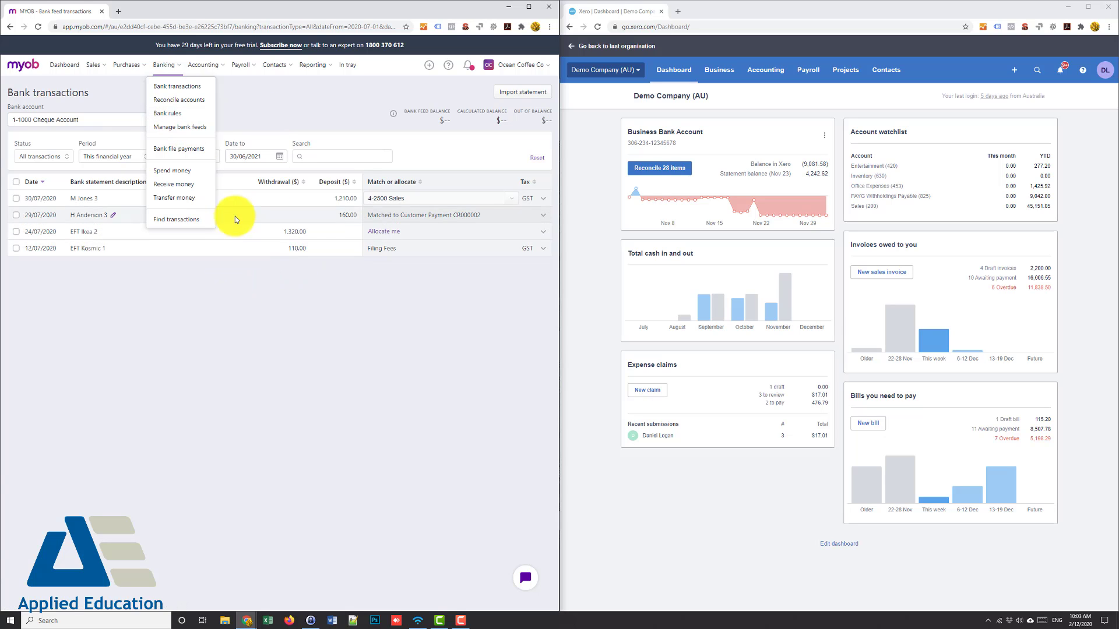
{"action": "mouse_move", "coordinate": [249, 245]}
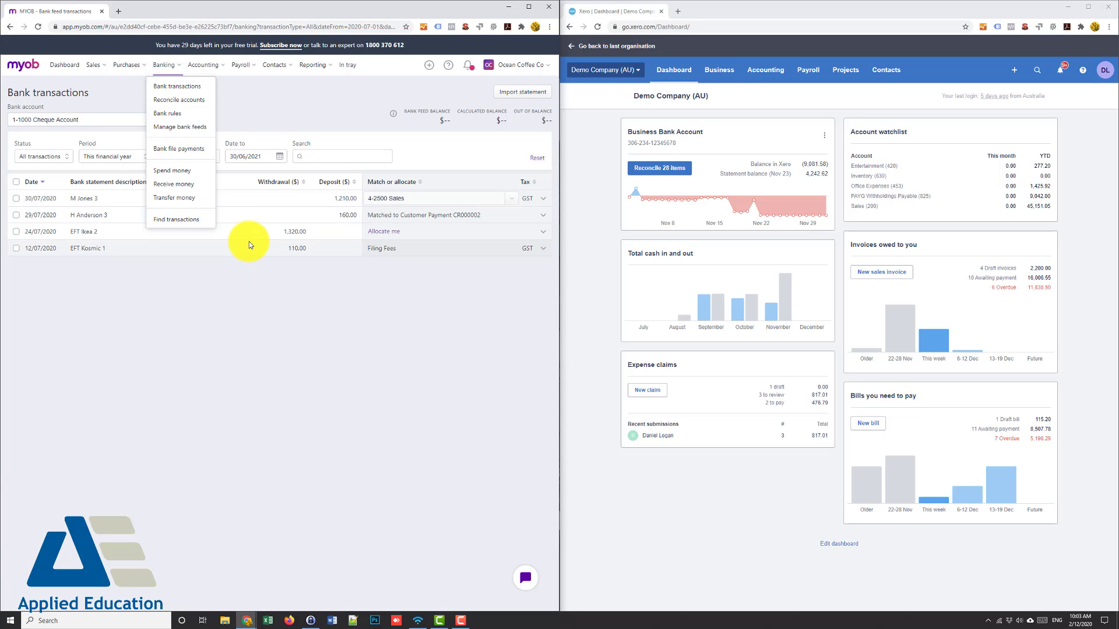
{"action": "mouse_move", "coordinate": [301, 112]}
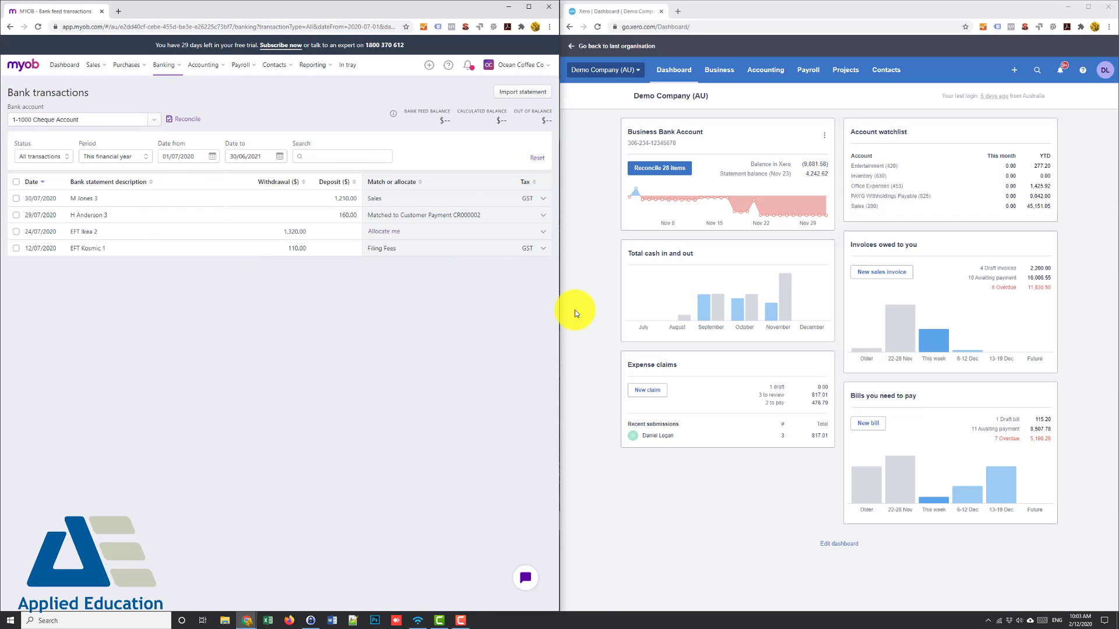
{"action": "mouse_move", "coordinate": [658, 170]}
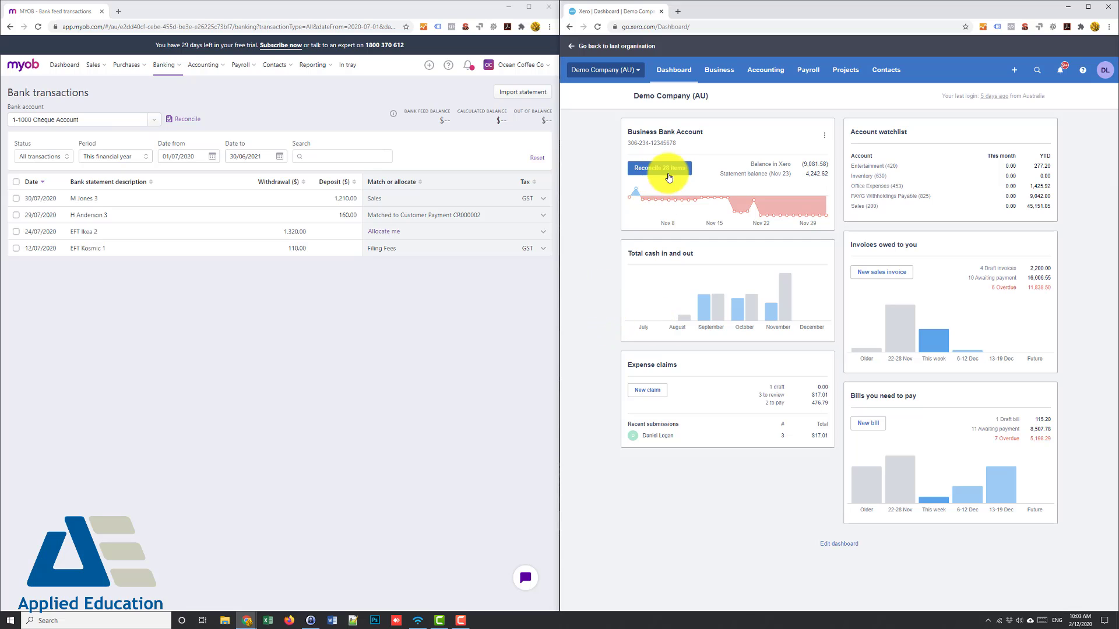
{"action": "mouse_move", "coordinate": [674, 172]}
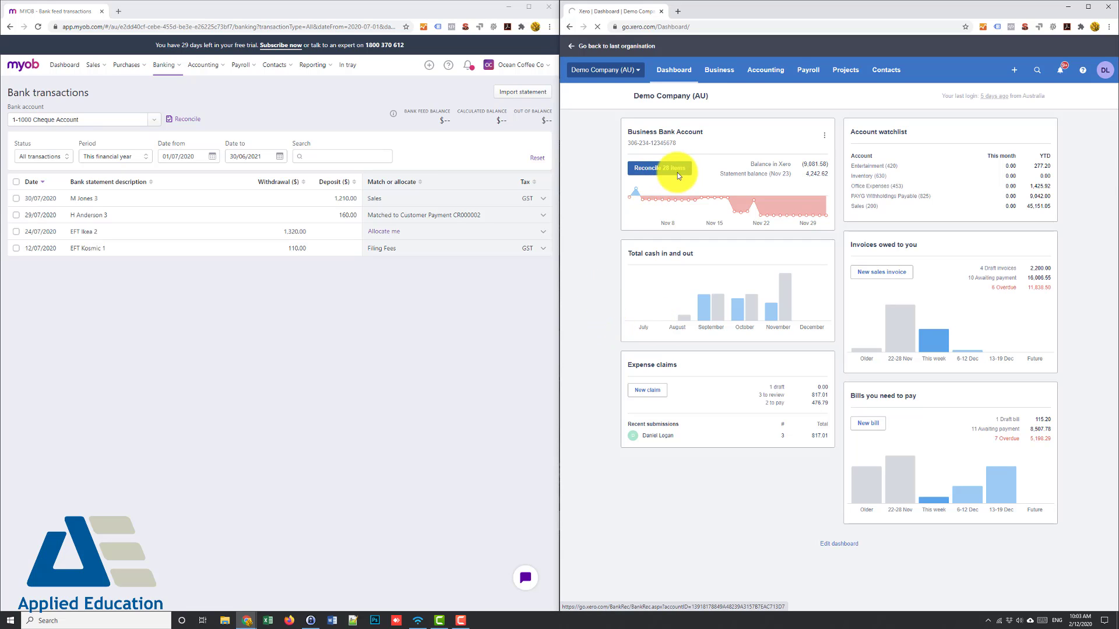
- Open the Business Bank Account reconciliation and record the Cooper St Bakery $15.75 spend
{"action": "left_click", "coordinate": [662, 168]}
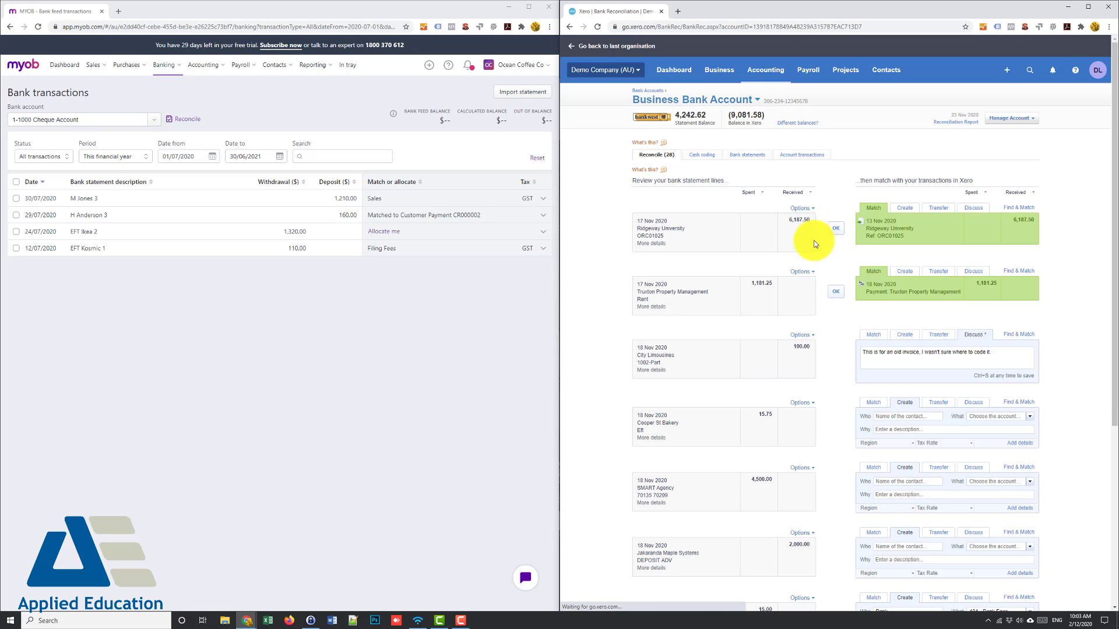
{"action": "mouse_move", "coordinate": [1001, 236]}
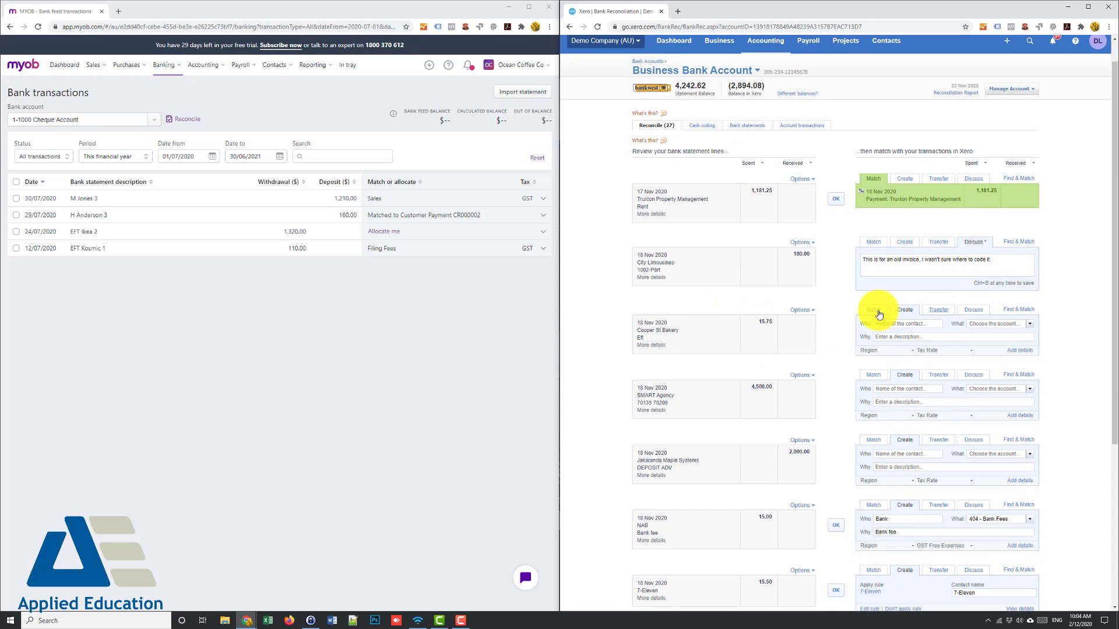
{"action": "mouse_move", "coordinate": [861, 329]}
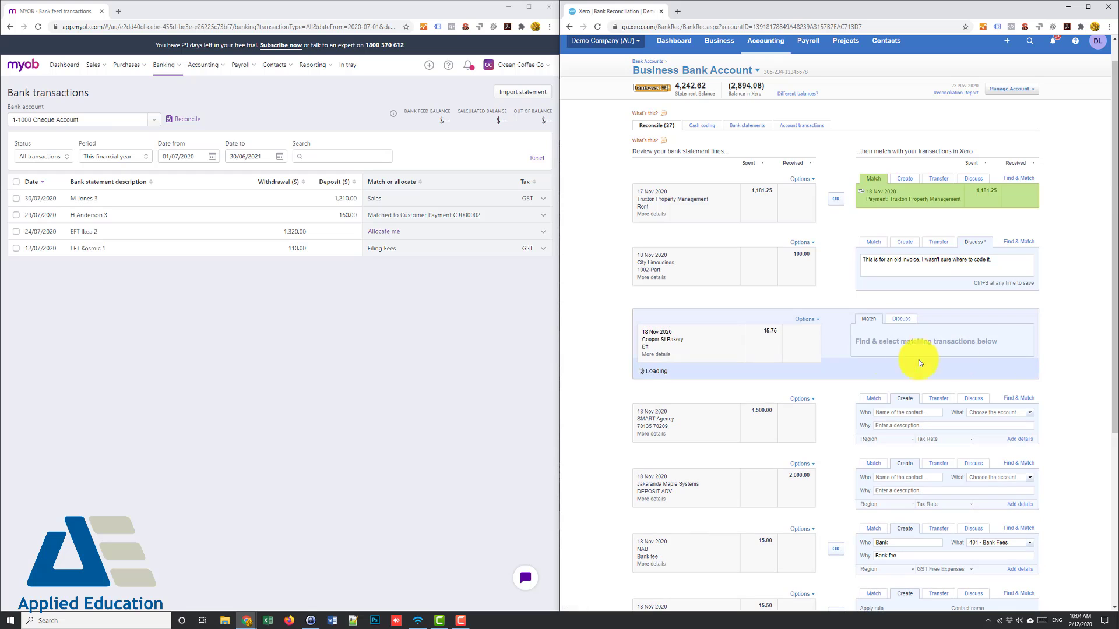
{"action": "left_click", "coordinate": [904, 319]}
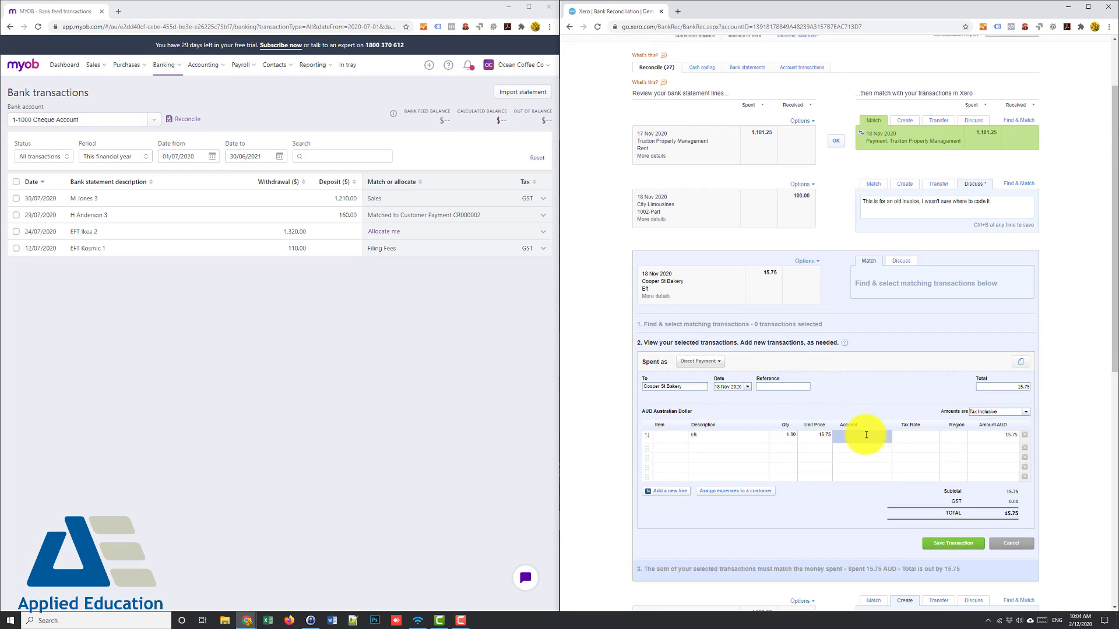
{"action": "left_click", "coordinate": [860, 434]}
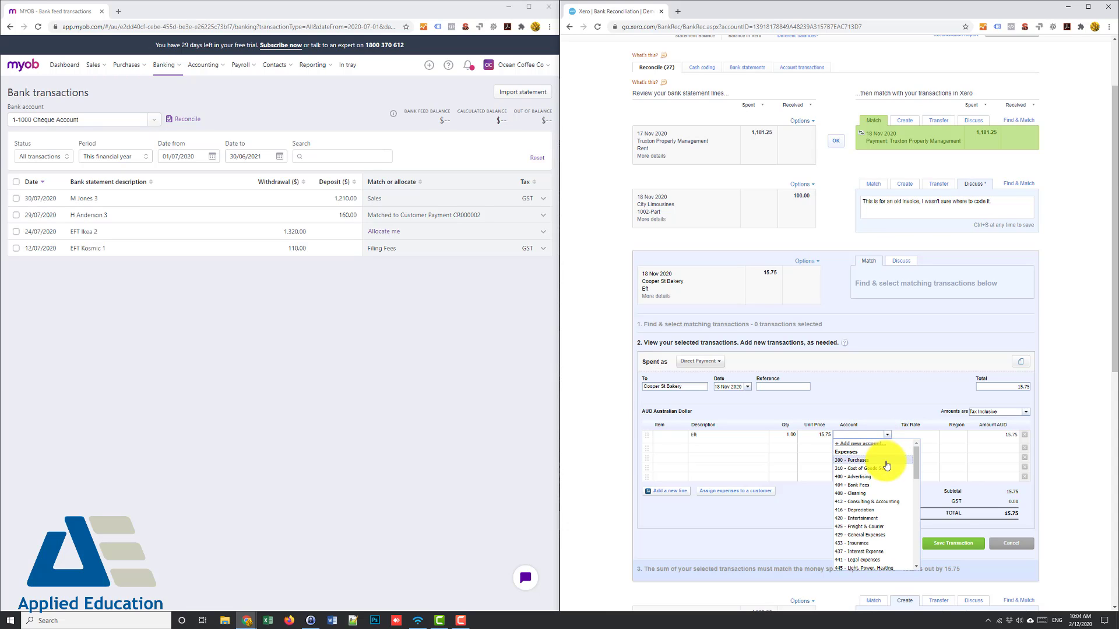
{"action": "left_click", "coordinate": [855, 477]}
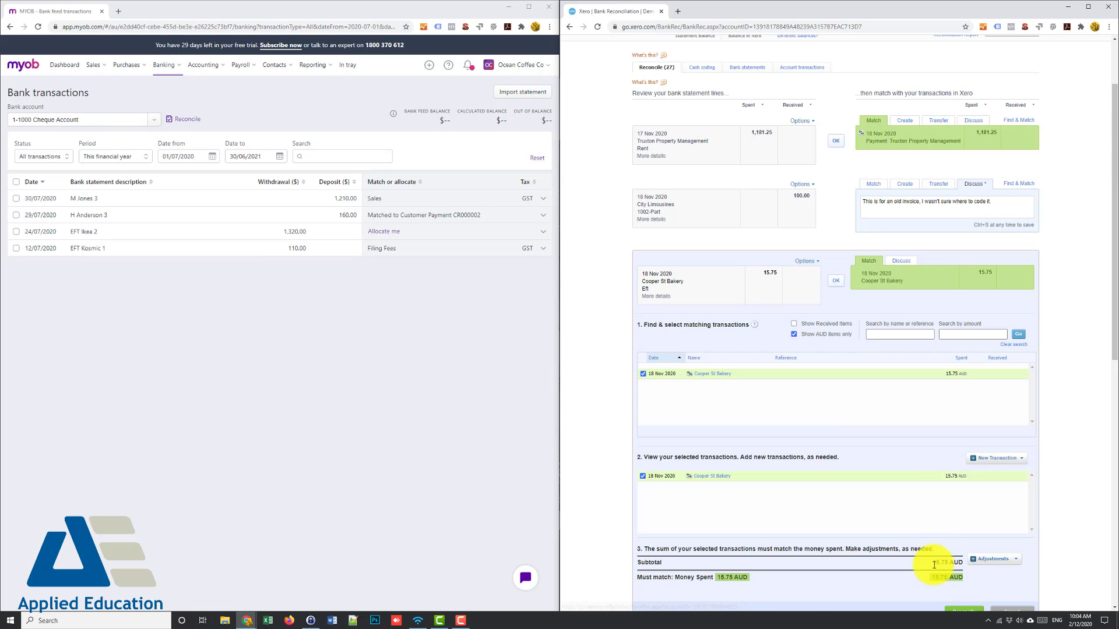
- Expand the NAB bank fee statement line for coding
{"action": "scroll", "scroll_direction": "down", "scroll_amount": 3}
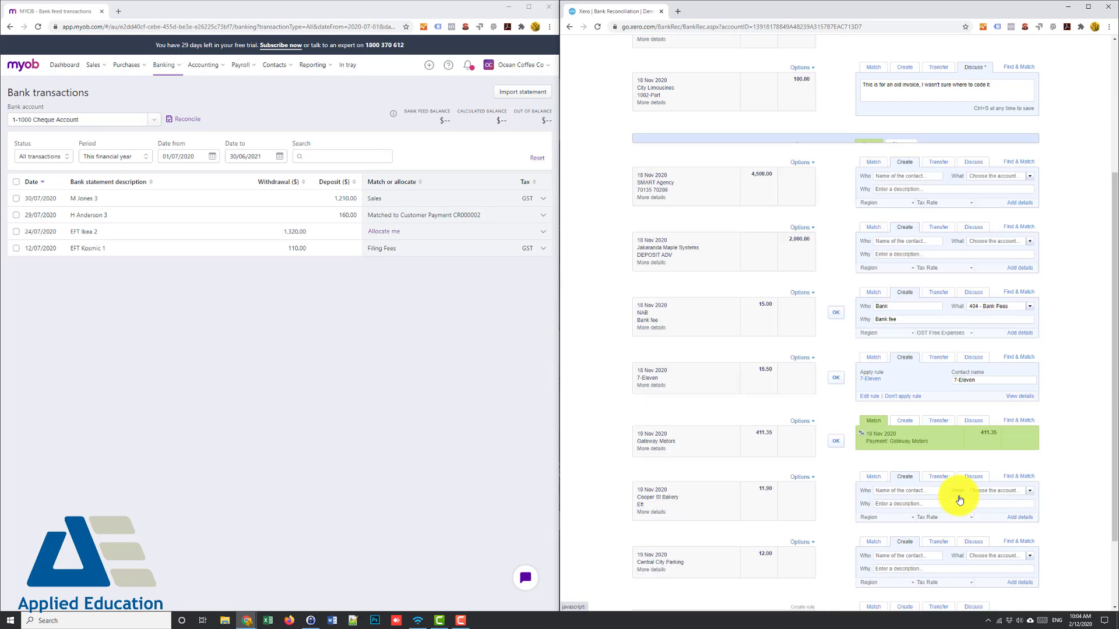
{"action": "scroll", "scroll_direction": "up", "scroll_amount": 3}
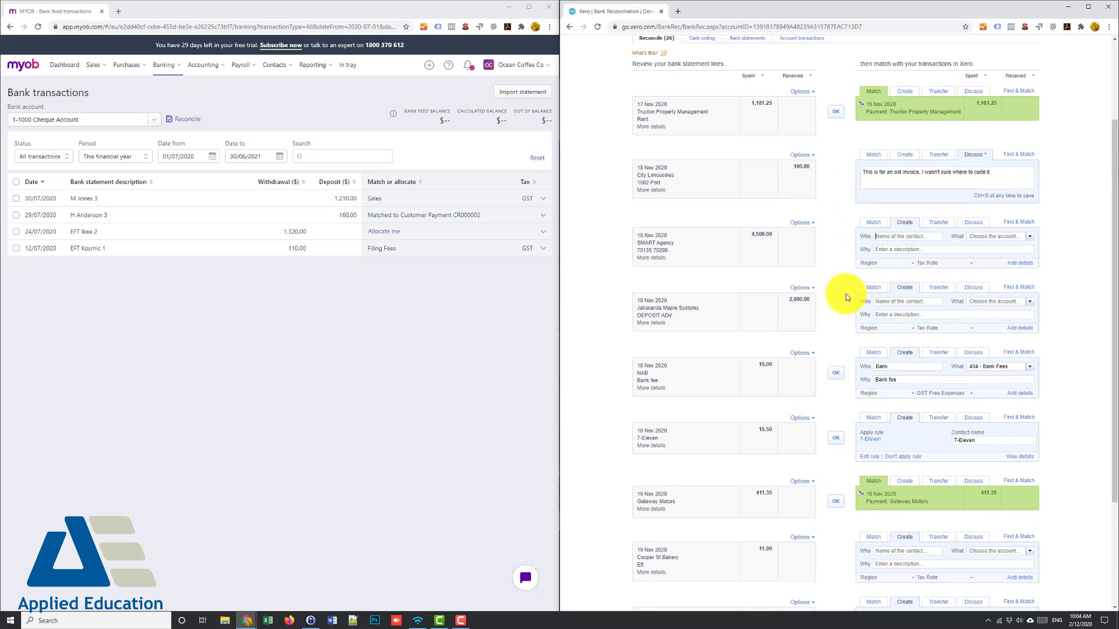
{"action": "mouse_move", "coordinate": [1019, 327]}
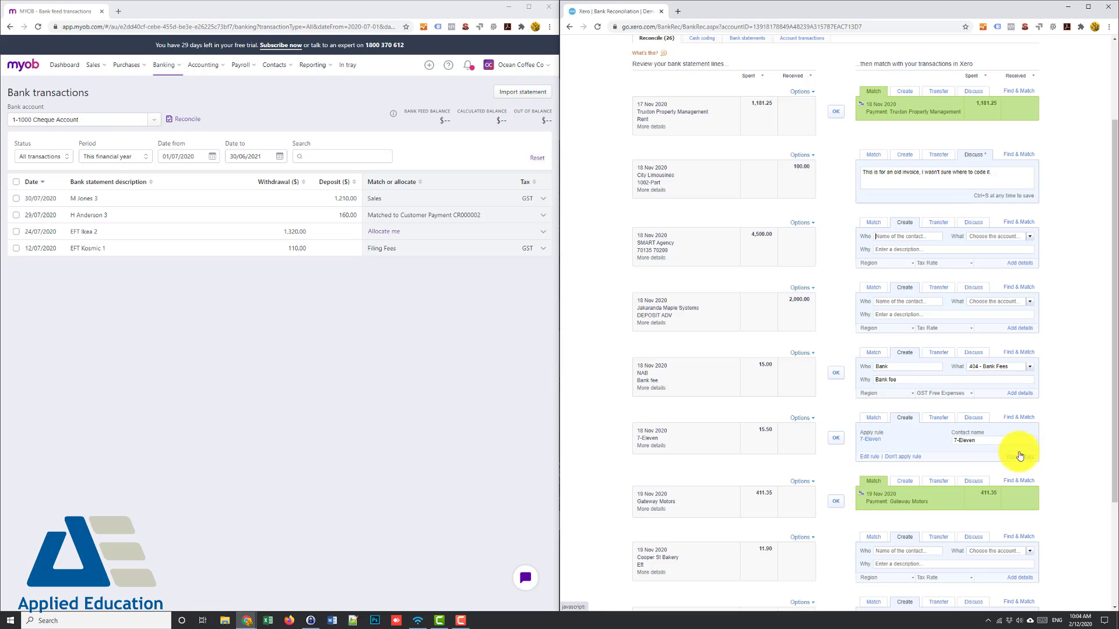
{"action": "left_click", "coordinate": [873, 352]}
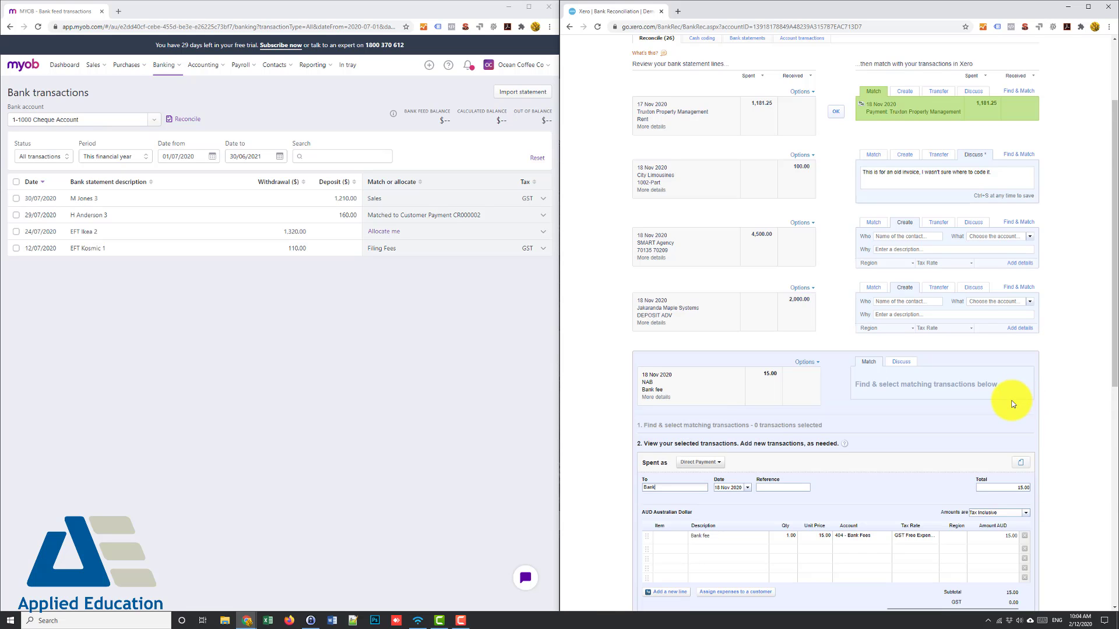
{"action": "scroll", "scroll_direction": "down", "scroll_amount": 3}
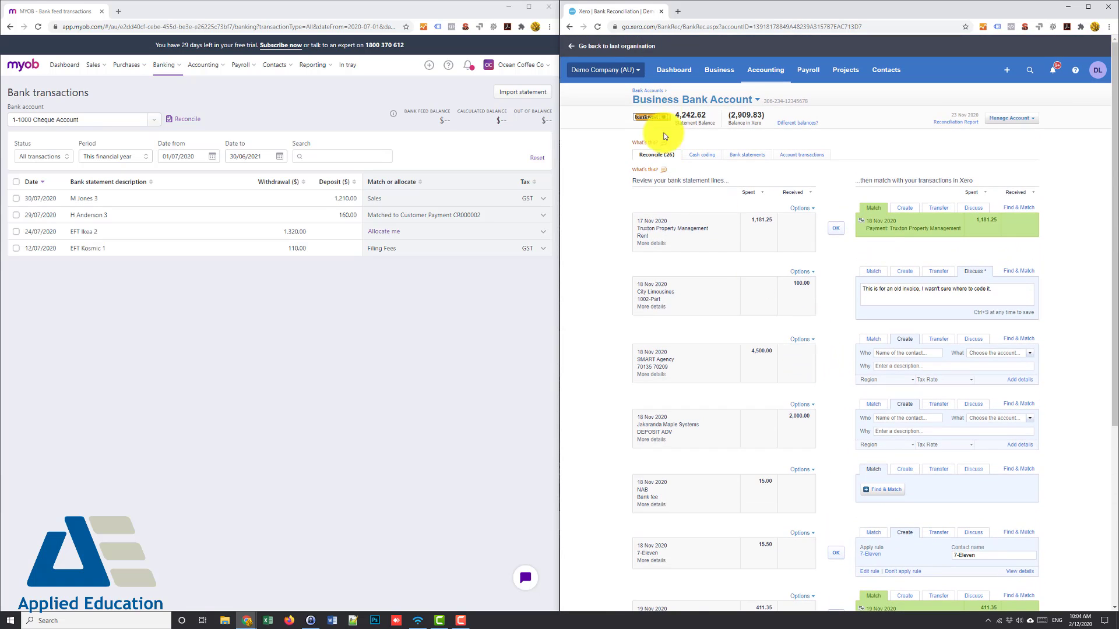
- Return both Xero and MYOB Essentials to their dashboards
{"action": "left_click", "coordinate": [672, 69]}
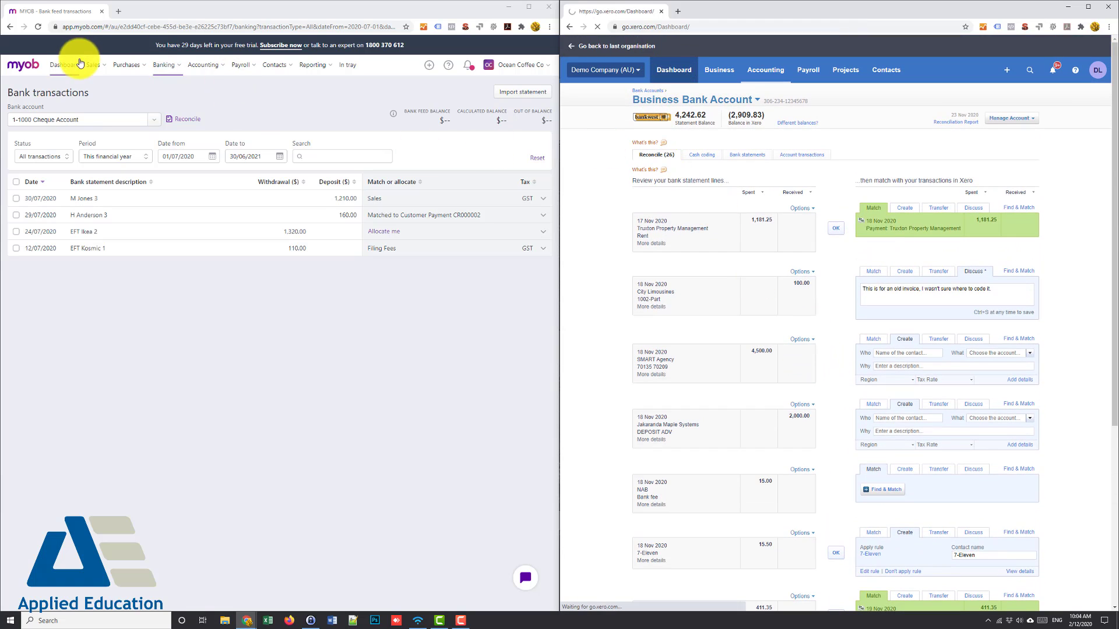
{"action": "left_click", "coordinate": [63, 65]}
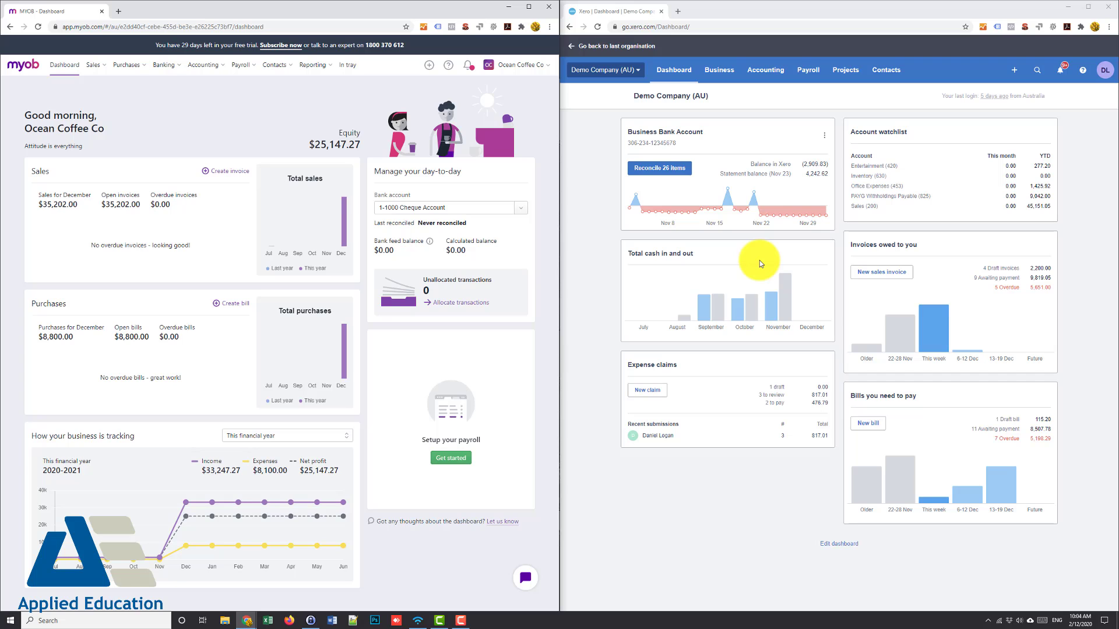
{"action": "mouse_move", "coordinate": [784, 263]}
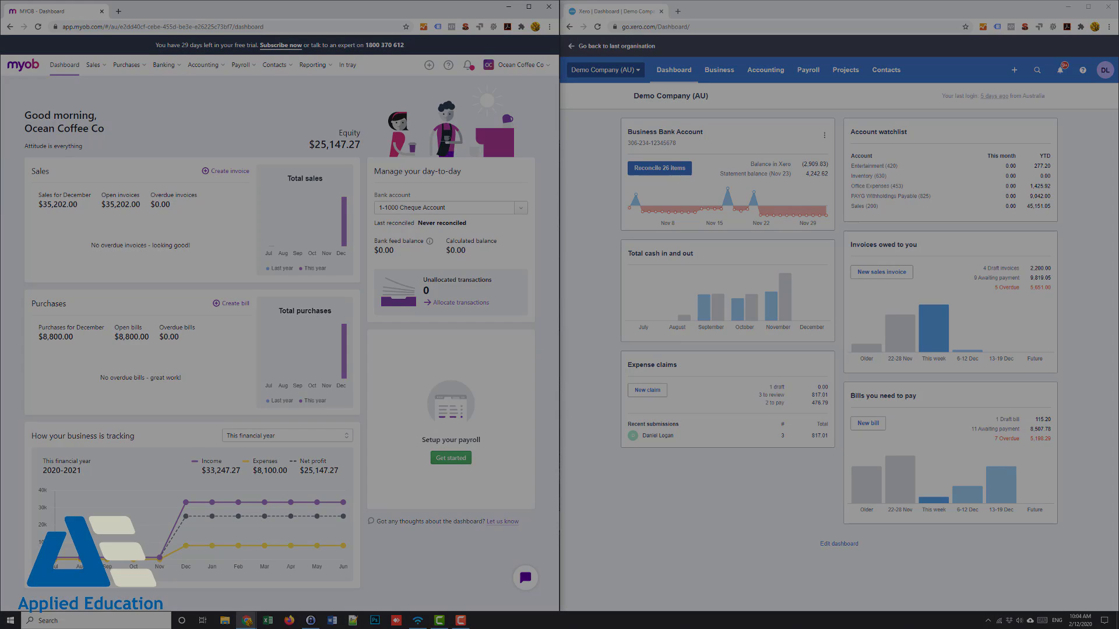
{"action": "mouse_move", "coordinate": [740, 318]}
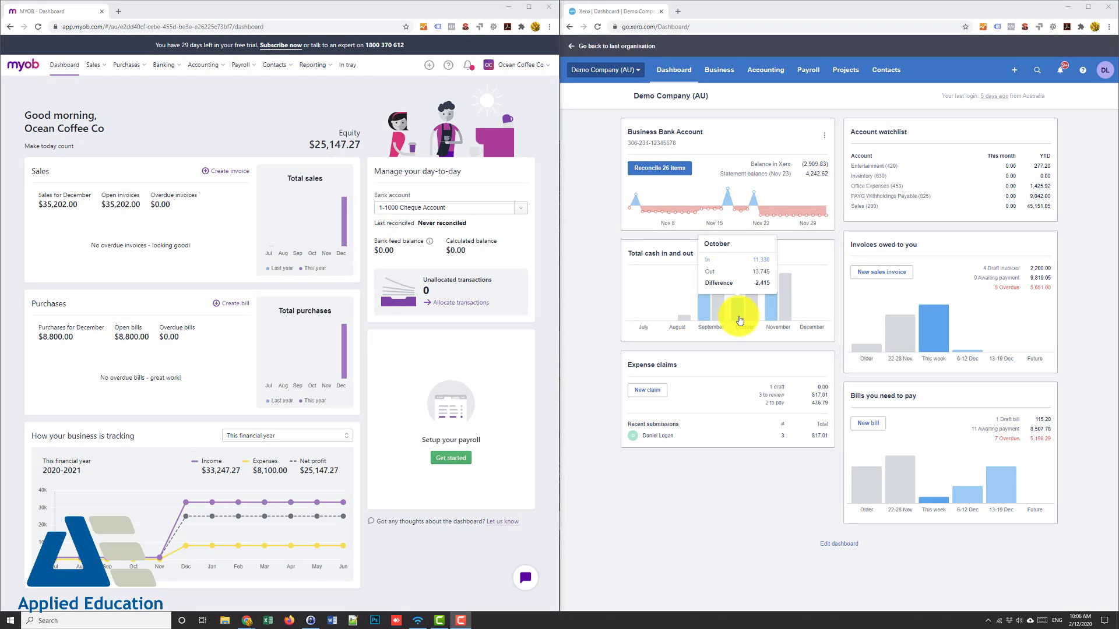
{"action": "mouse_move", "coordinate": [266, 136]}
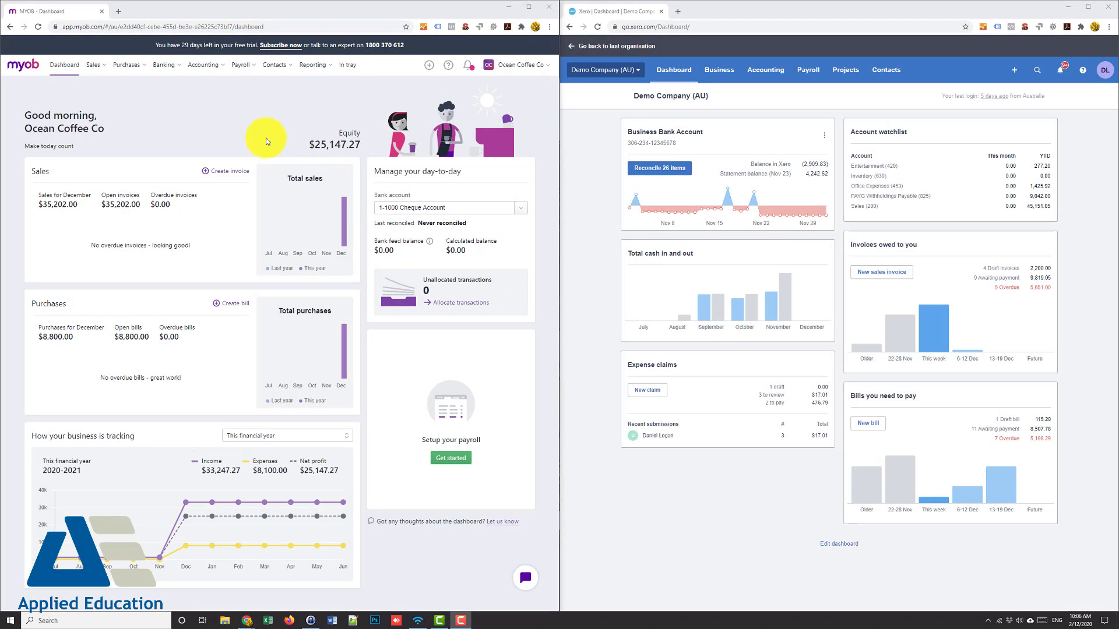
- Open MYOB's Profit and loss report and Xero's Profit and Loss report from their Reports pages
{"action": "left_click", "coordinate": [313, 64]}
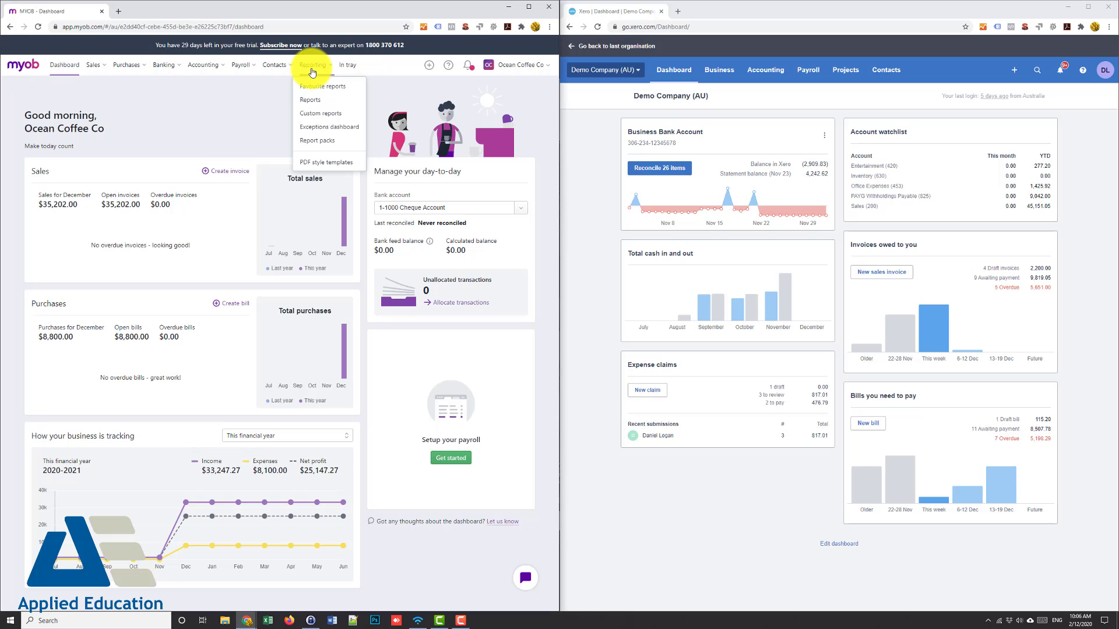
{"action": "mouse_move", "coordinate": [311, 100]}
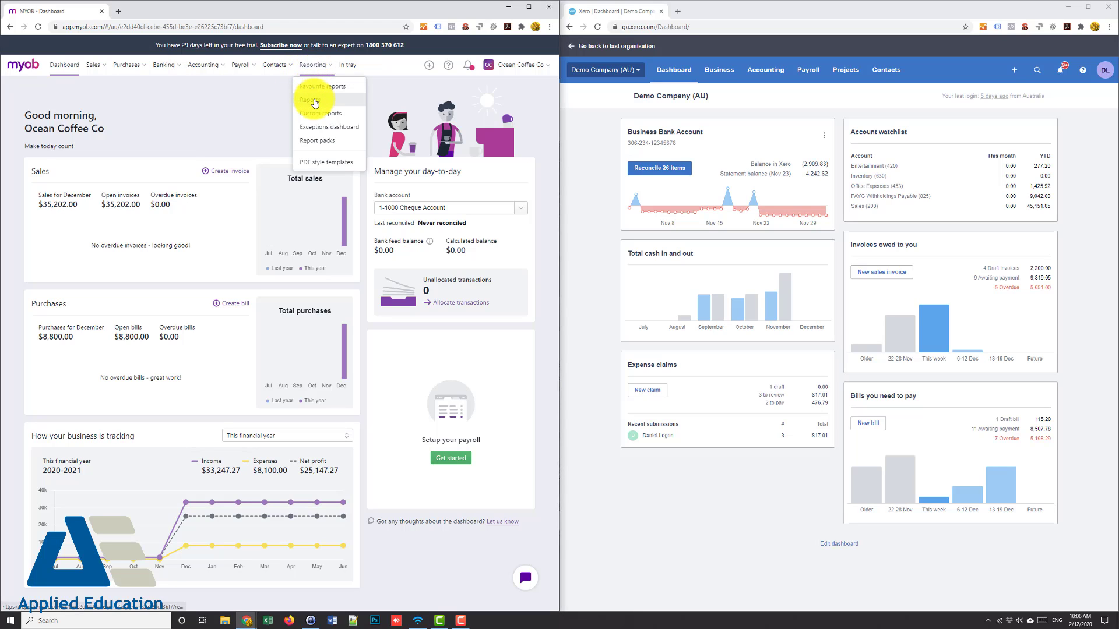
{"action": "left_click", "coordinate": [307, 98]}
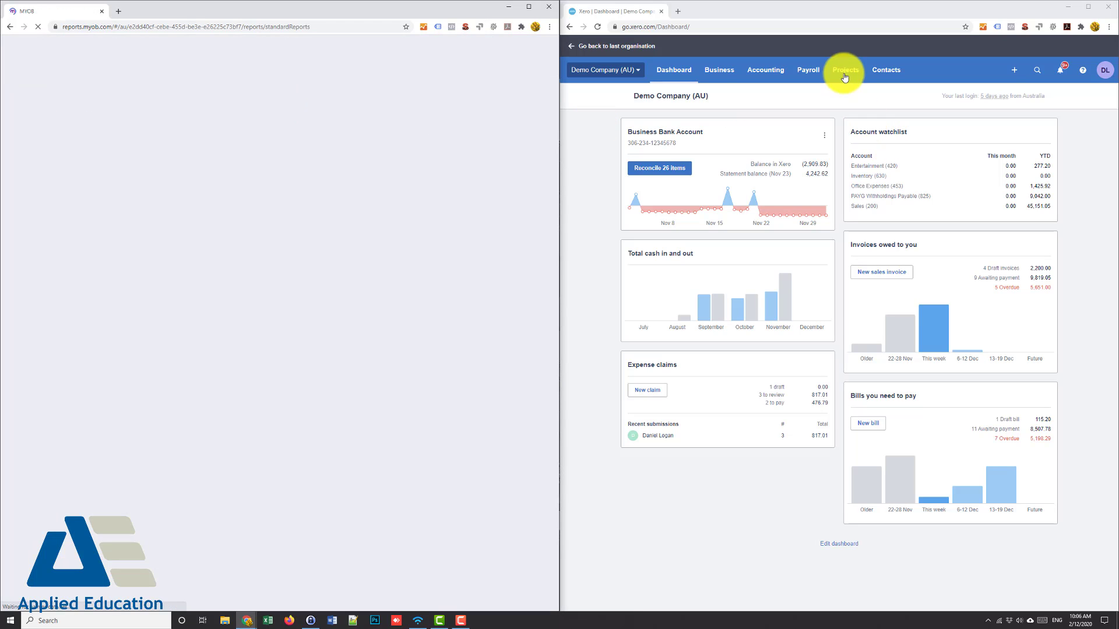
{"action": "left_click", "coordinate": [719, 70]}
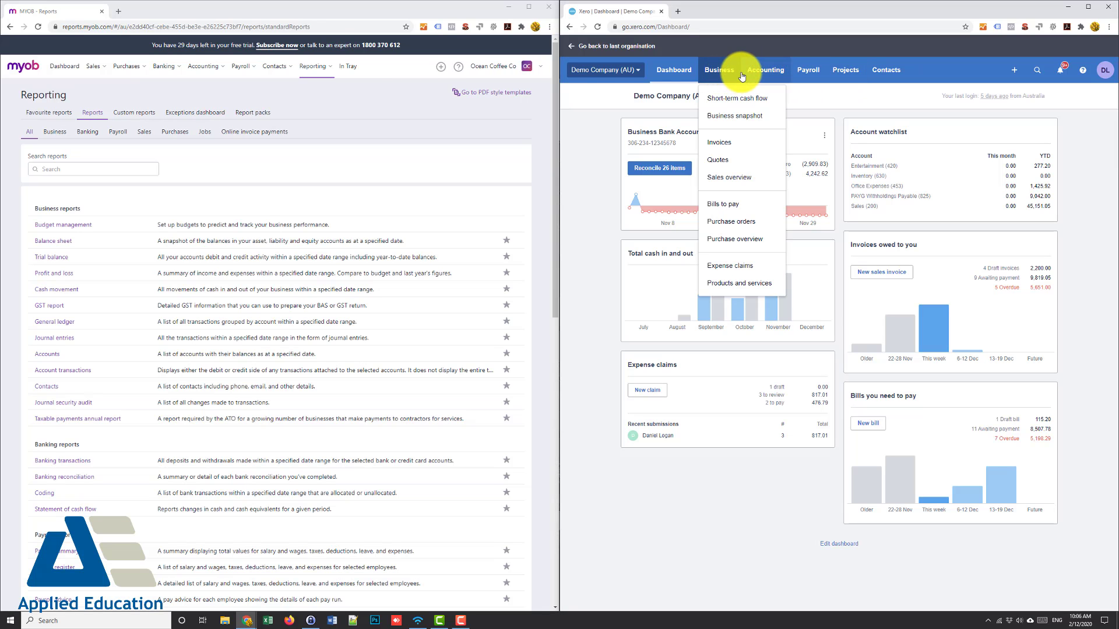
{"action": "left_click", "coordinate": [734, 116]}
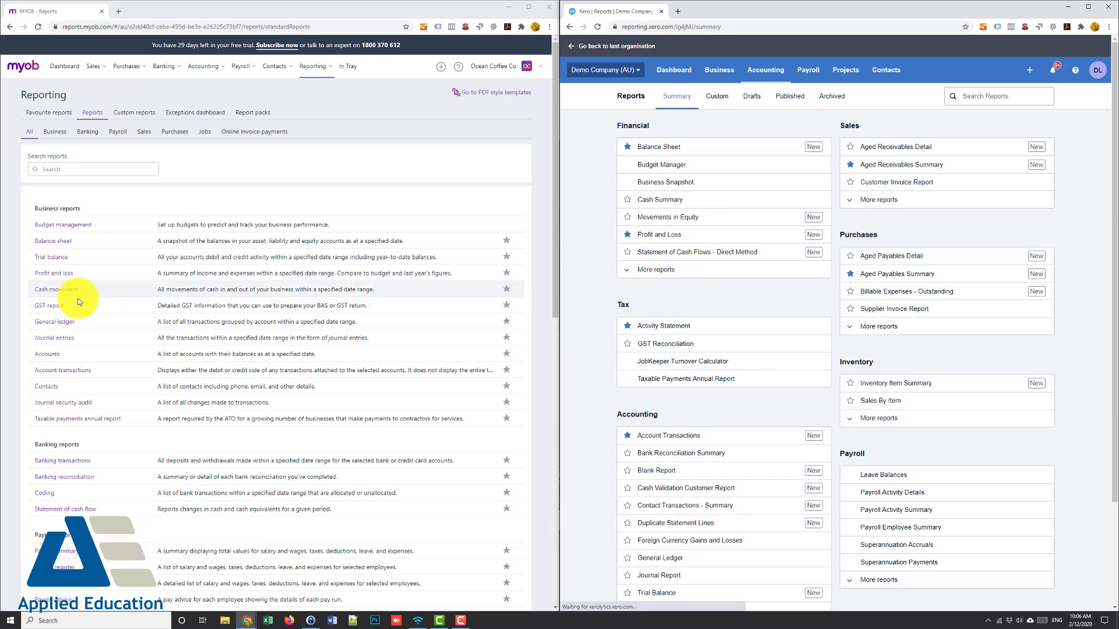
{"action": "left_click", "coordinate": [53, 273]}
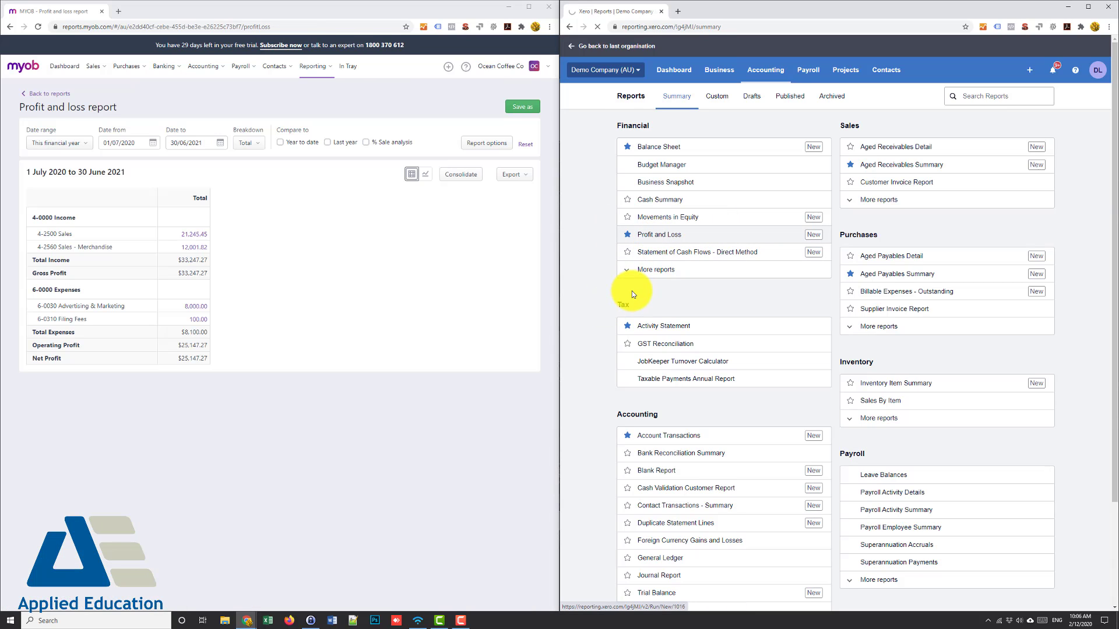
{"action": "left_click", "coordinate": [658, 235]}
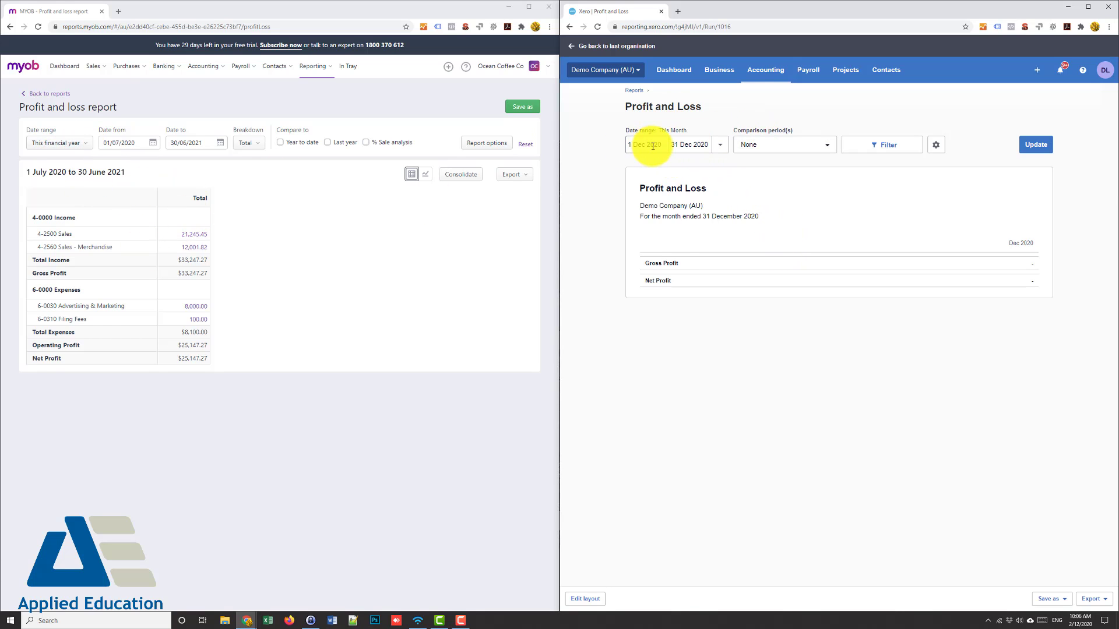
- Update Xero's Profit and Loss to start 1 Jul 2020 and review down to Net Profit
{"action": "left_click", "coordinate": [644, 144]}
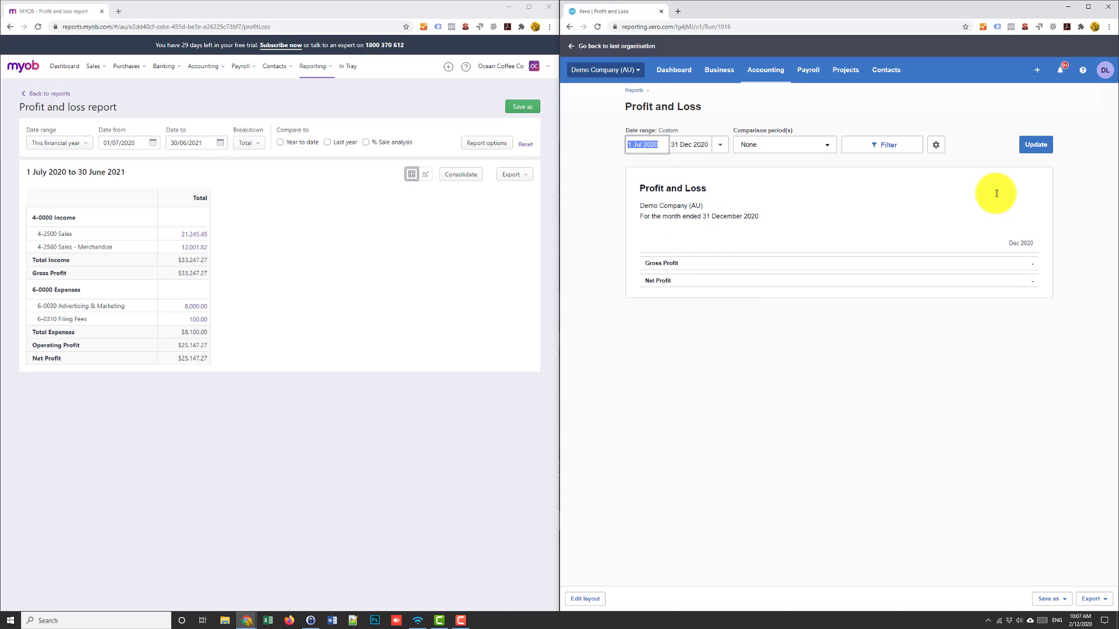
{"action": "left_click", "coordinate": [1035, 144]}
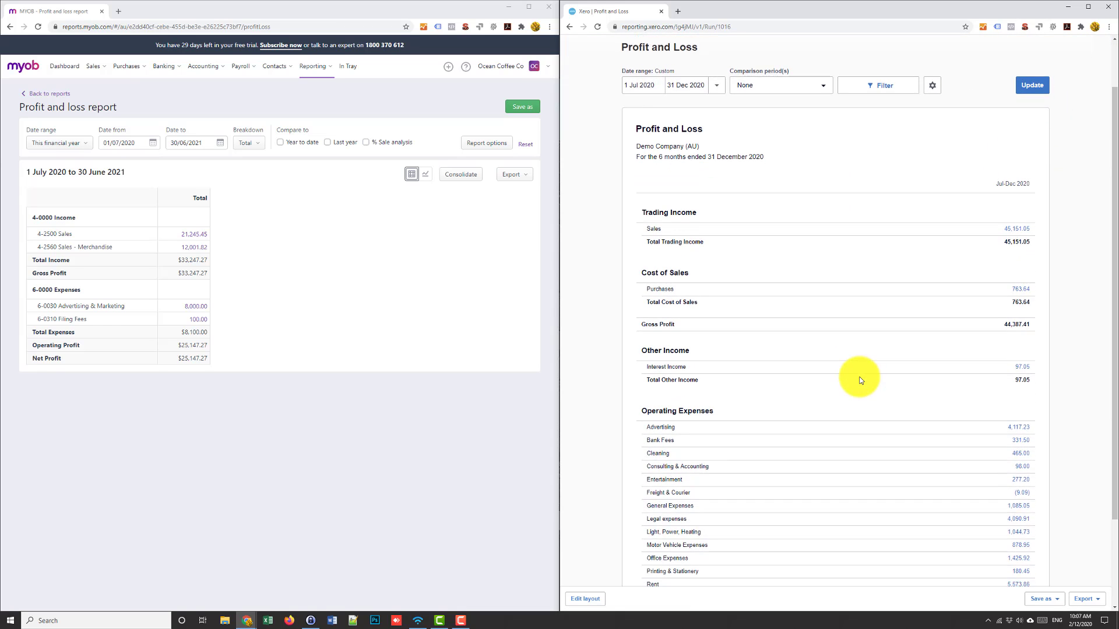
{"action": "scroll", "scroll_direction": "up", "scroll_amount": 3}
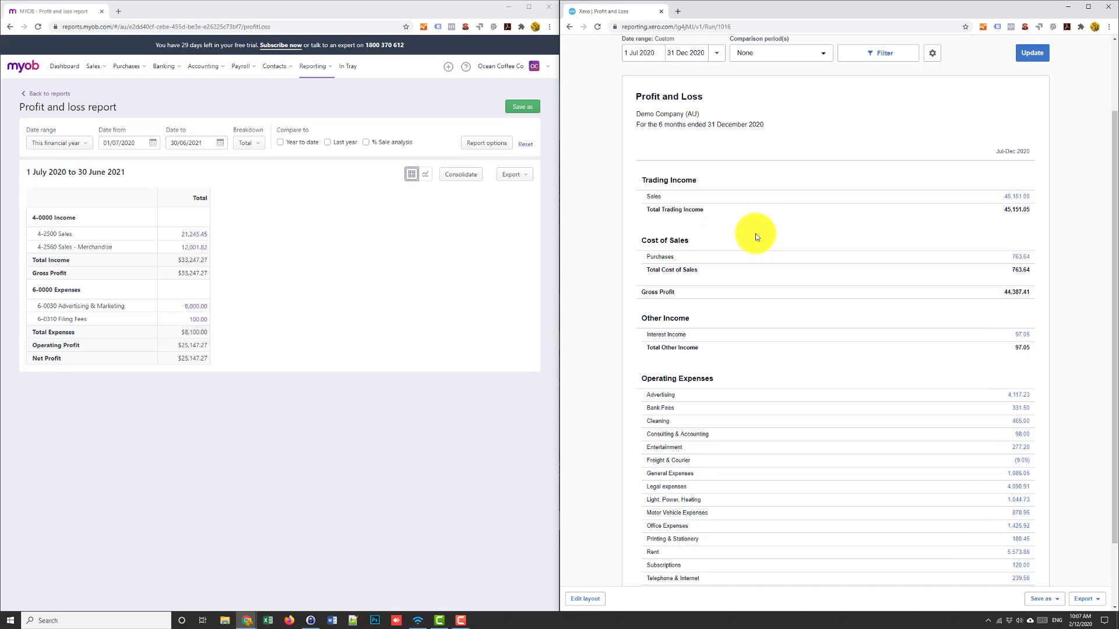
{"action": "scroll", "scroll_direction": "up", "scroll_amount": 3}
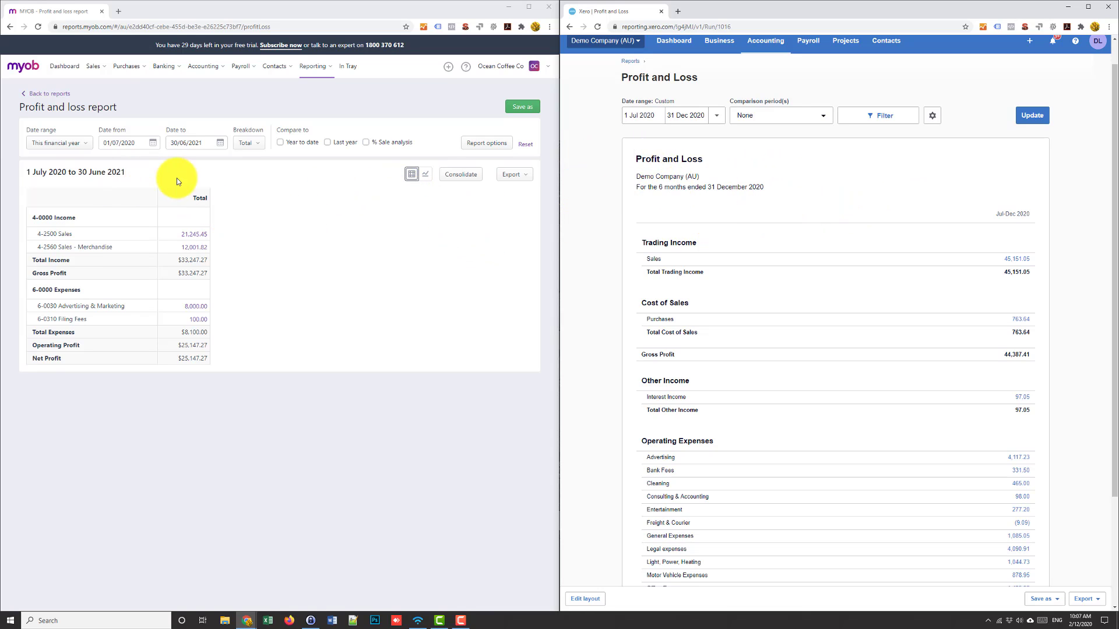
{"action": "mouse_move", "coordinate": [50, 230]}
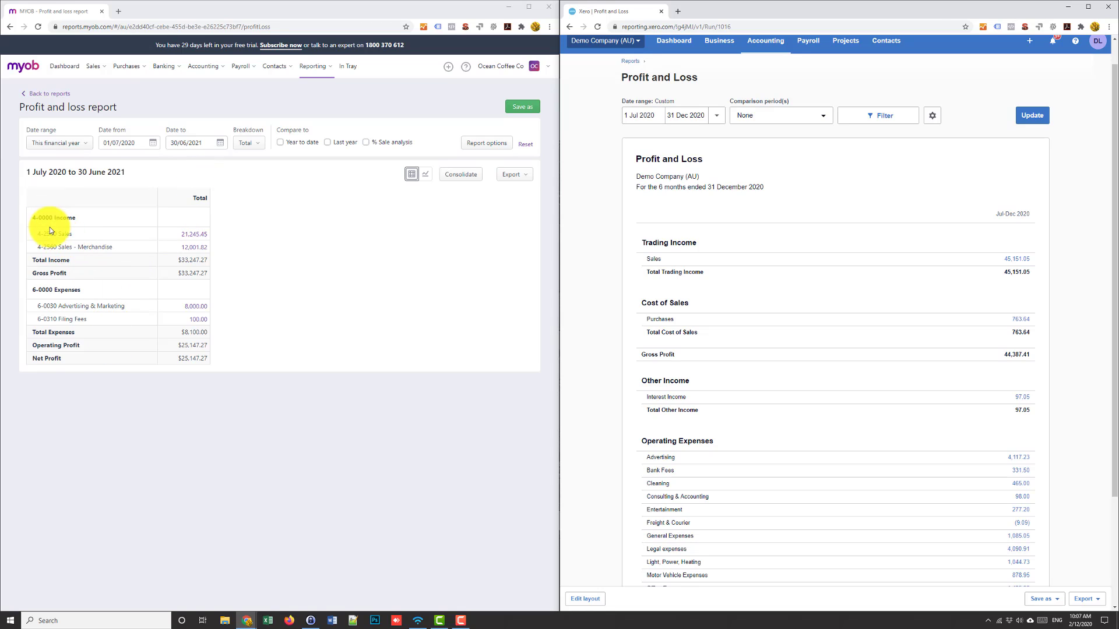
{"action": "mouse_move", "coordinate": [63, 248]}
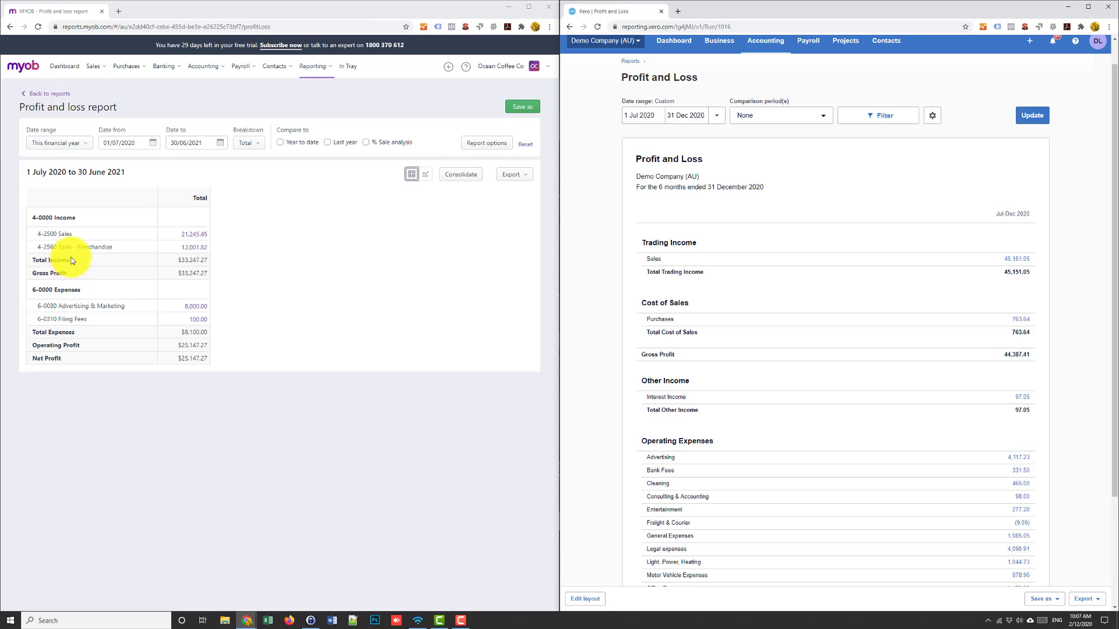
{"action": "mouse_move", "coordinate": [313, 246]}
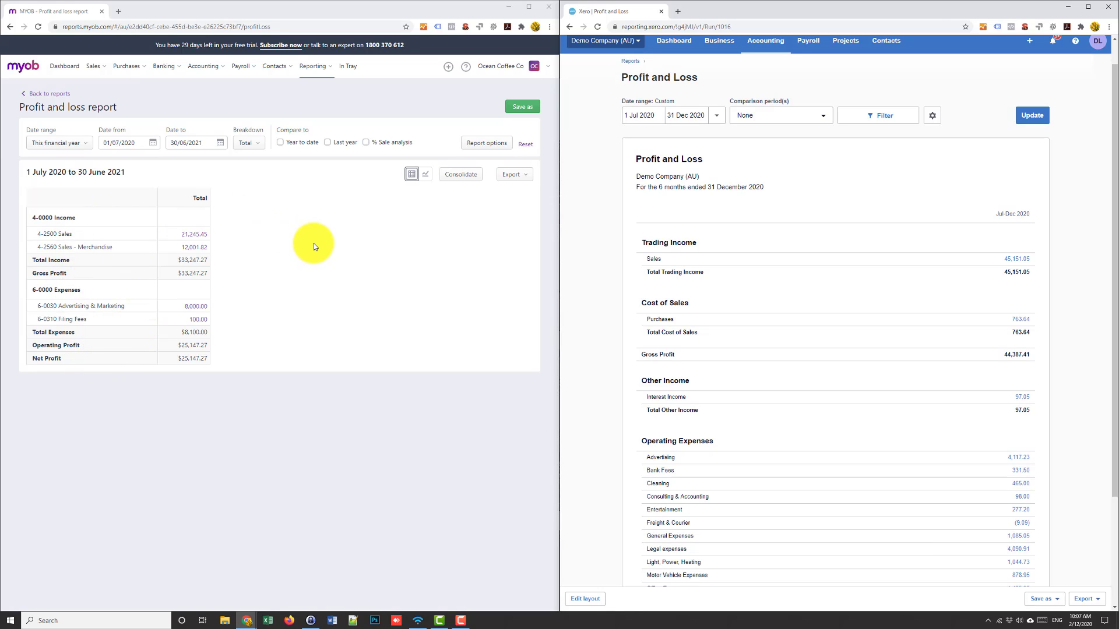
{"action": "mouse_move", "coordinate": [274, 281]}
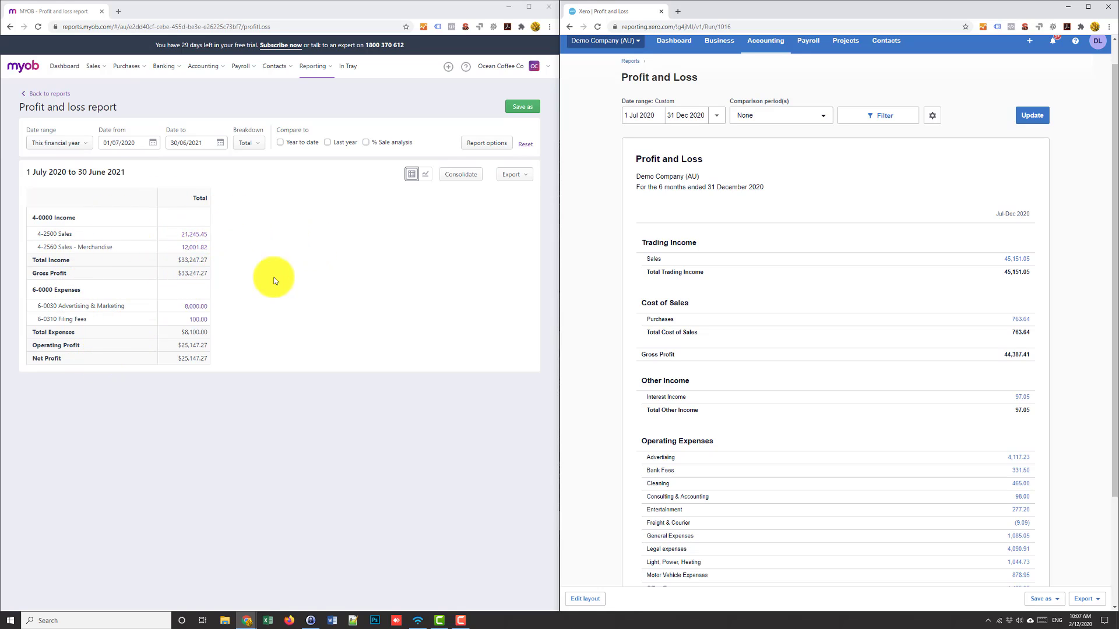
{"action": "scroll", "scroll_direction": "down", "scroll_amount": 3}
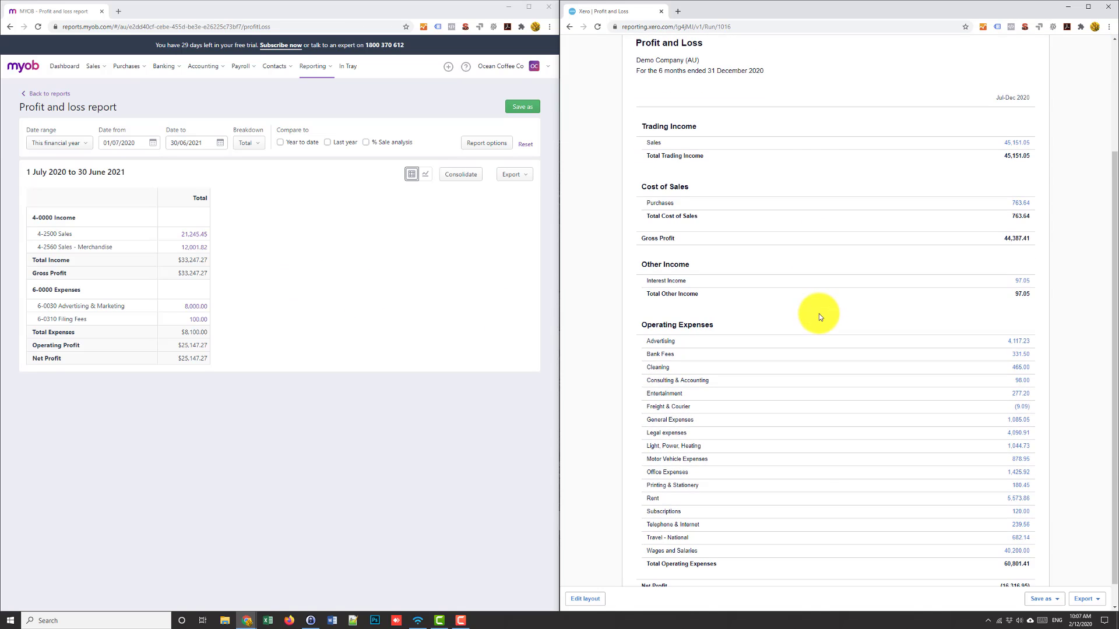
{"action": "scroll", "scroll_direction": "down", "scroll_amount": 3}
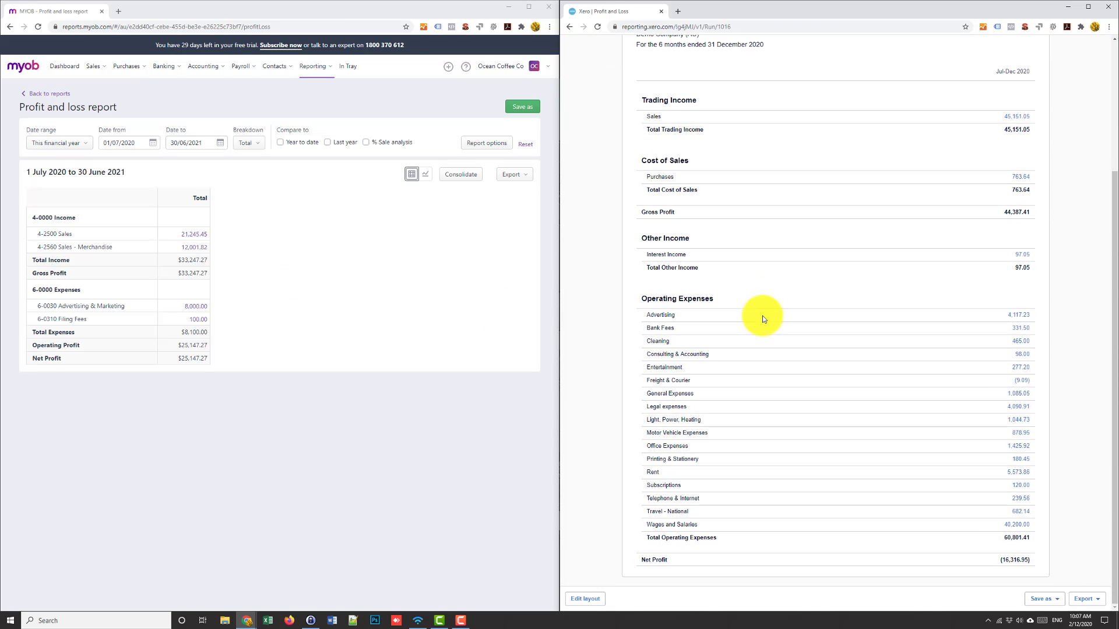
{"action": "mouse_move", "coordinate": [968, 563]}
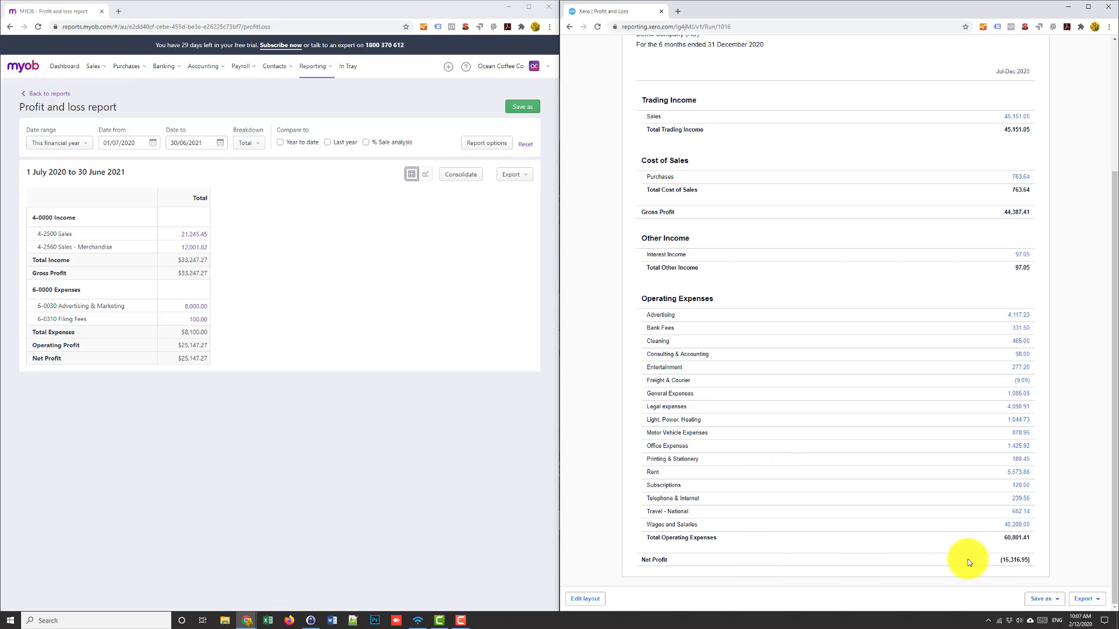
{"action": "scroll", "scroll_direction": "up", "scroll_amount": 3}
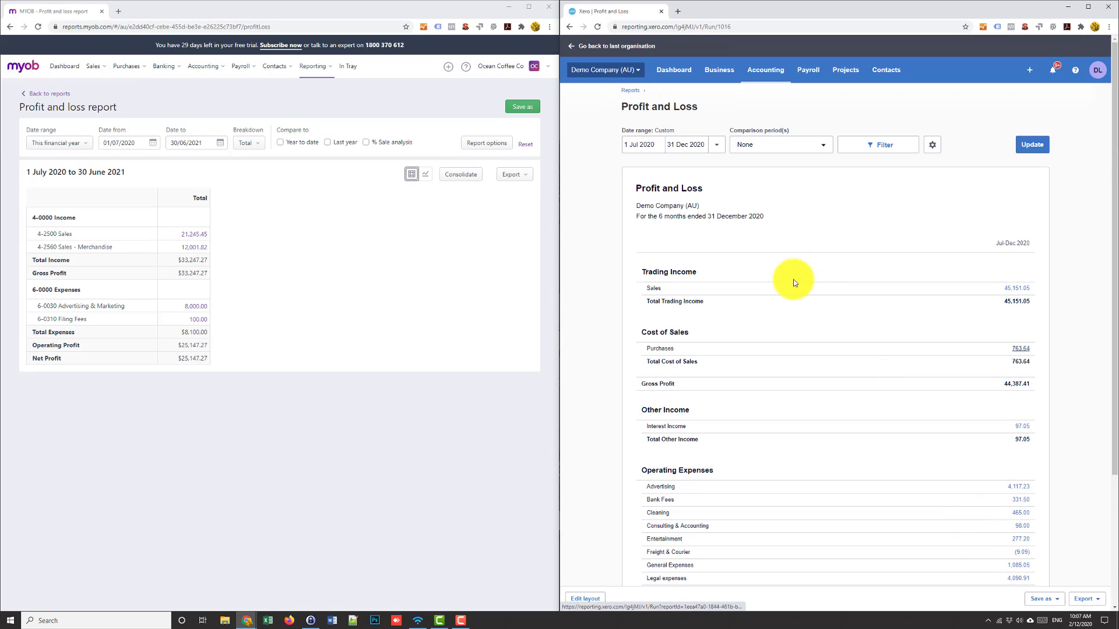
{"action": "mouse_move", "coordinate": [711, 255]}
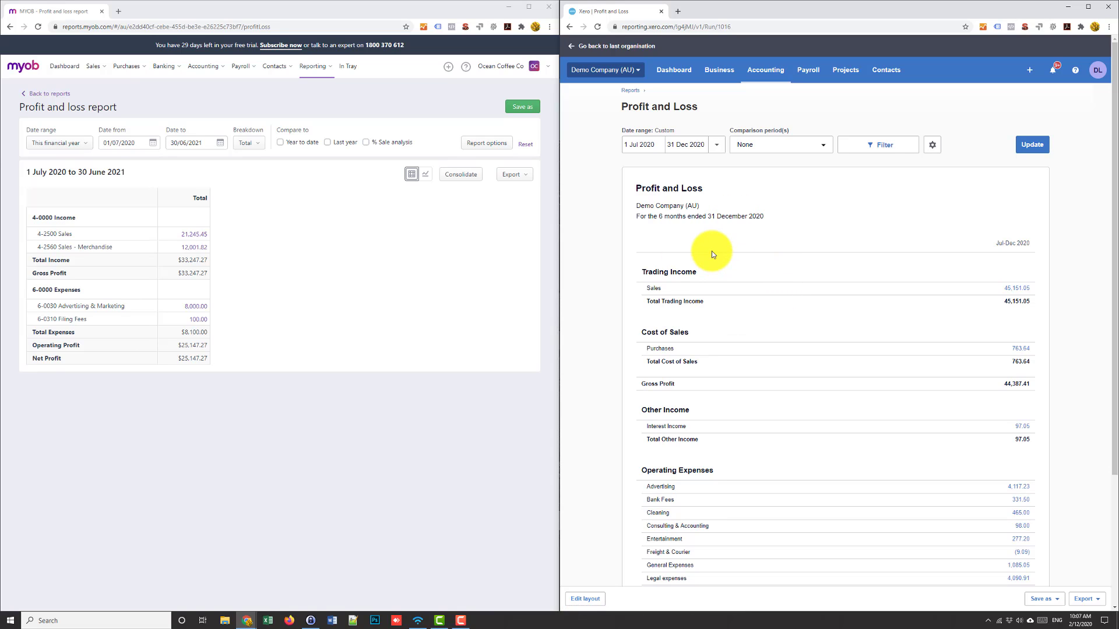
{"action": "mouse_move", "coordinate": [506, 208]}
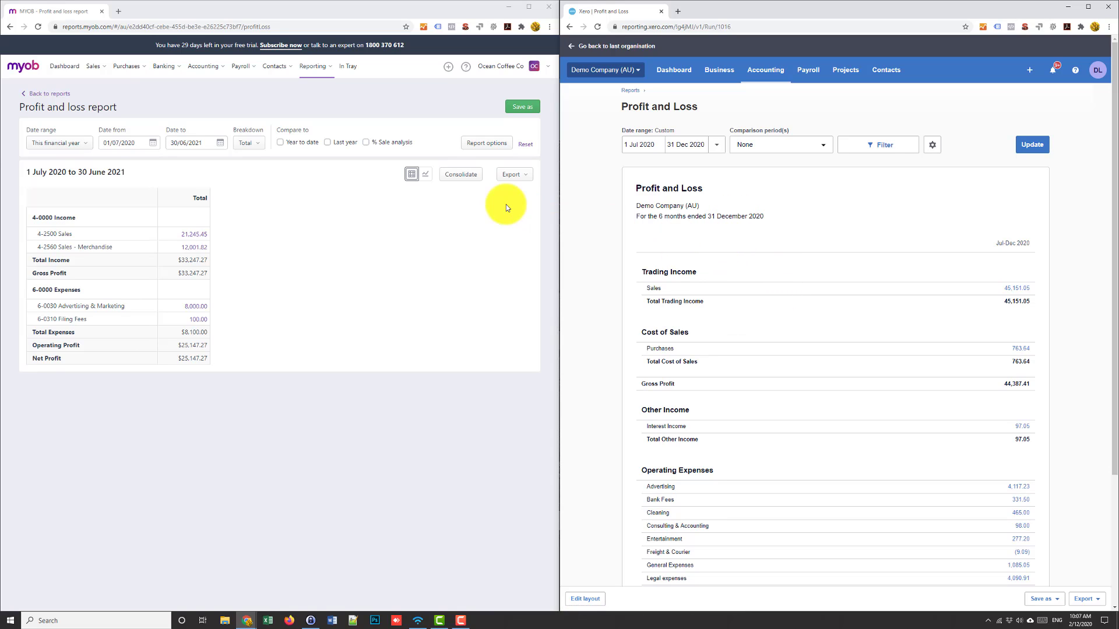
{"action": "left_click", "coordinate": [486, 143]}
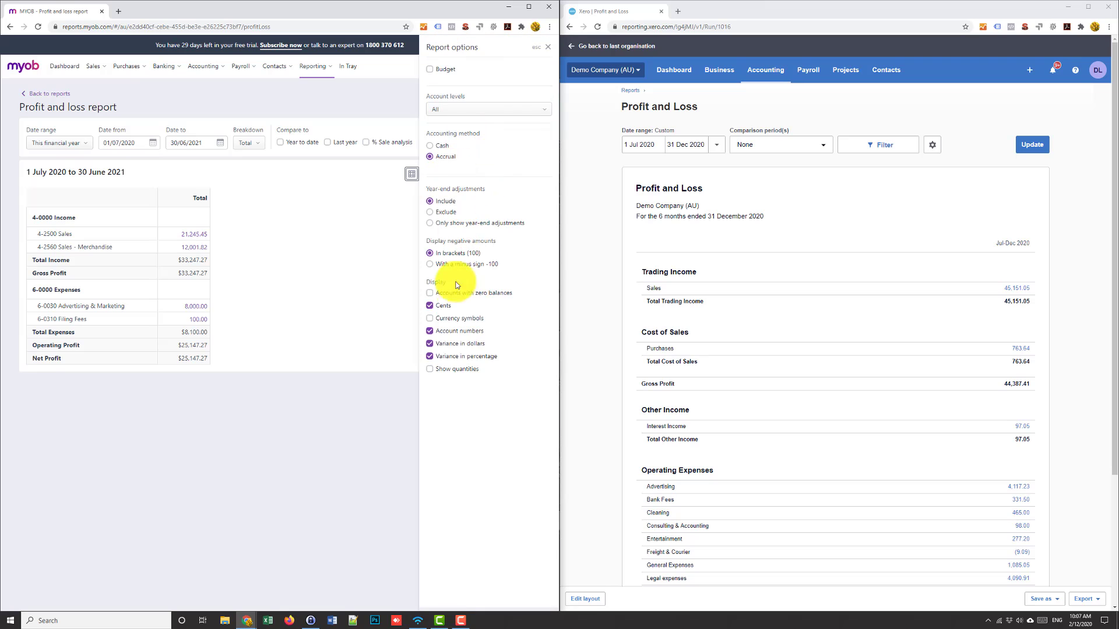
{"action": "left_click", "coordinate": [547, 47]}
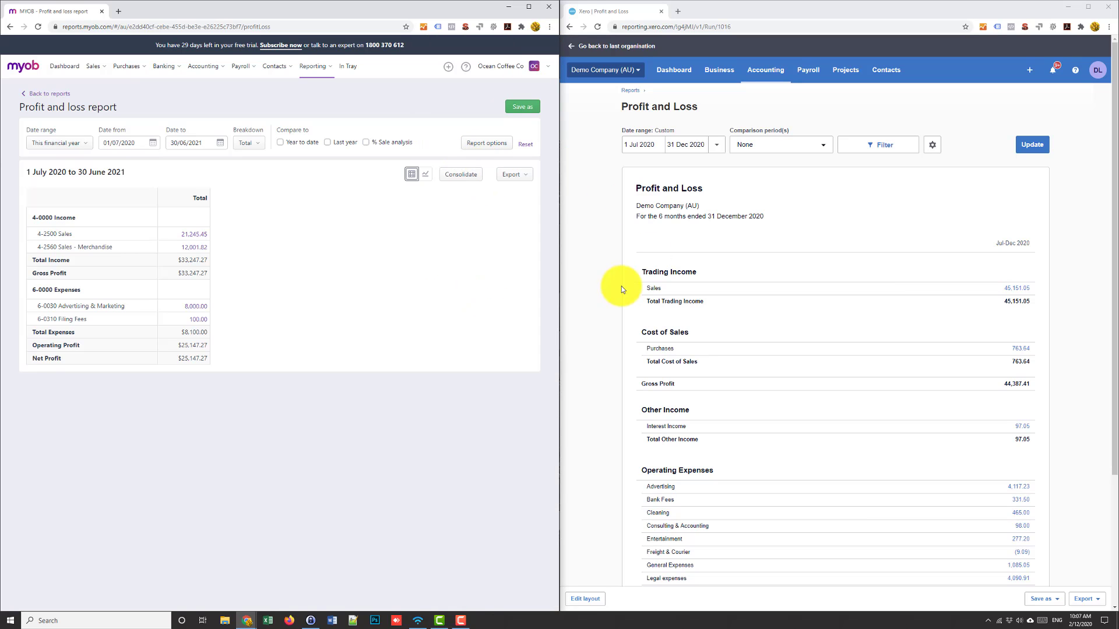
{"action": "scroll", "scroll_direction": "down", "scroll_amount": 3}
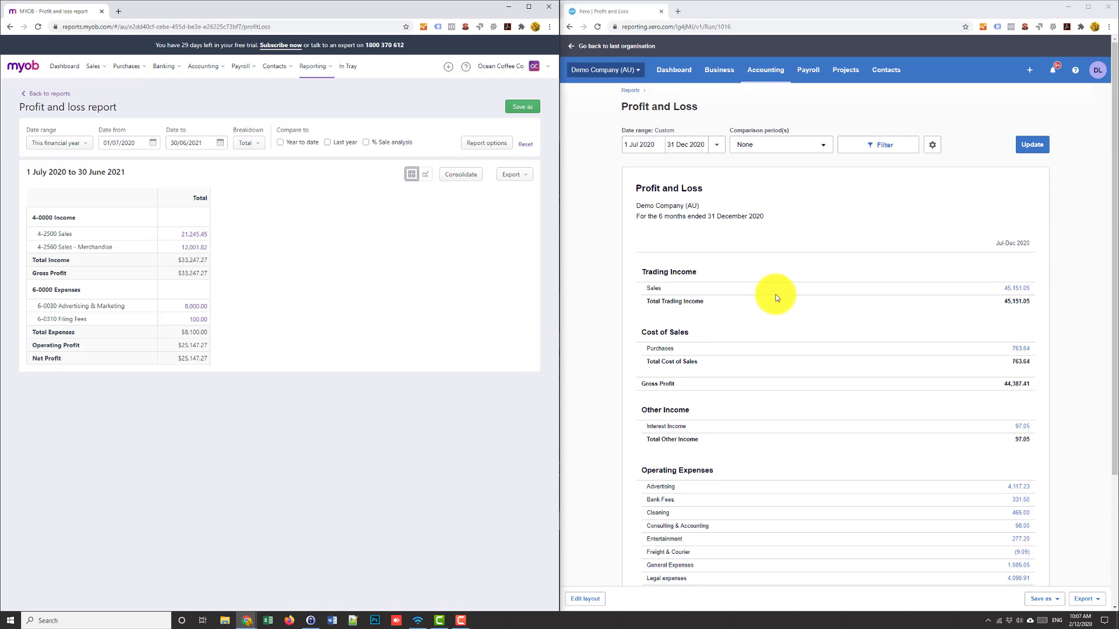
{"action": "scroll", "scroll_direction": "down", "scroll_amount": 3}
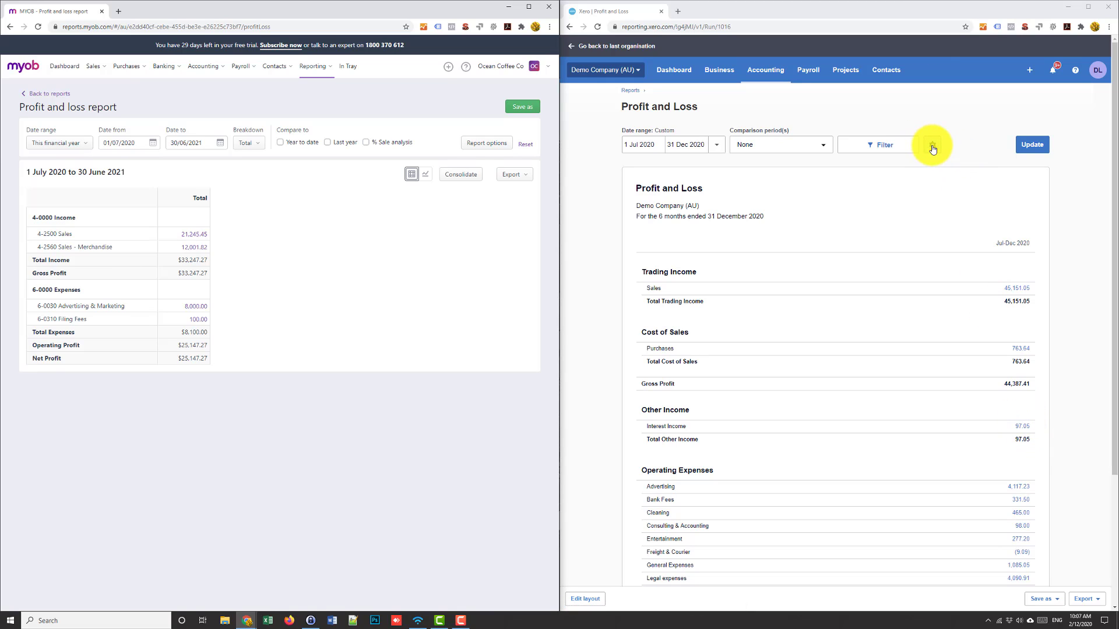
{"action": "mouse_move", "coordinate": [680, 93]}
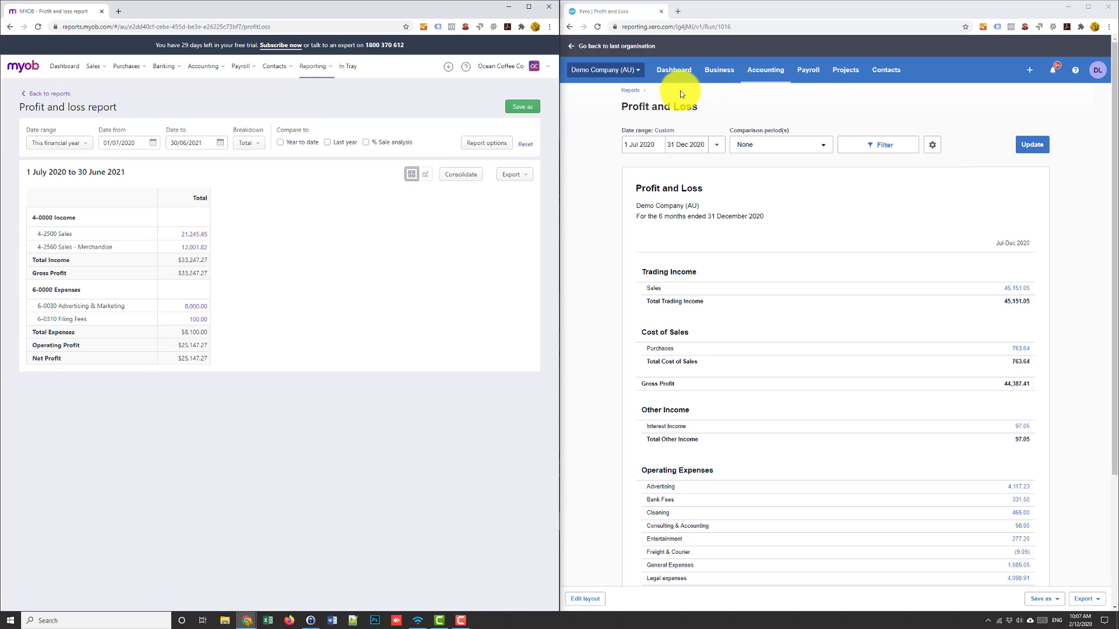
- Return Xero to its dashboard, still showing 26 items to reconcile
{"action": "left_click", "coordinate": [672, 70]}
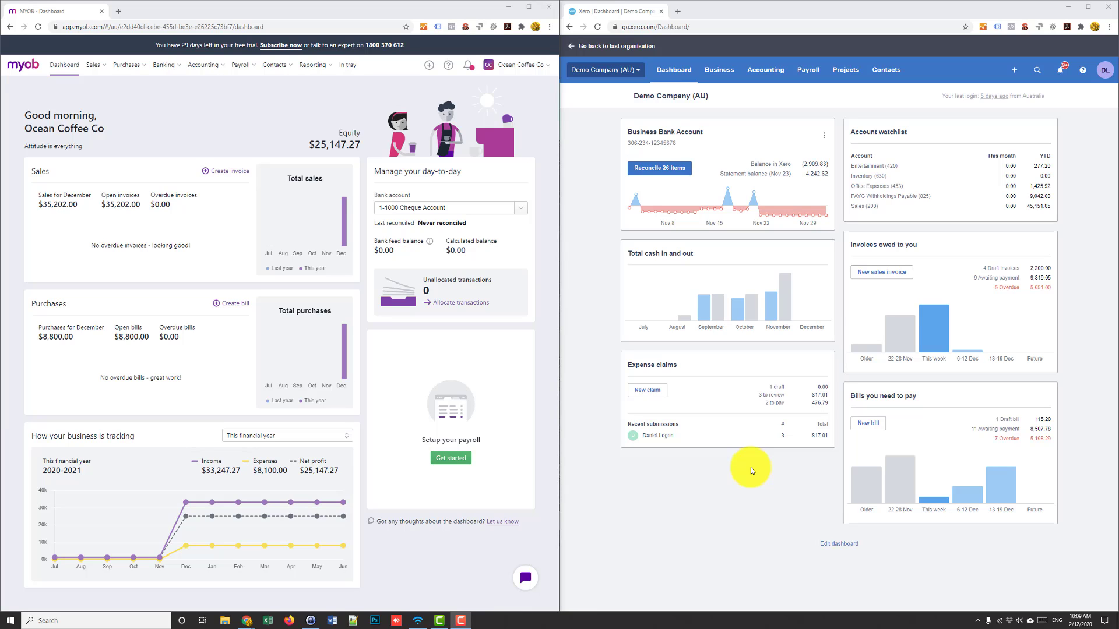
{"action": "mouse_move", "coordinate": [488, 378]}
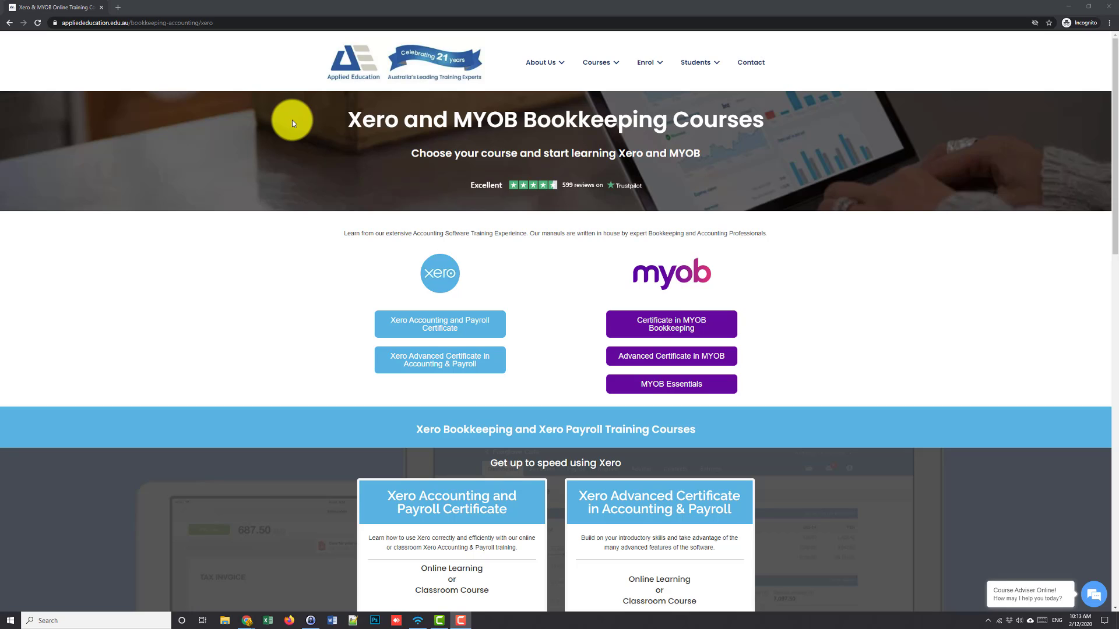
{"action": "mouse_move", "coordinate": [895, 108]}
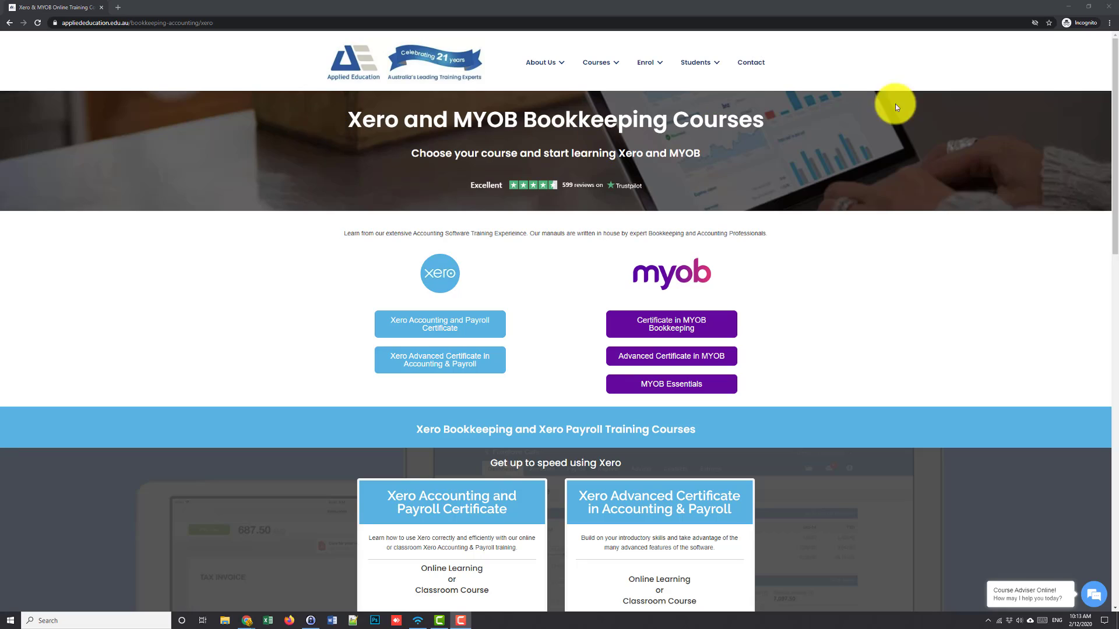